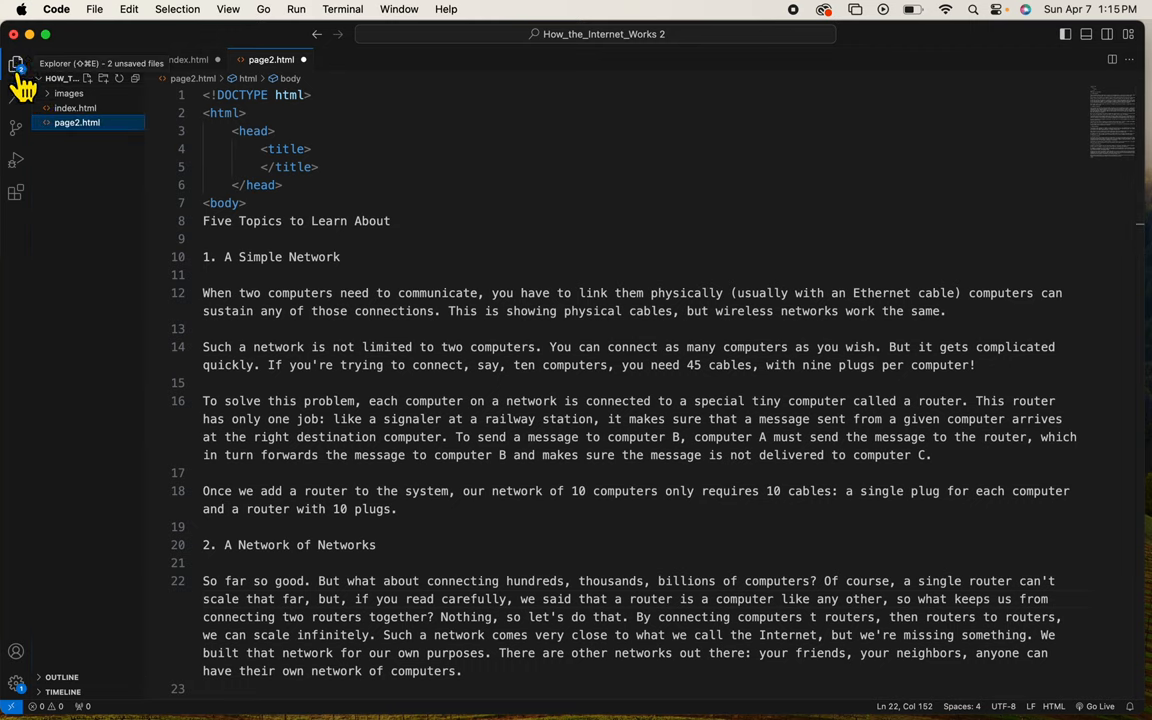
pyautogui.moveTo(96, 90)
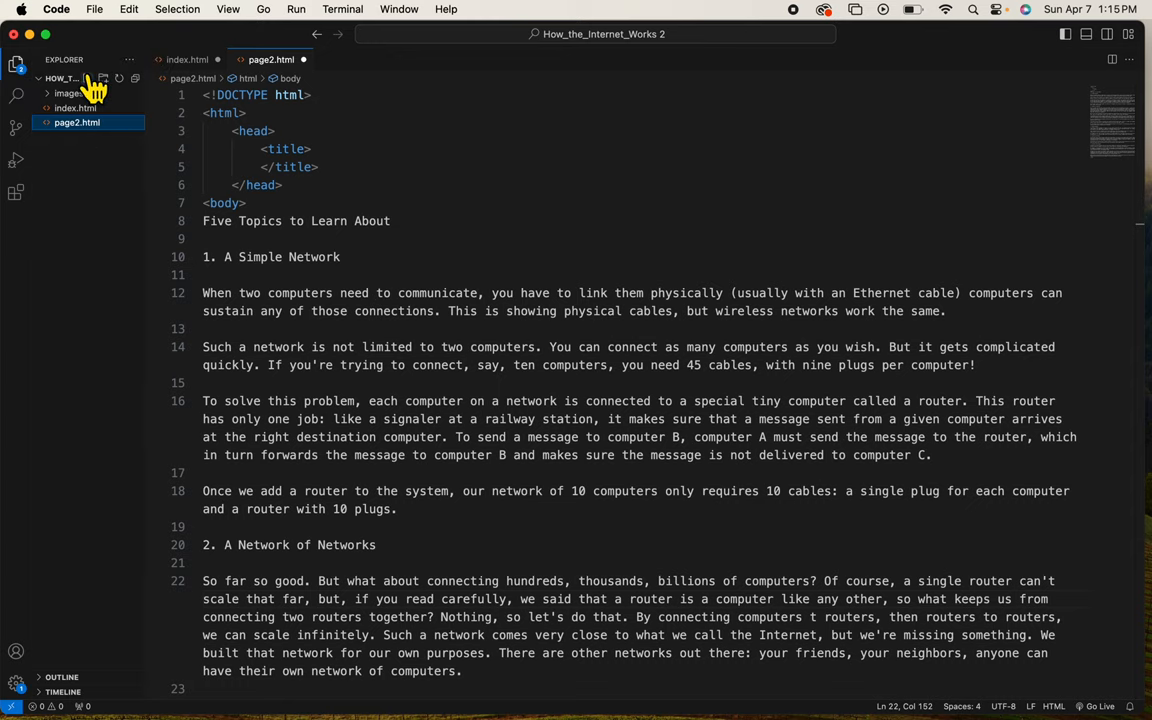
# Bring index.html from the Explorer into the editor
pyautogui.click(94, 8)
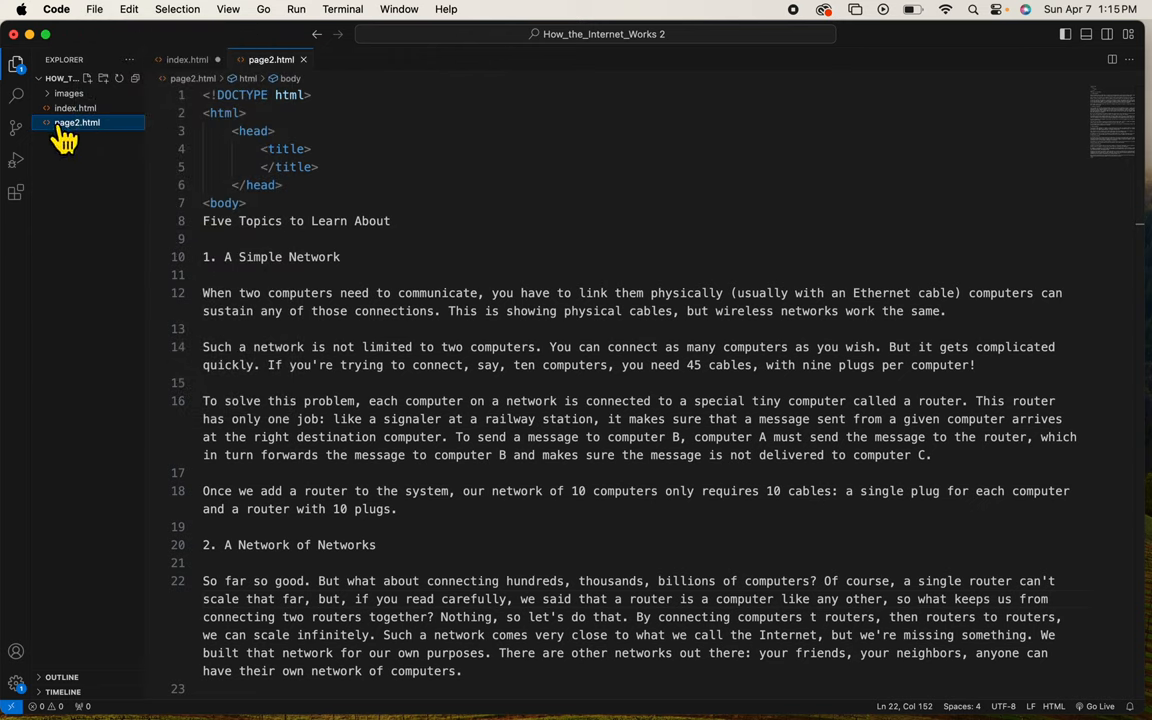
pyautogui.moveTo(30, 90)
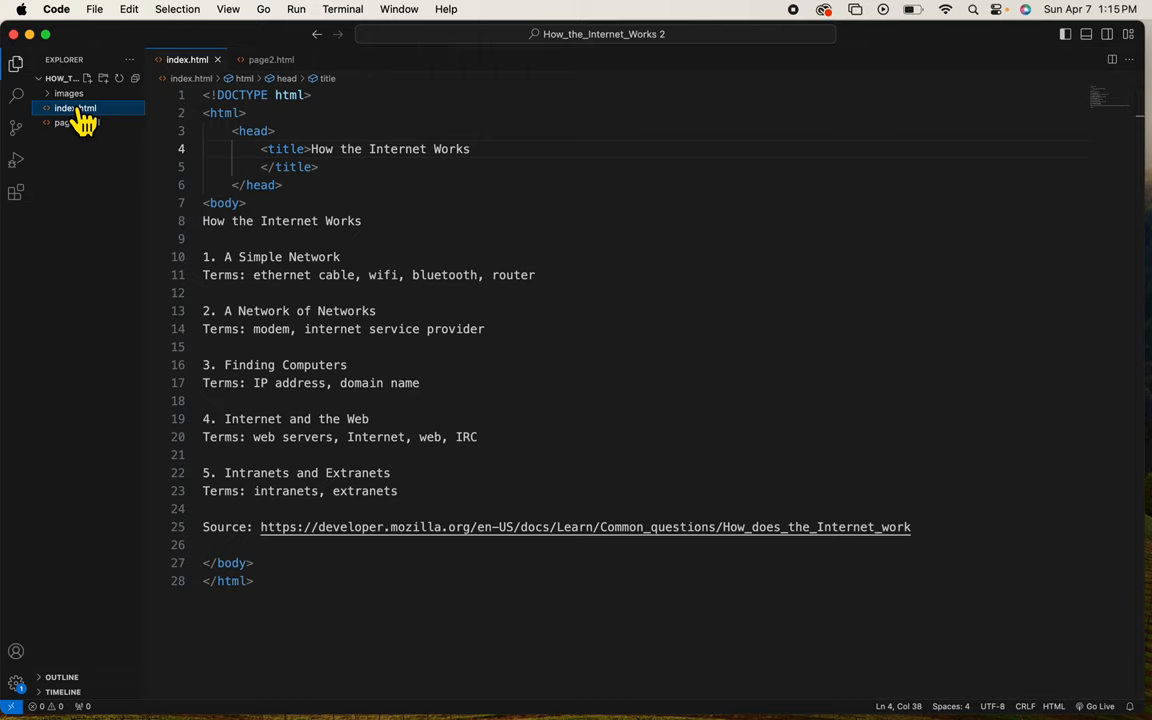
pyautogui.moveTo(372, 328)
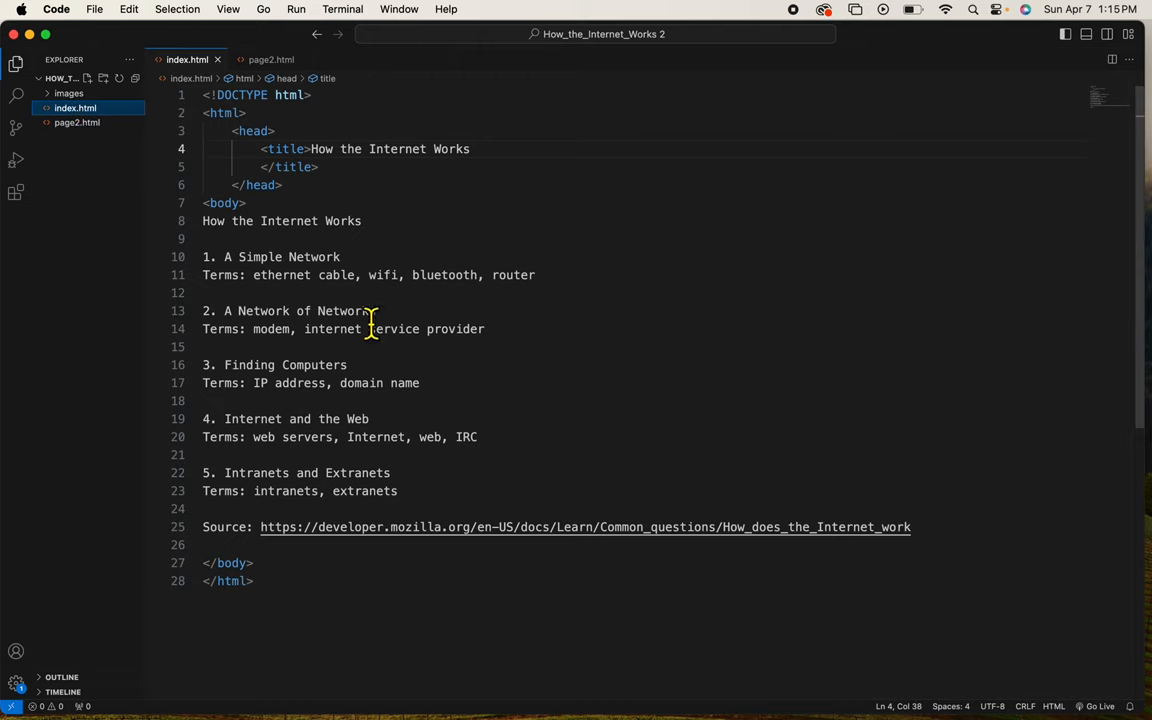
pyautogui.moveTo(384, 336)
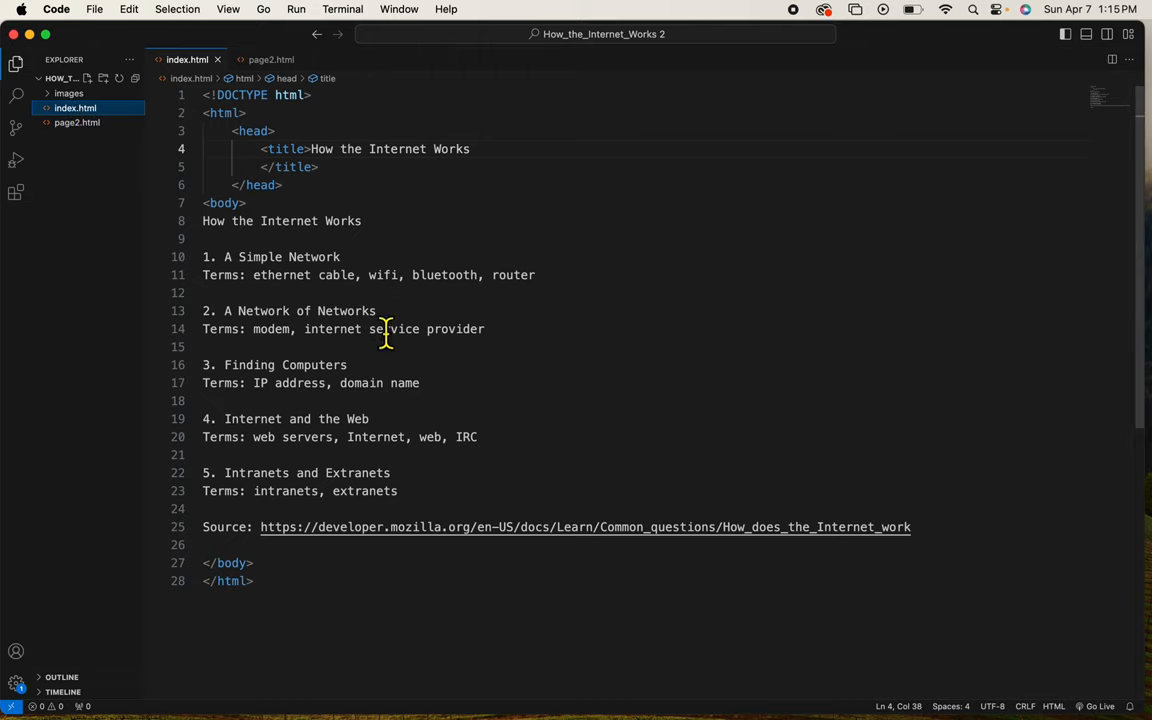
pyautogui.moveTo(364, 284)
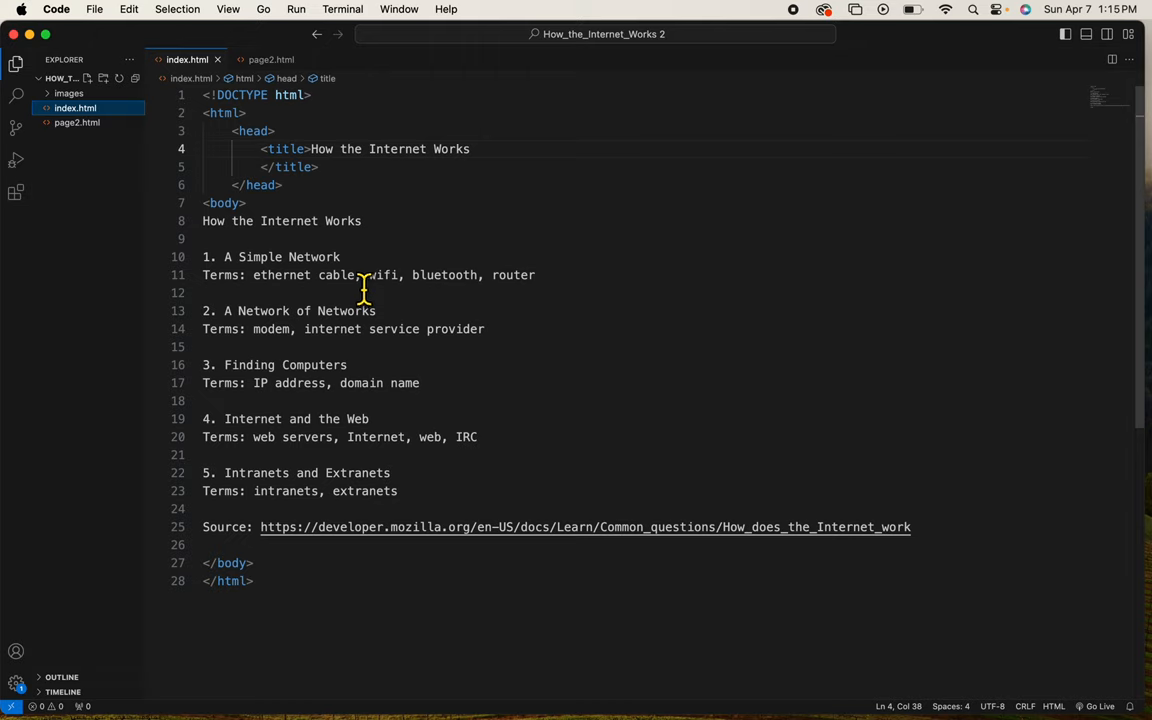
pyautogui.moveTo(212, 228)
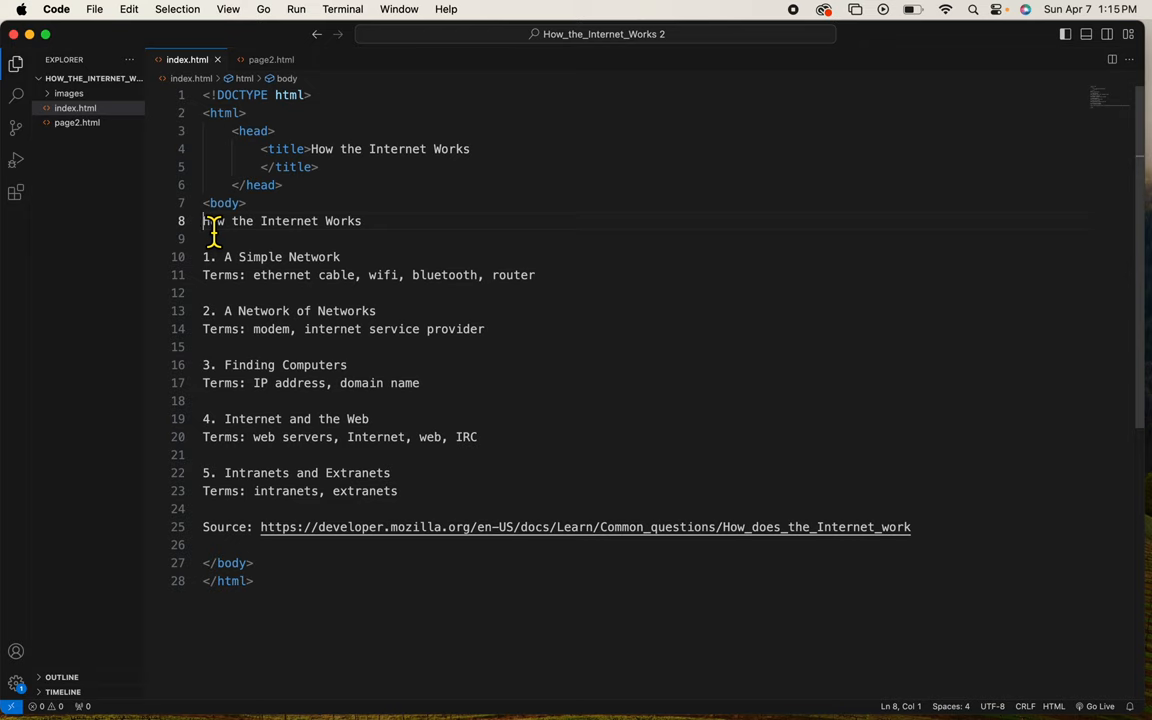
# Wrap 'How the Internet Works' on line 8 in <h1>…</h1>
pyautogui.write('<h1>')
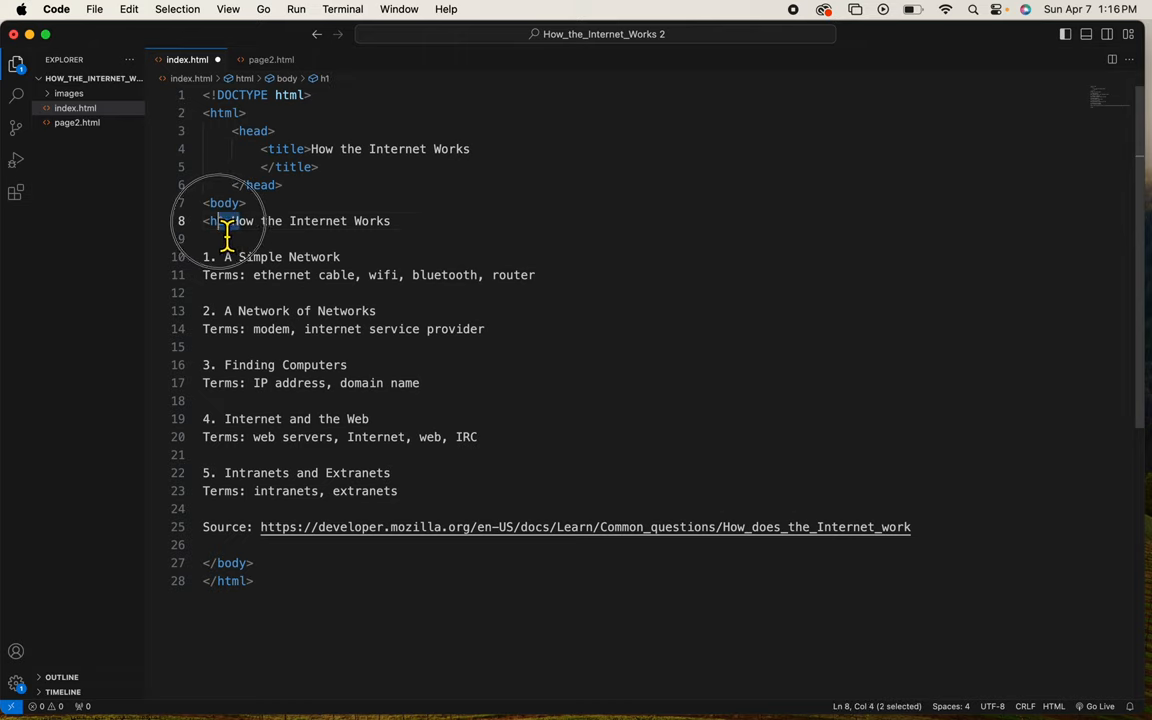
pyautogui.click(410, 220)
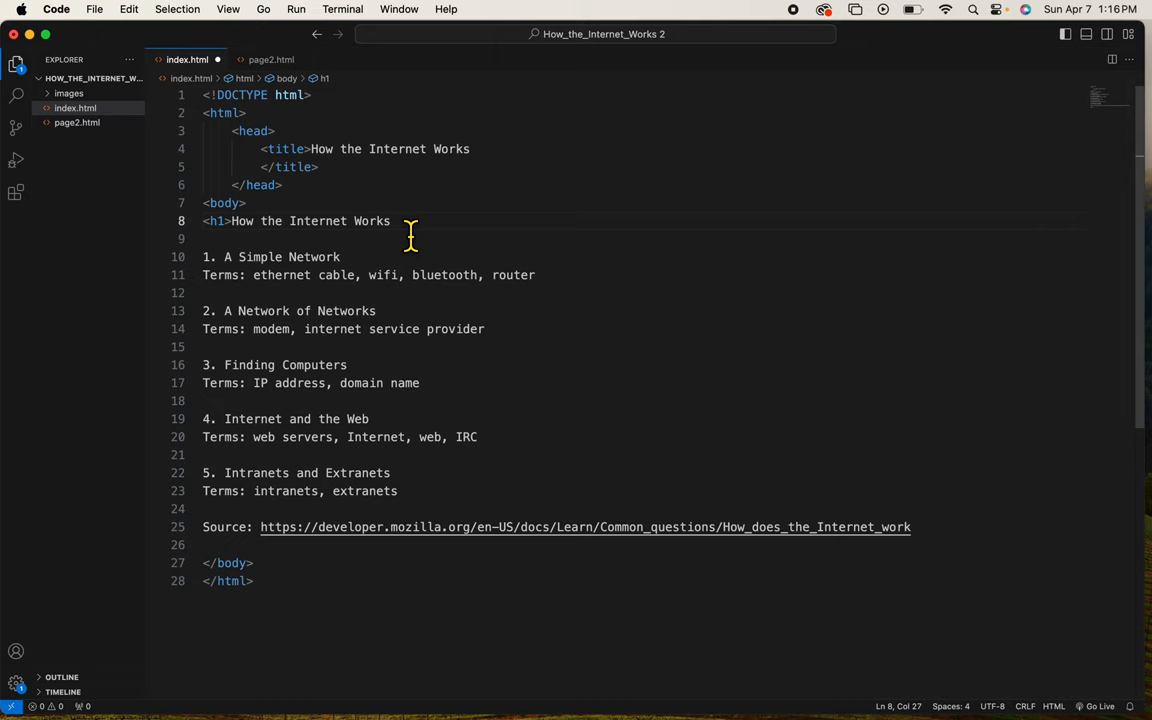
pyautogui.write('</h1>')
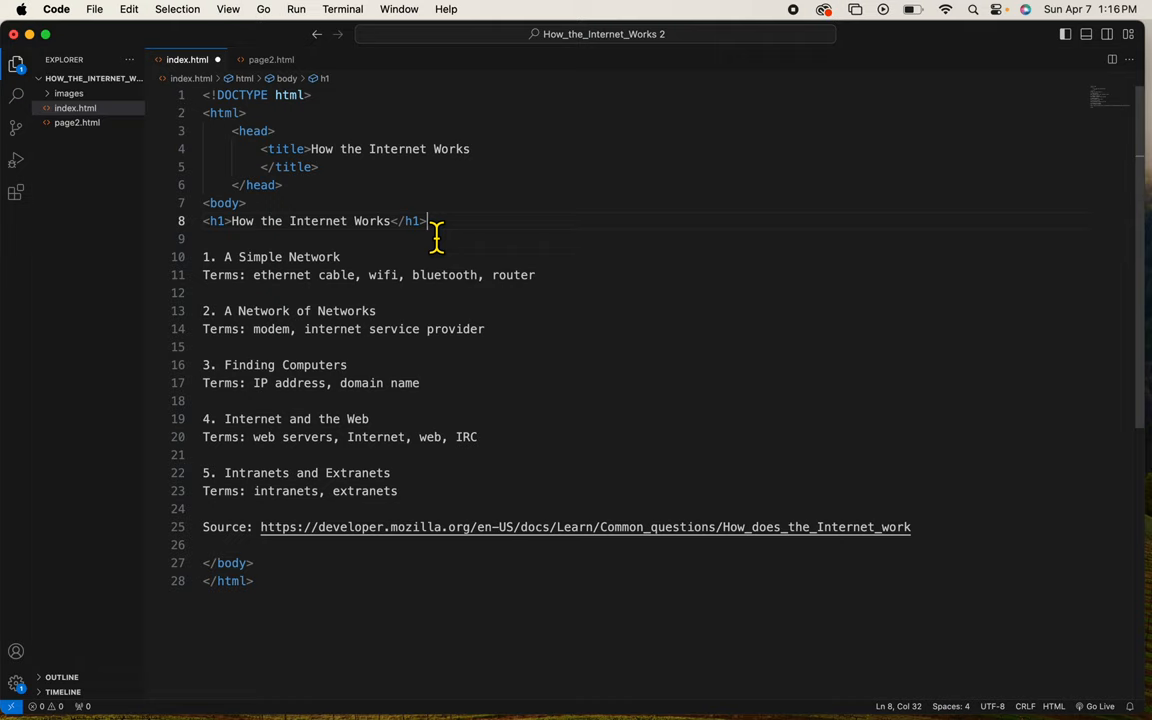
pyautogui.moveTo(372, 276)
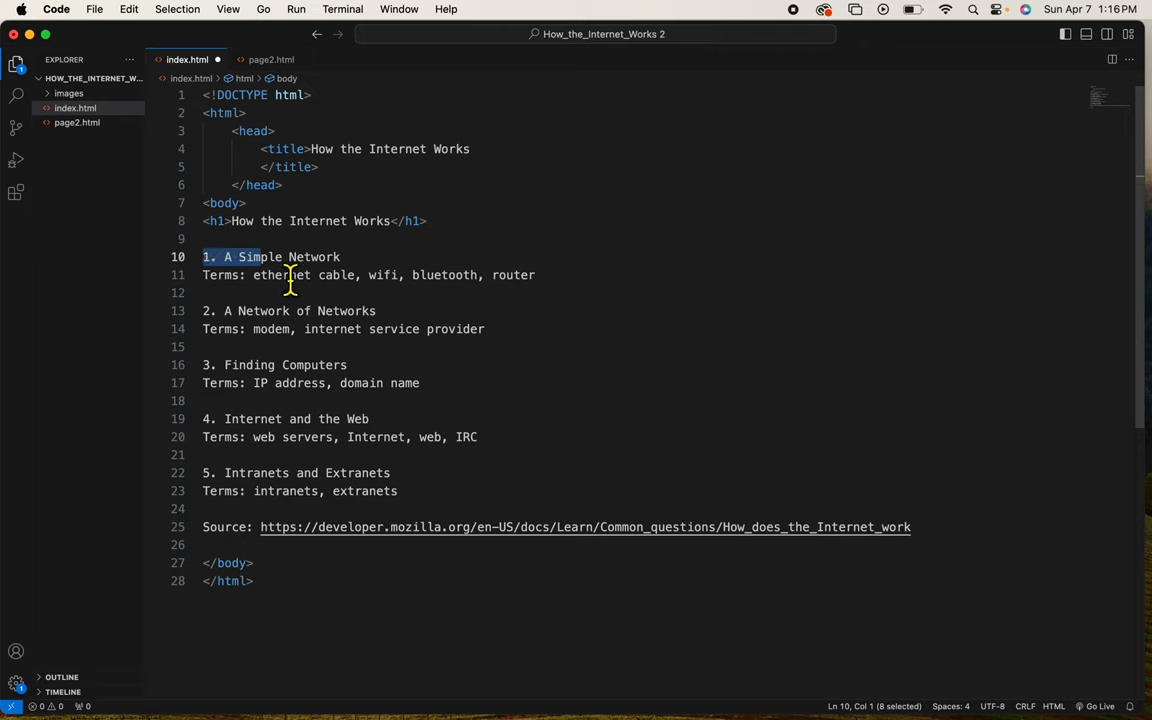
pyautogui.moveTo(210, 276)
pyautogui.write('<')
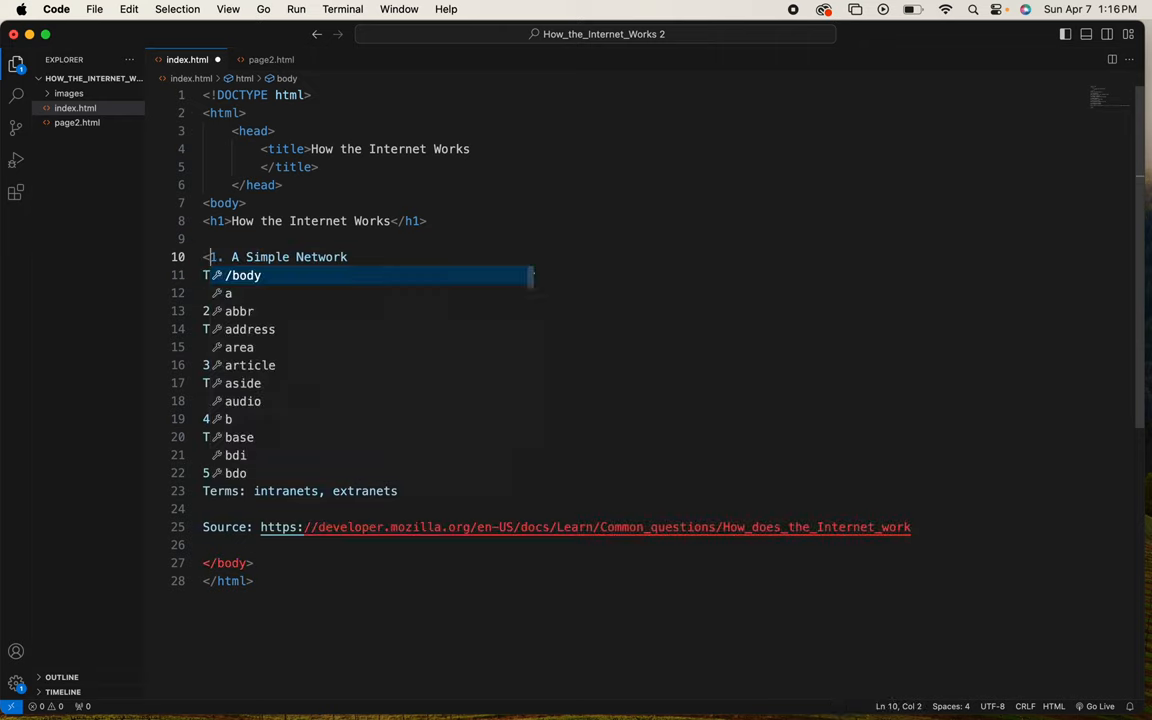
# Wrap the first topic title '1. A Simple Network' in <h3>…</h3>
pyautogui.write('h3>')
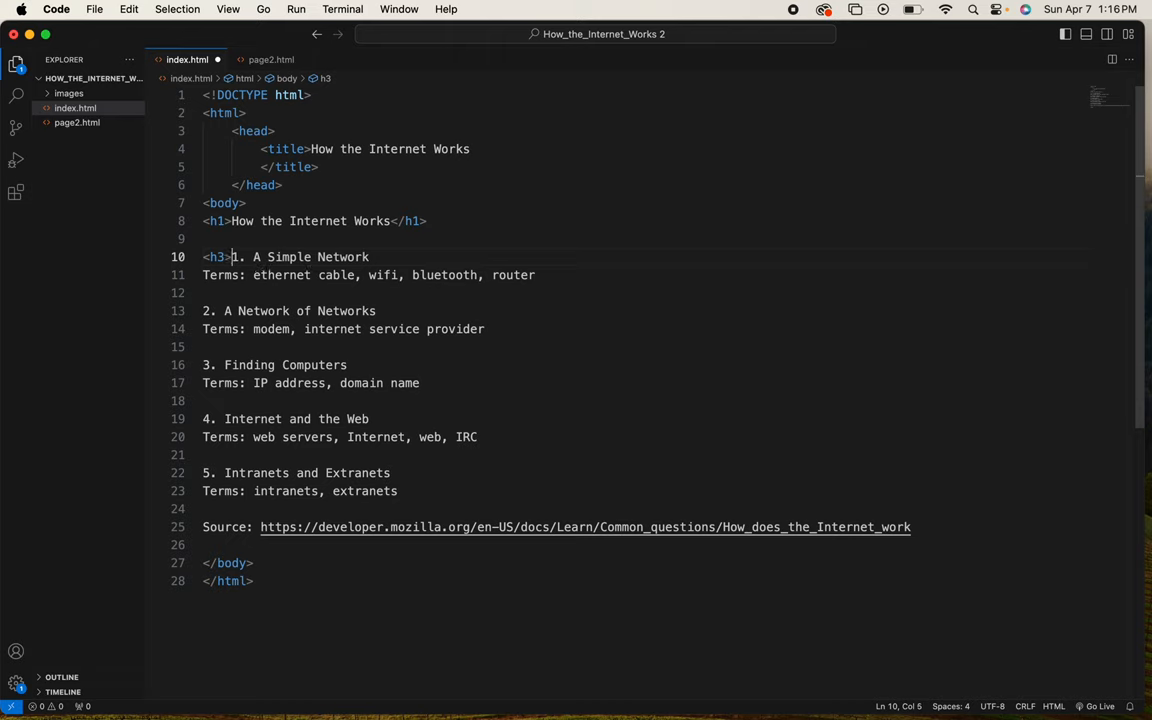
pyautogui.click(368, 256)
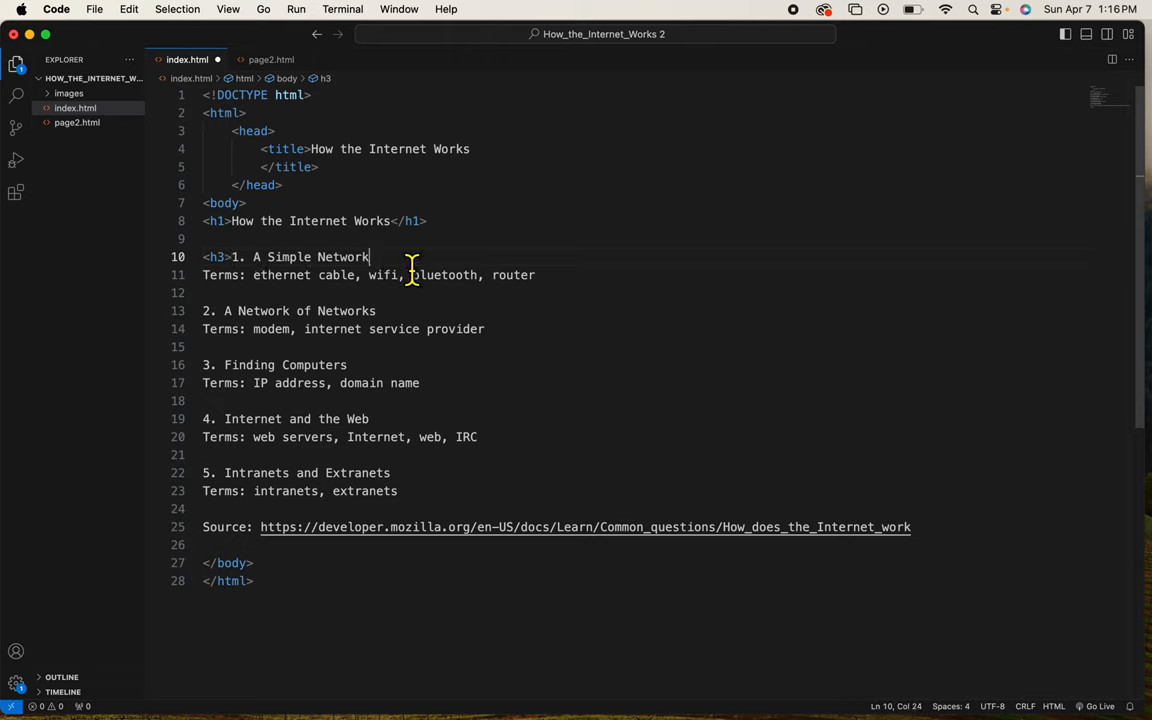
pyautogui.write('<')
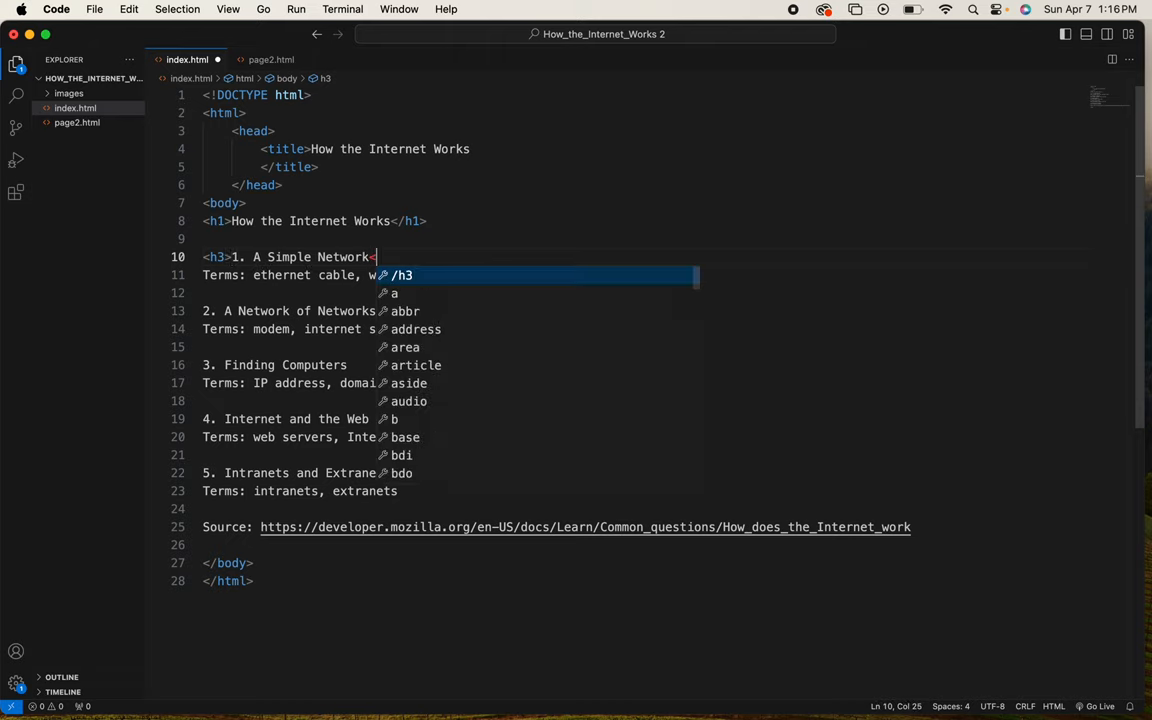
pyautogui.write('h')
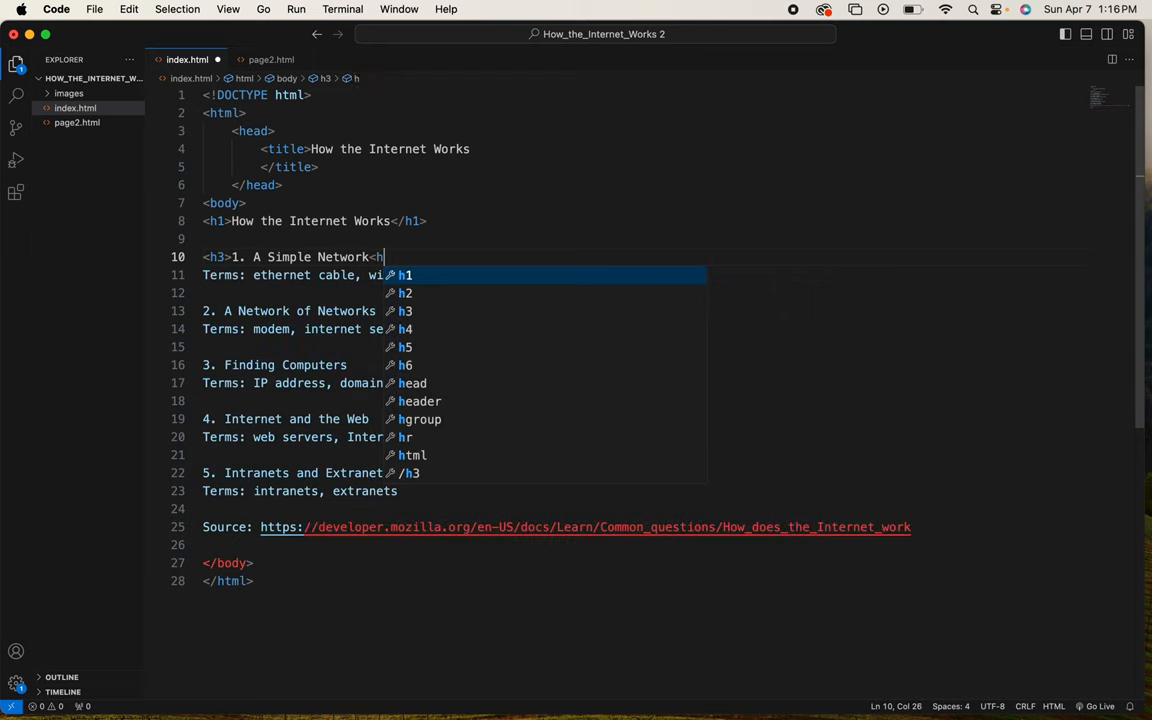
pyautogui.press('Backspace')
pyautogui.write('/h3>')
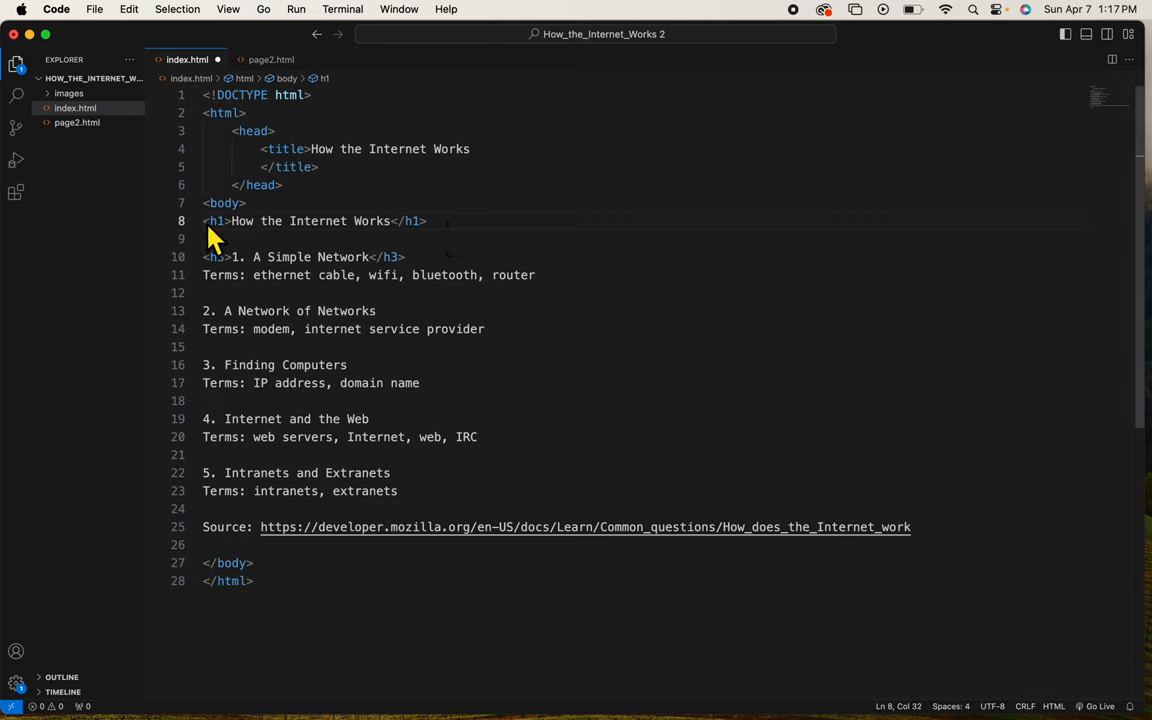
pyautogui.moveTo(410, 220)
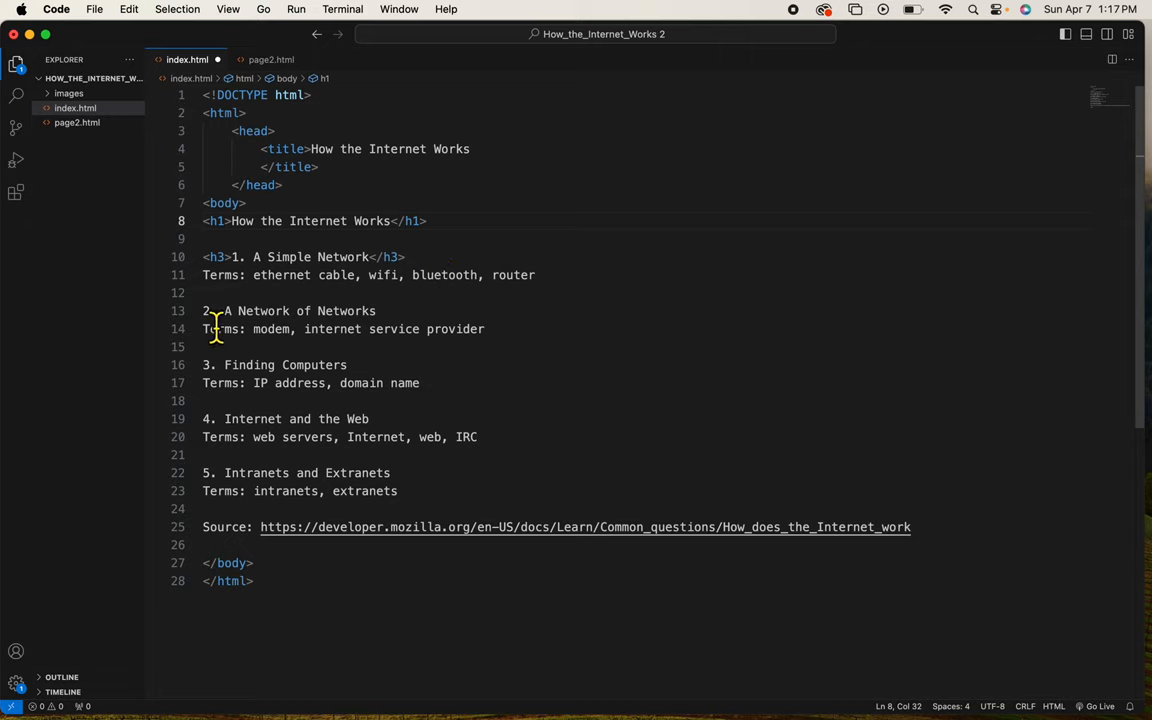
# Wrap the remaining topic titles in h3 tags, the fourth's opening tag after its number
pyautogui.click(204, 310)
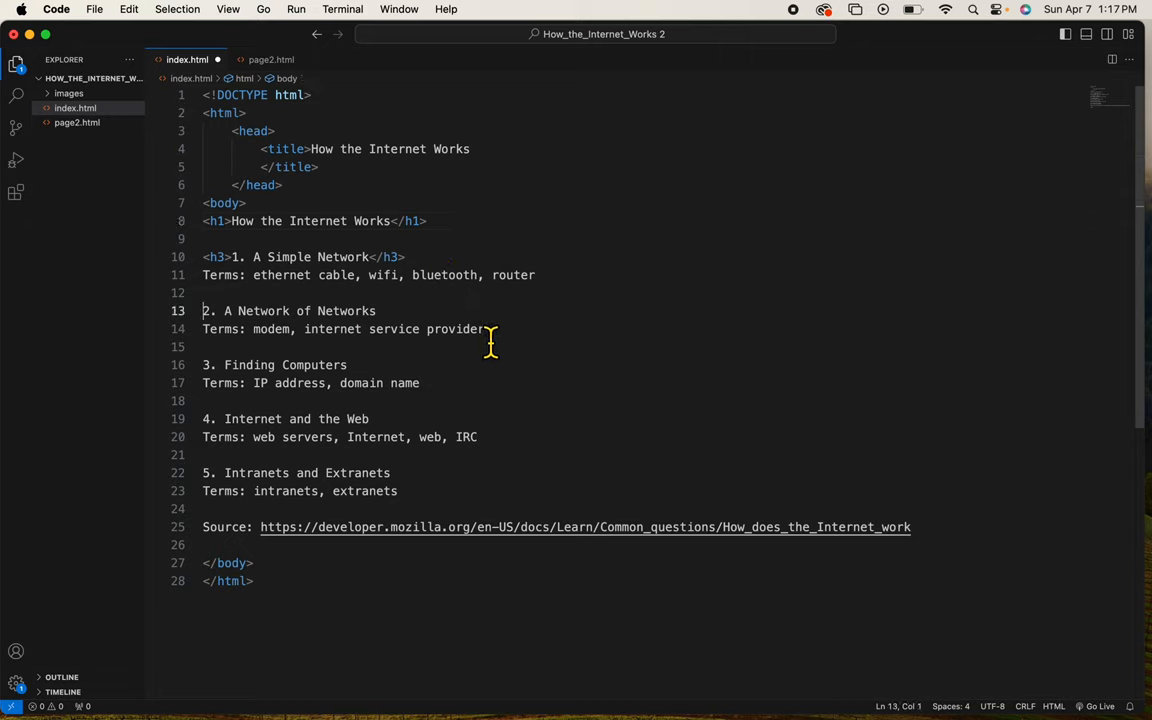
pyautogui.write('<h3>')
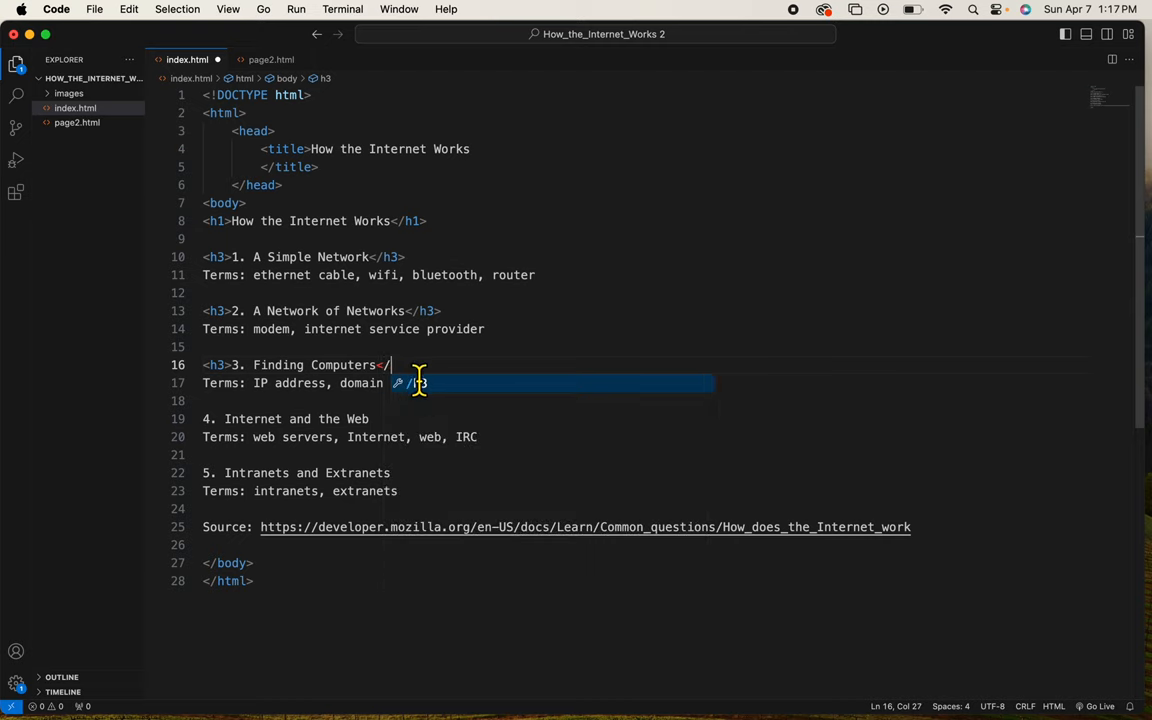
pyautogui.click(208, 418)
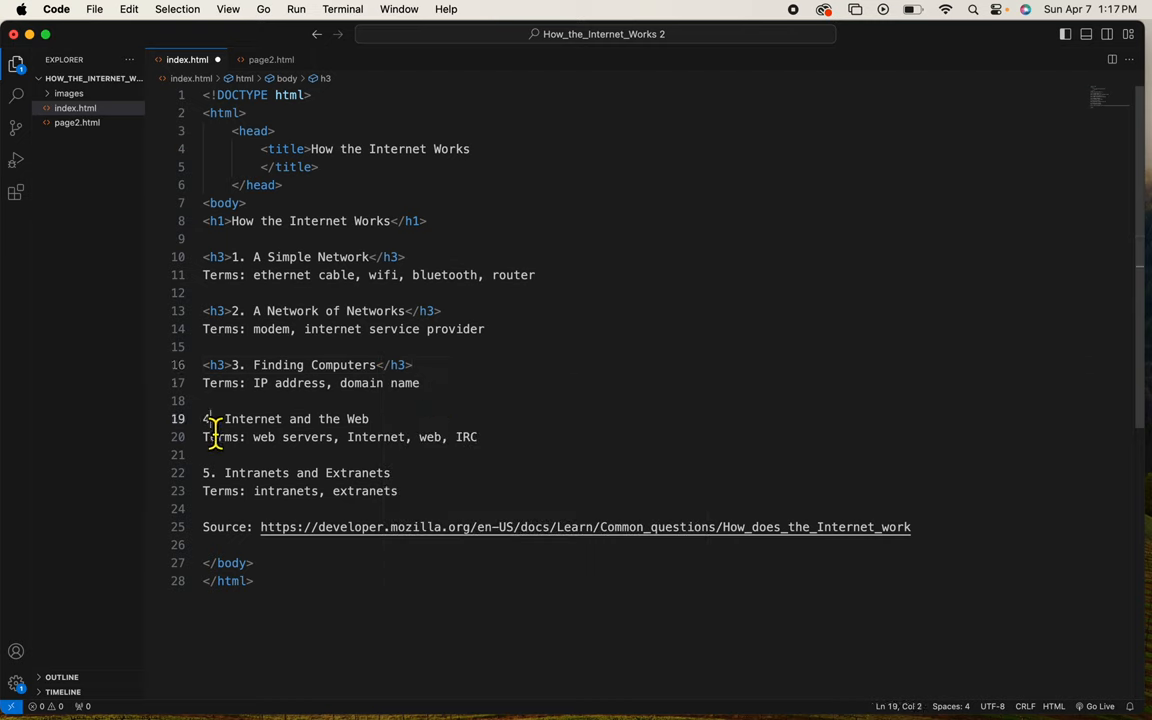
pyautogui.write('<h3>')
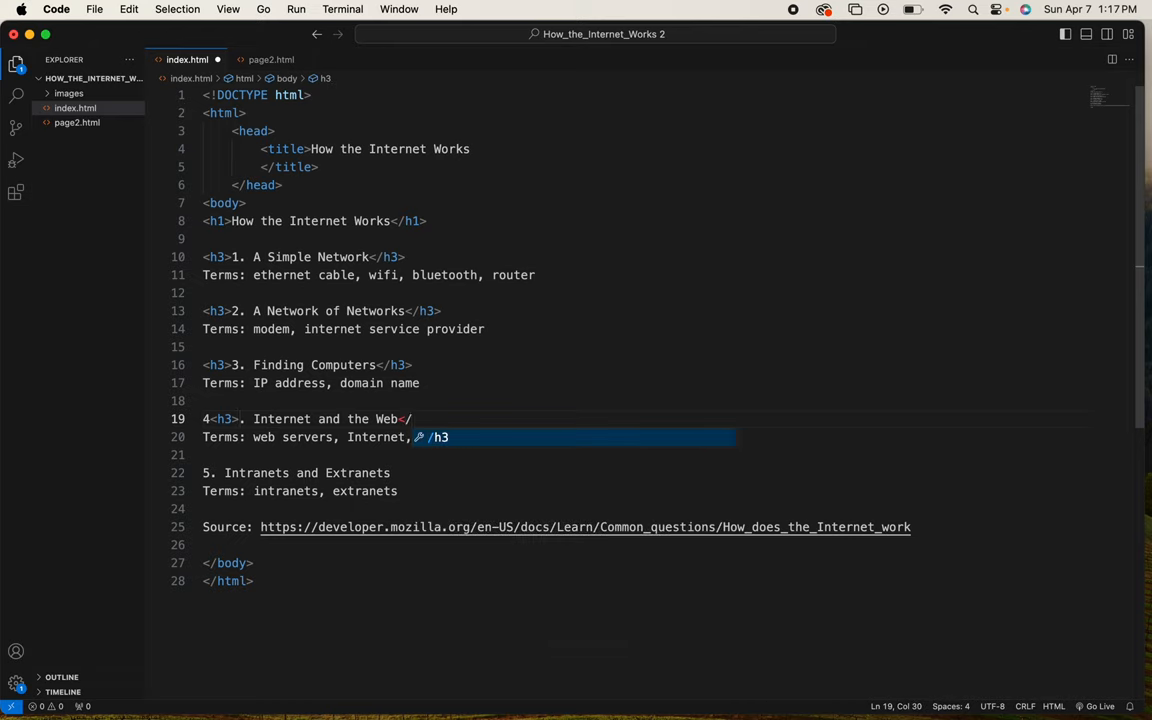
pyautogui.write('web, IRC')
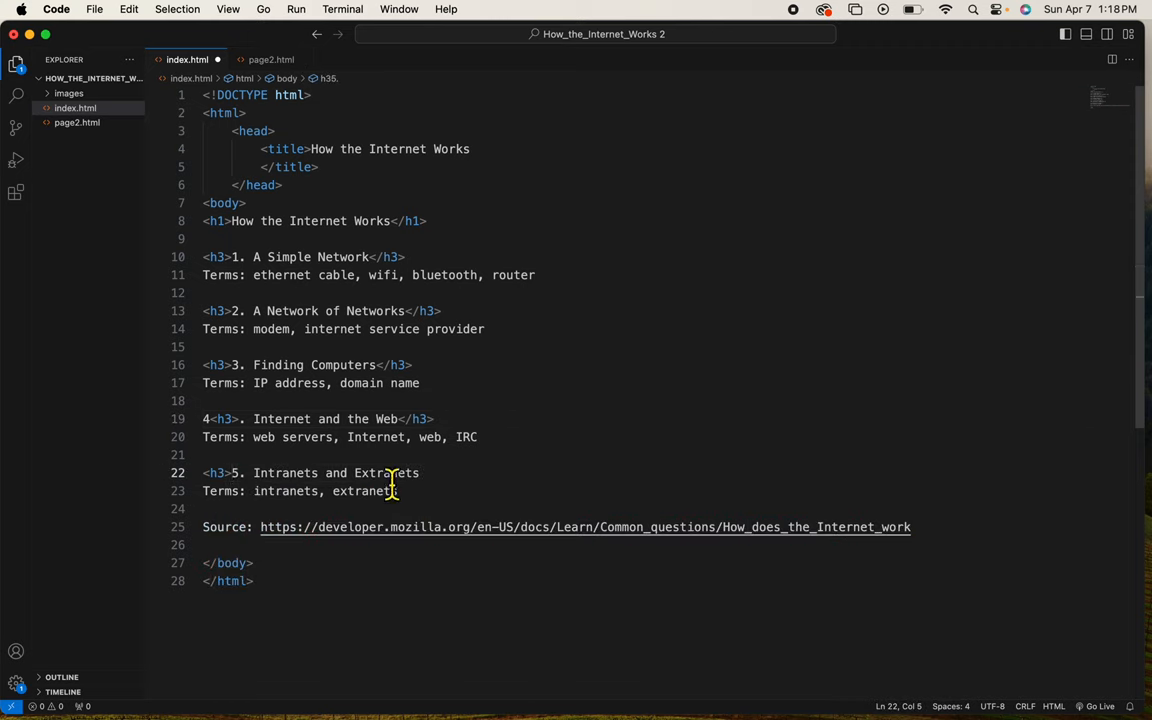
pyautogui.write('</h3>')
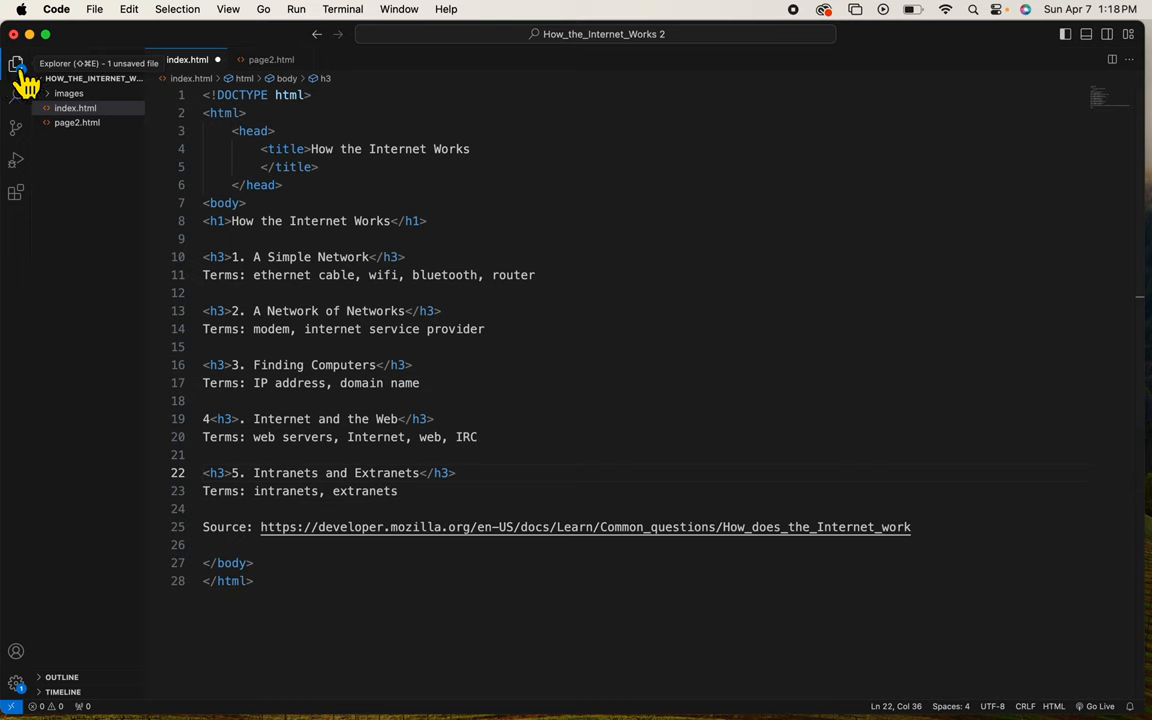
pyautogui.moveTo(524, 204)
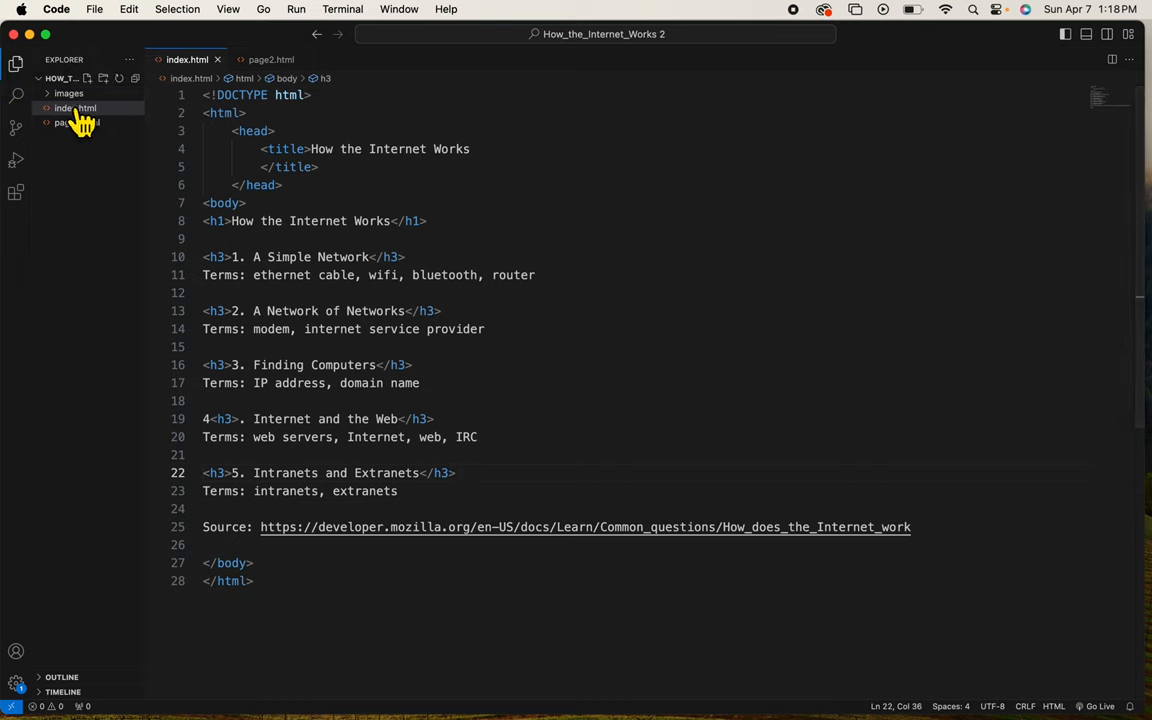
pyautogui.moveTo(76, 108)
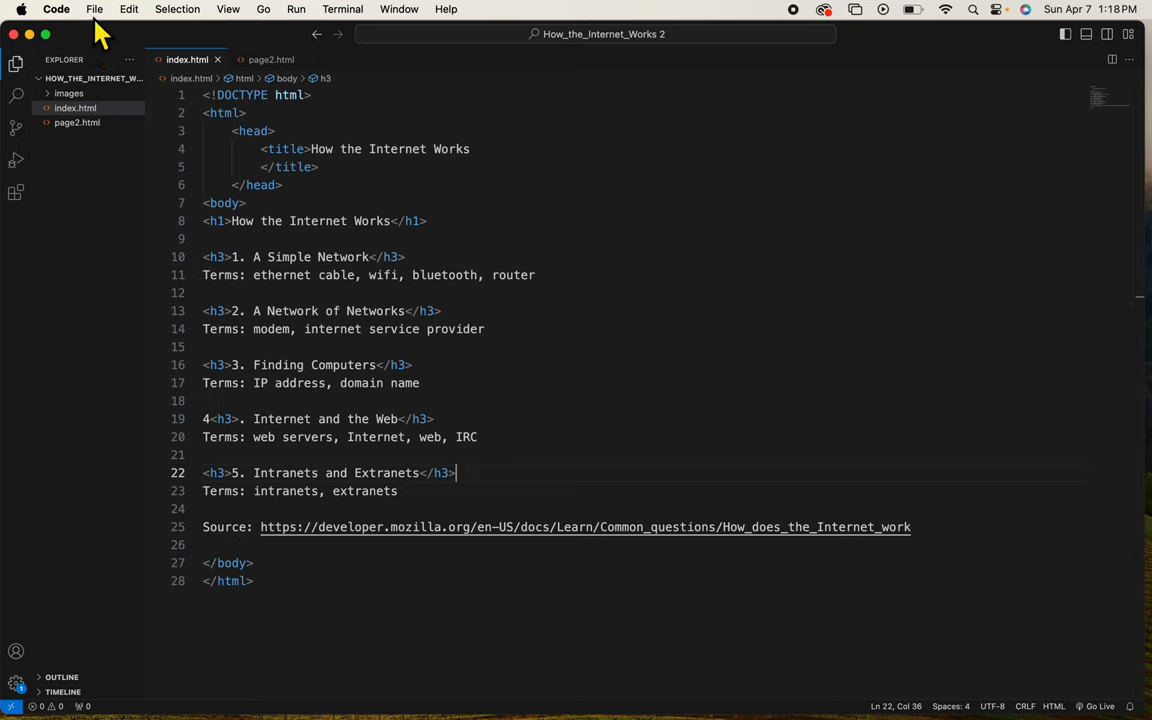
pyautogui.moveTo(90, 100)
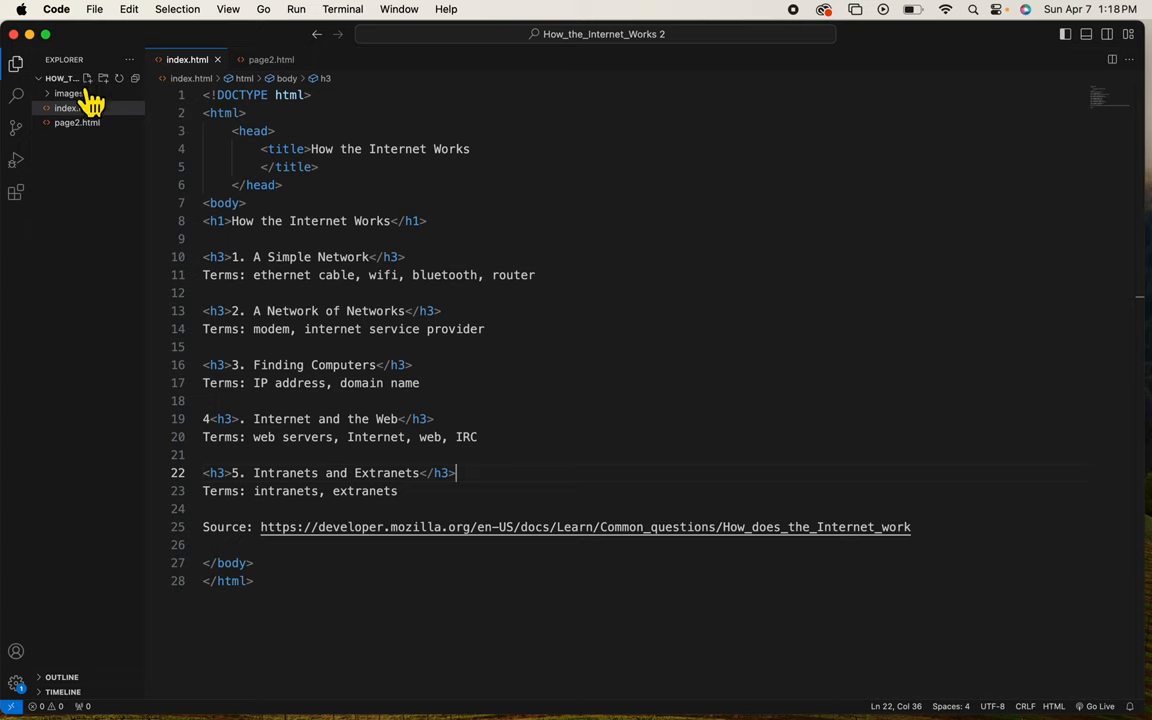
# Serve index.html with Live Server for a Chrome preview
pyautogui.click(76, 108)
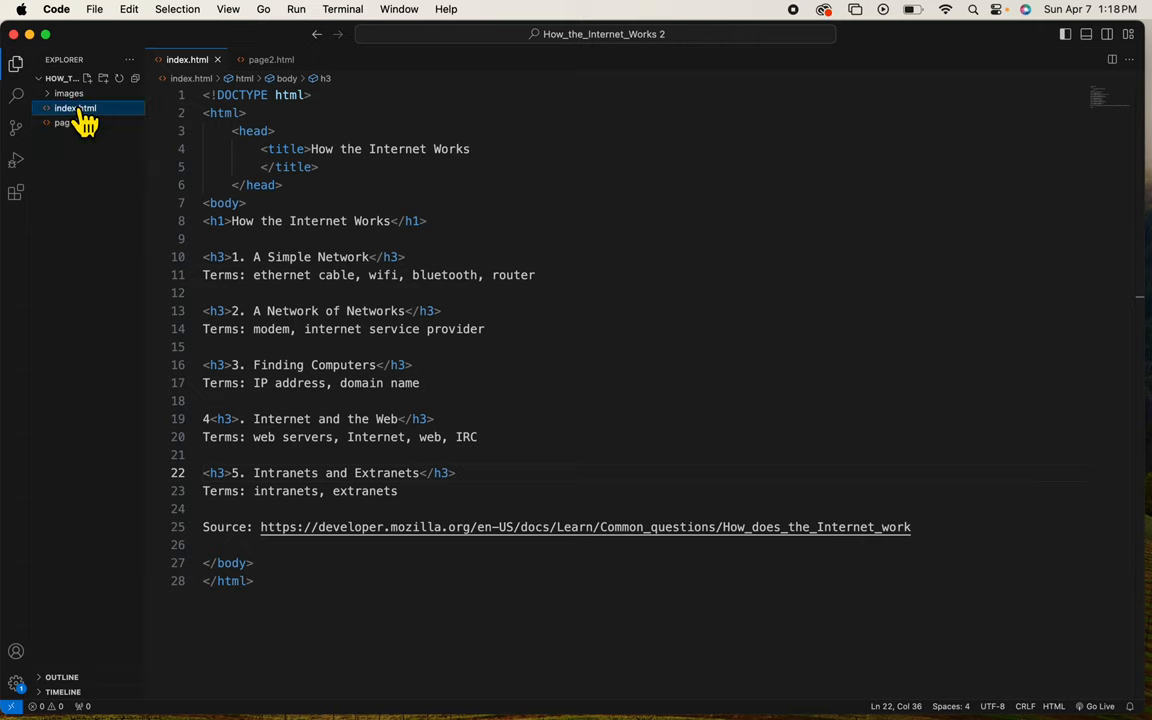
pyautogui.rightClick(76, 108)
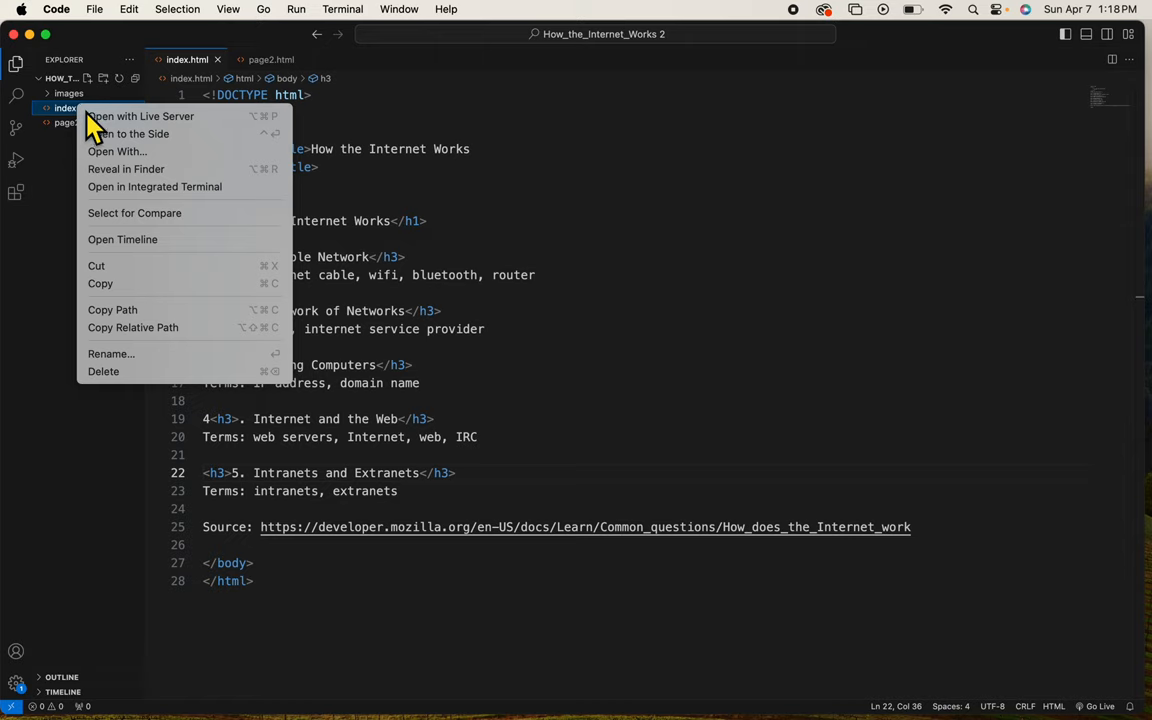
pyautogui.moveTo(140, 116)
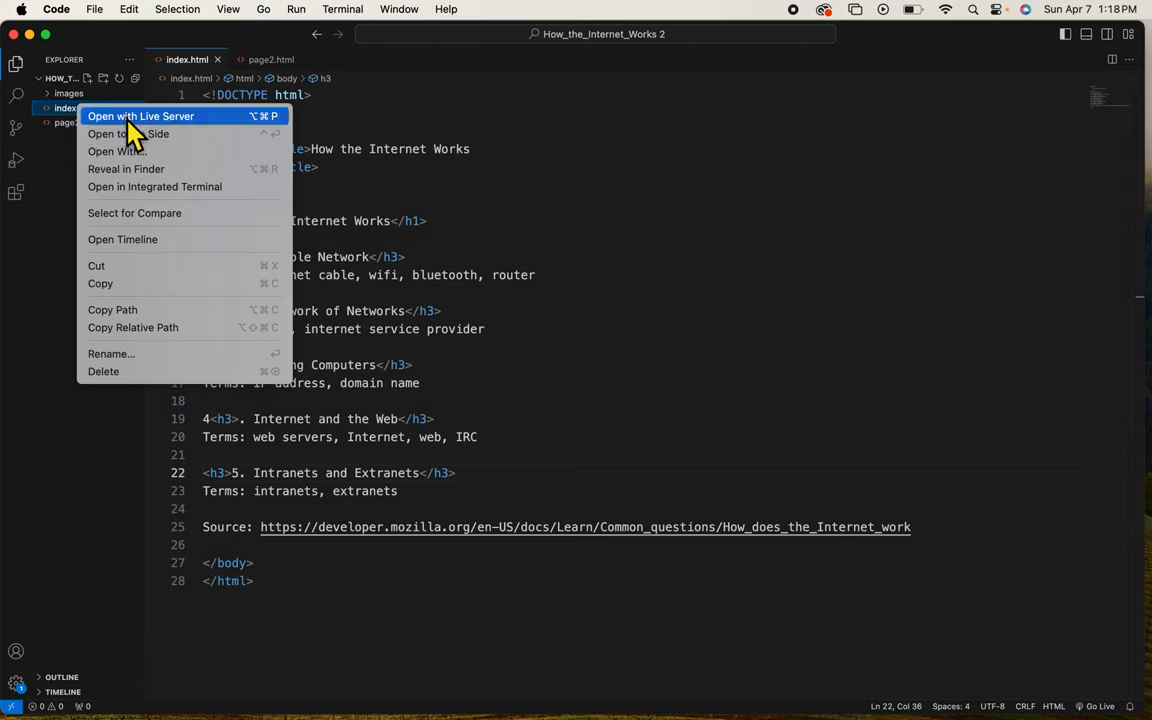
pyautogui.click(140, 116)
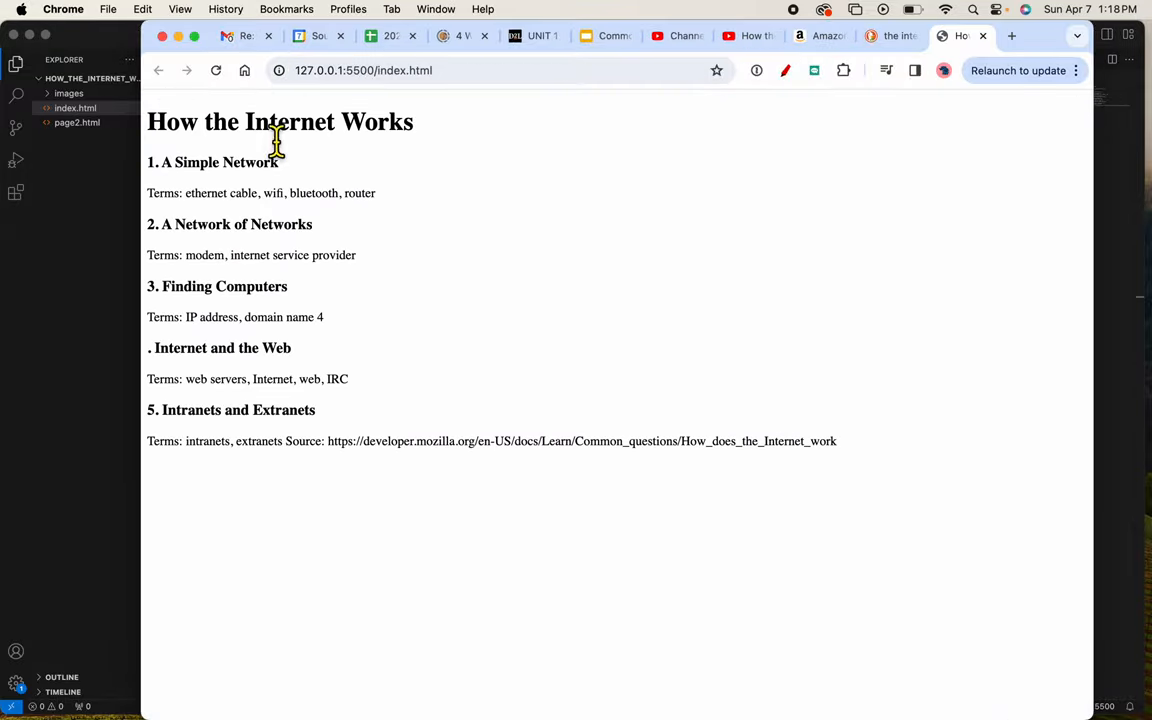
pyautogui.moveTo(160, 56)
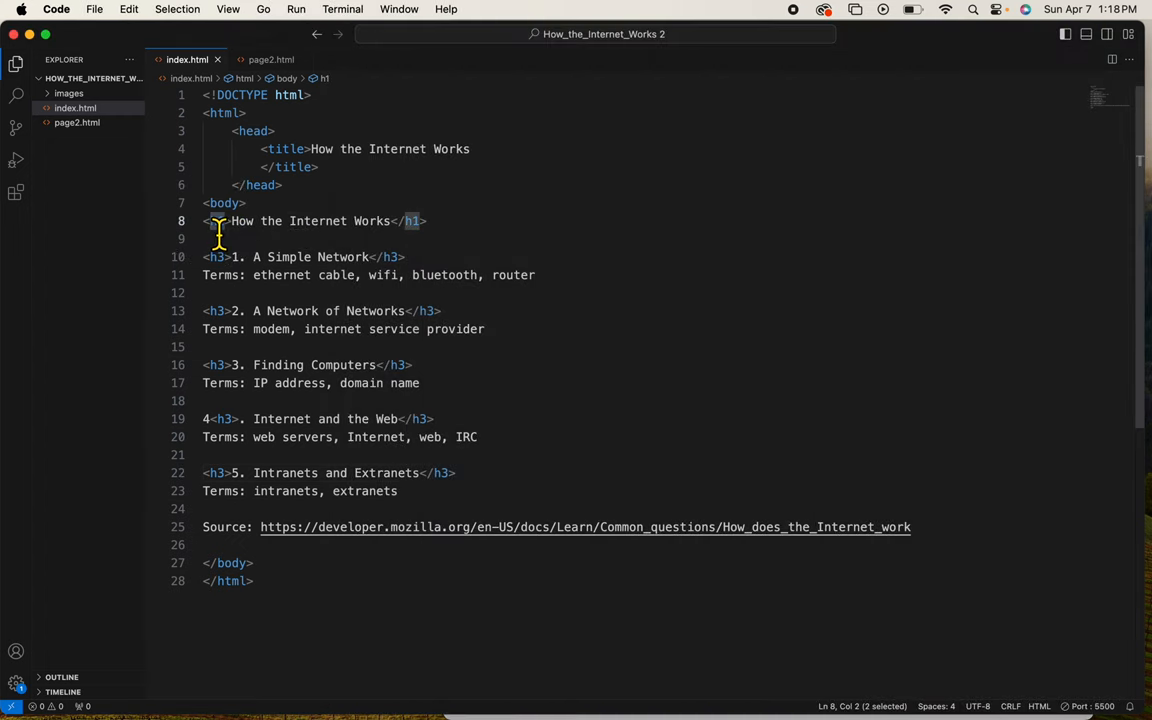
# Rename the h1 on the page title to strong, glancing at the Extensions panel
pyautogui.write('strong')
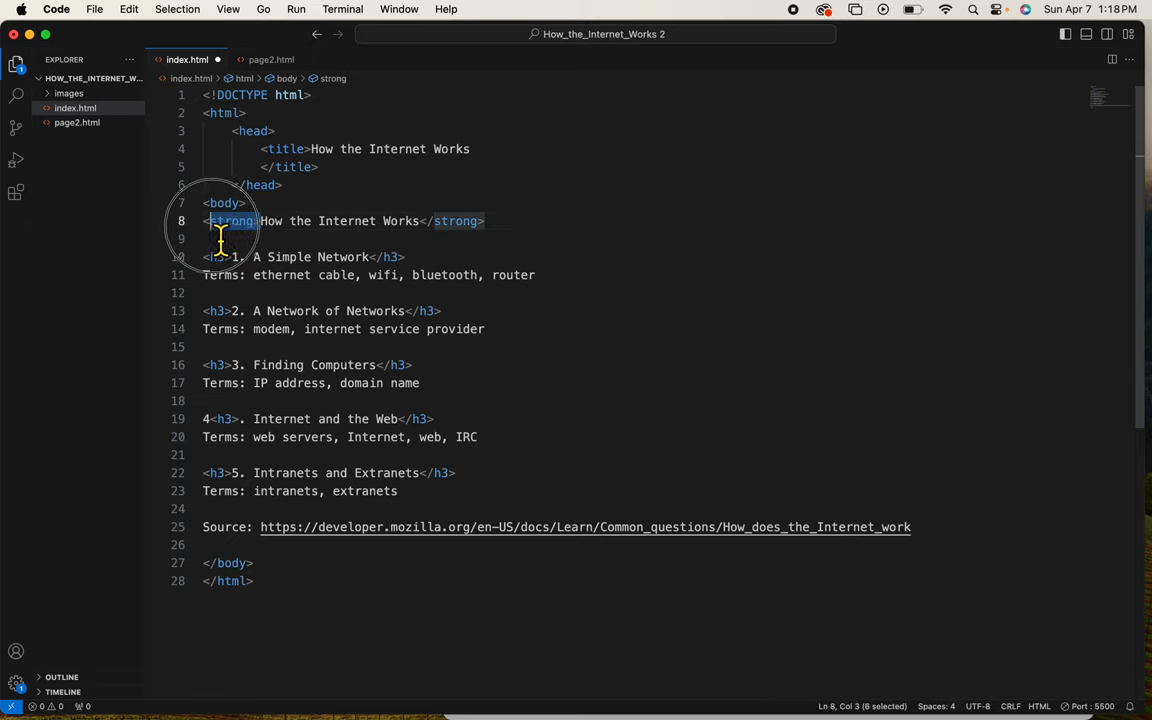
pyautogui.click(464, 220)
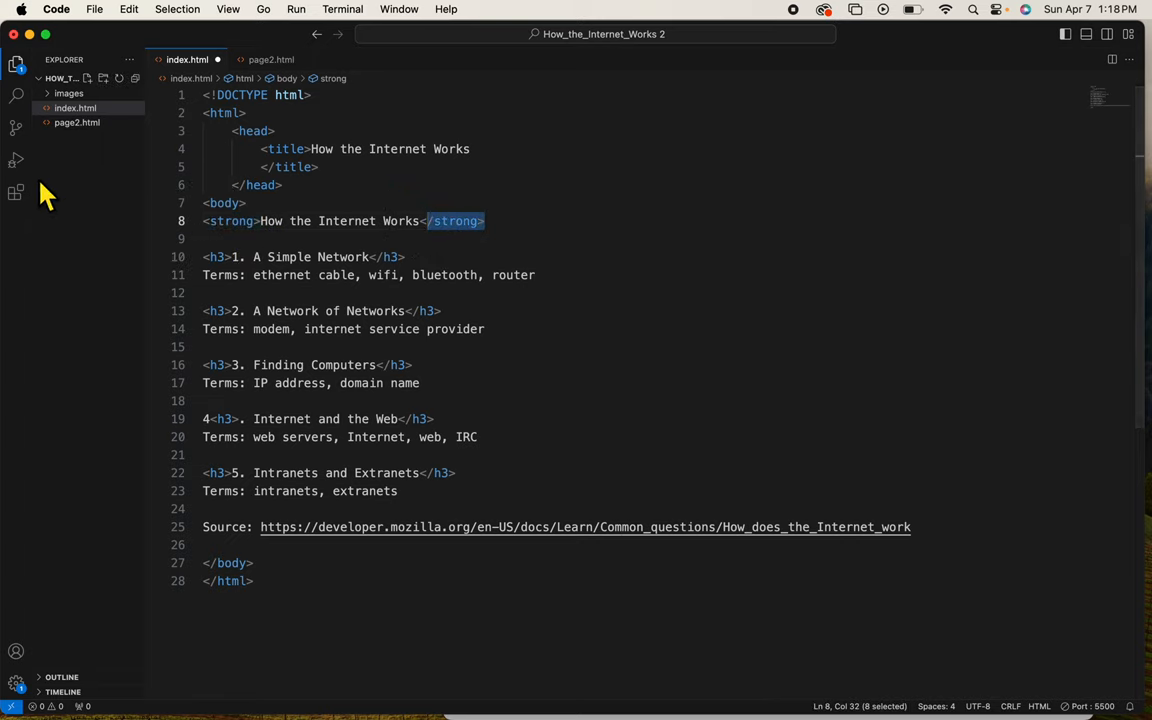
pyautogui.click(16, 192)
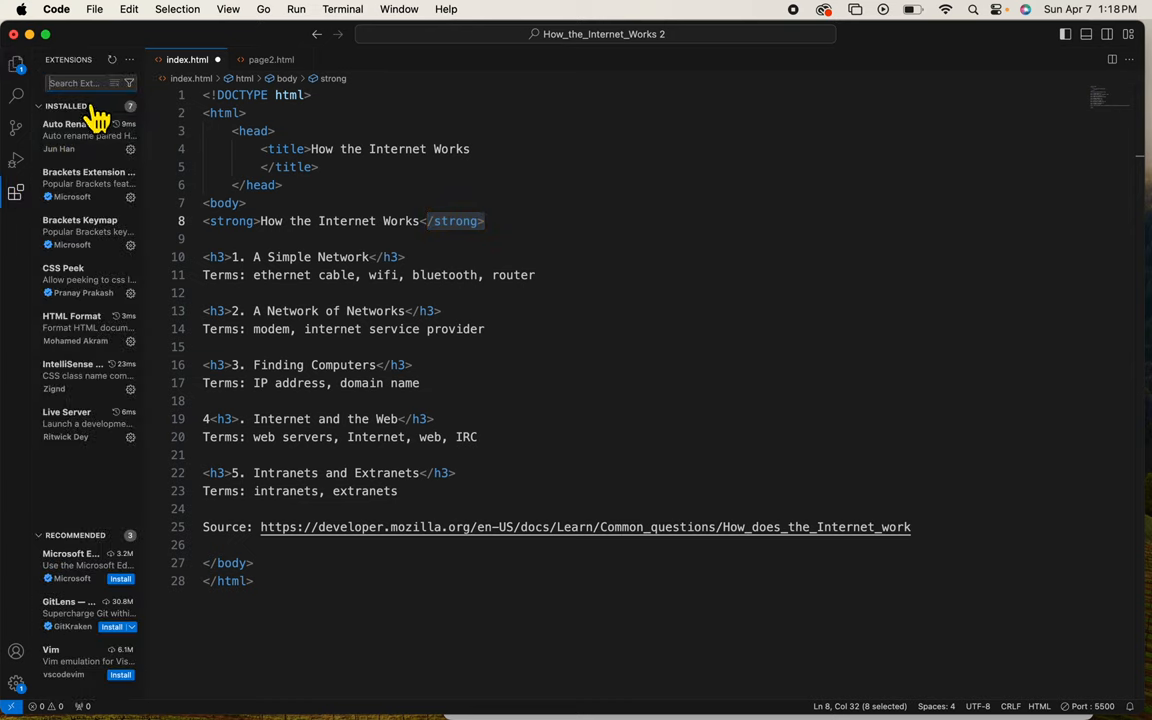
pyautogui.moveTo(84, 136)
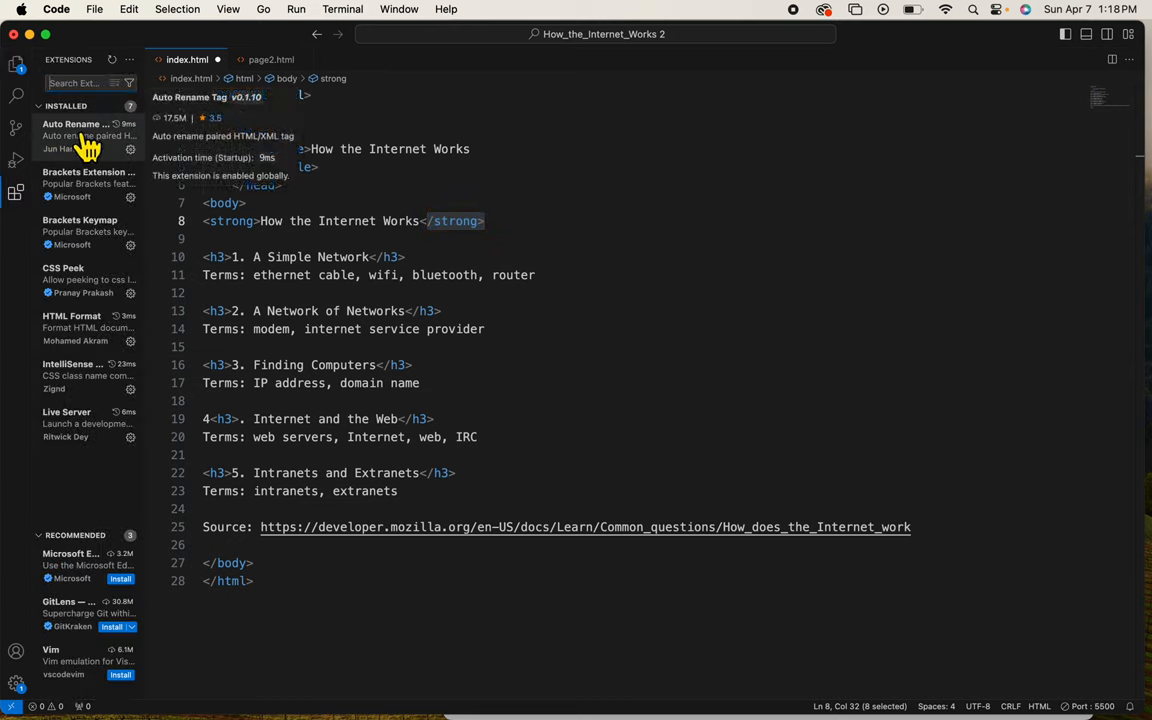
pyautogui.moveTo(80, 136)
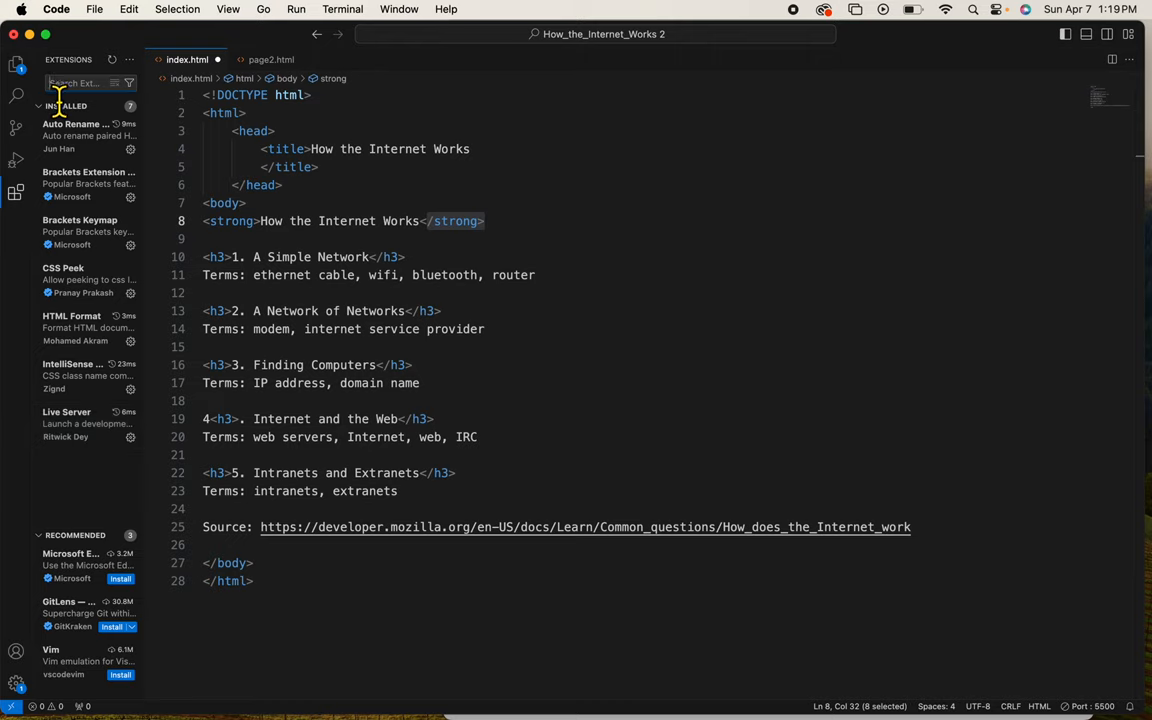
pyautogui.click(16, 64)
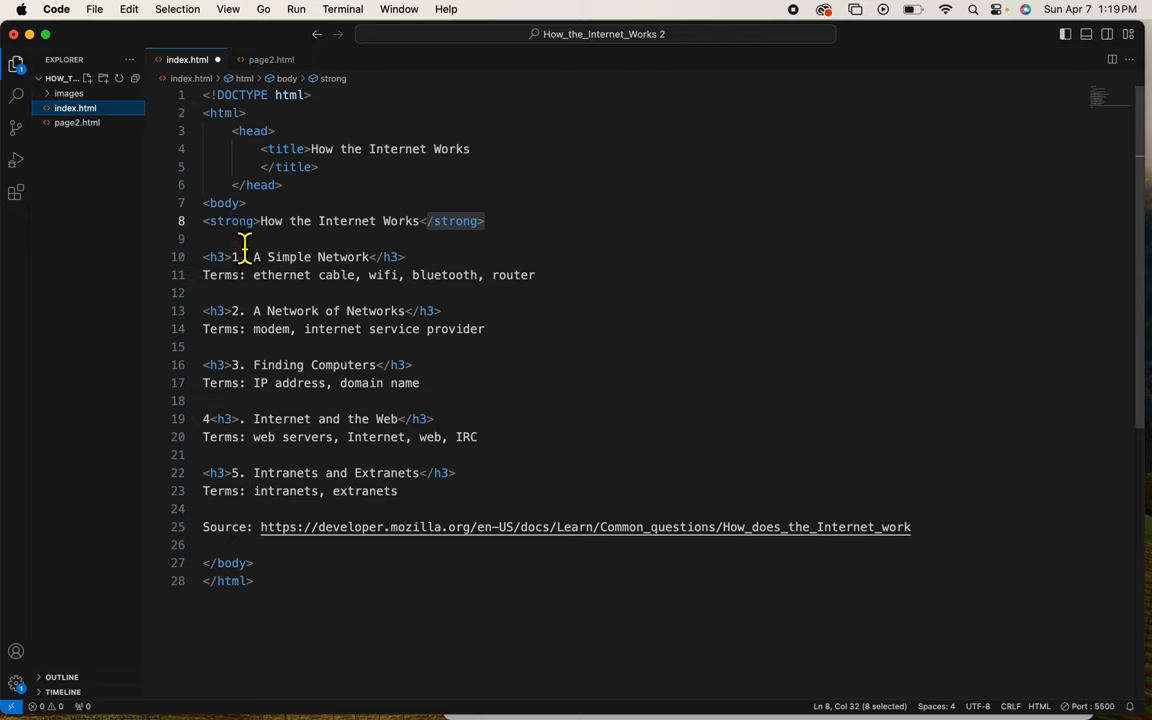
pyautogui.moveTo(216, 256)
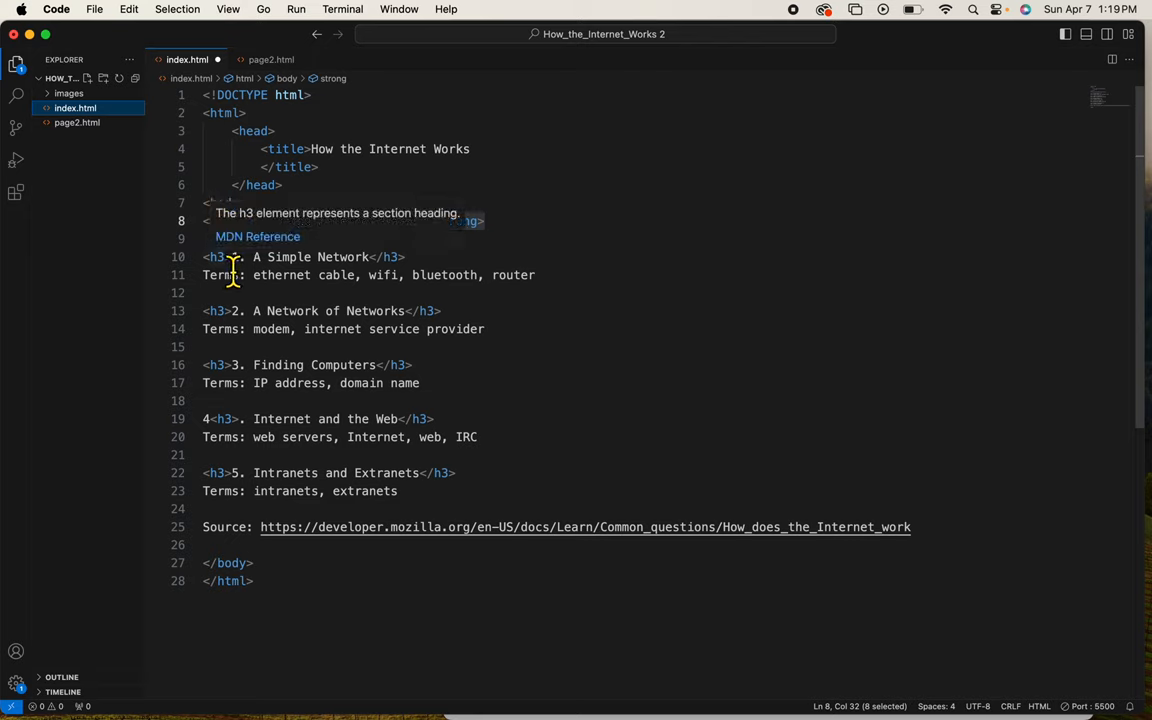
# Rename the h3 on '1. A Simple Network' to strong as well
pyautogui.write('strong')
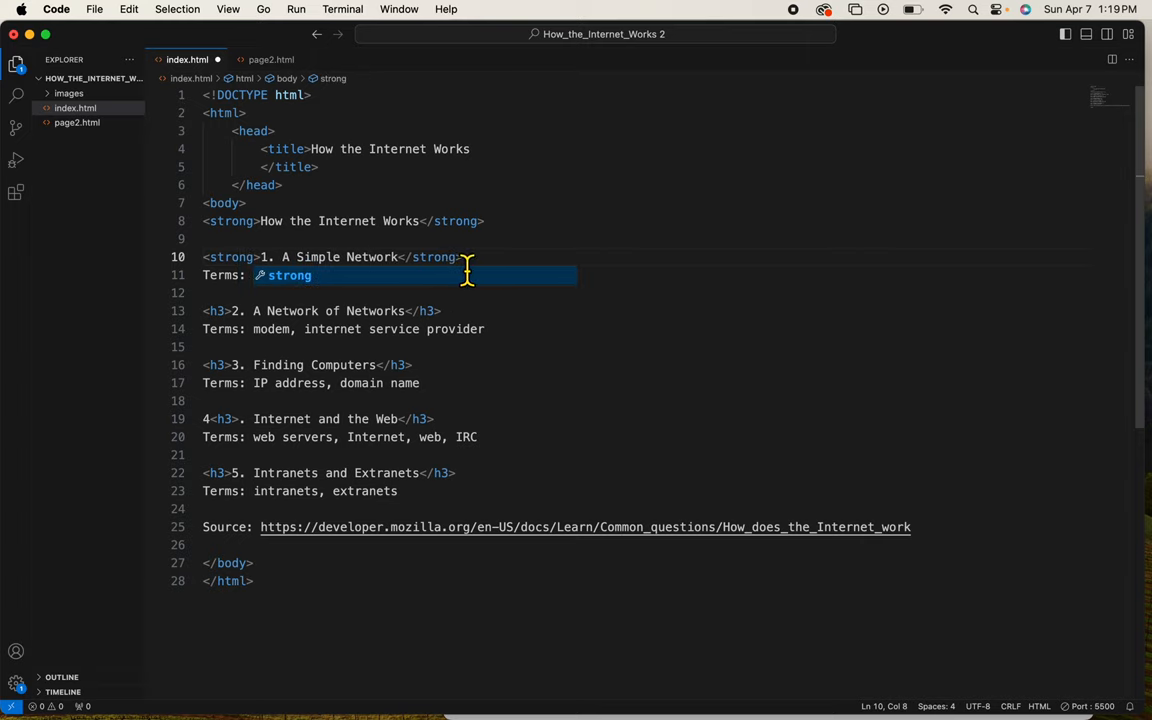
pyautogui.write('ethernet cable, wifi, bluetooth, router')
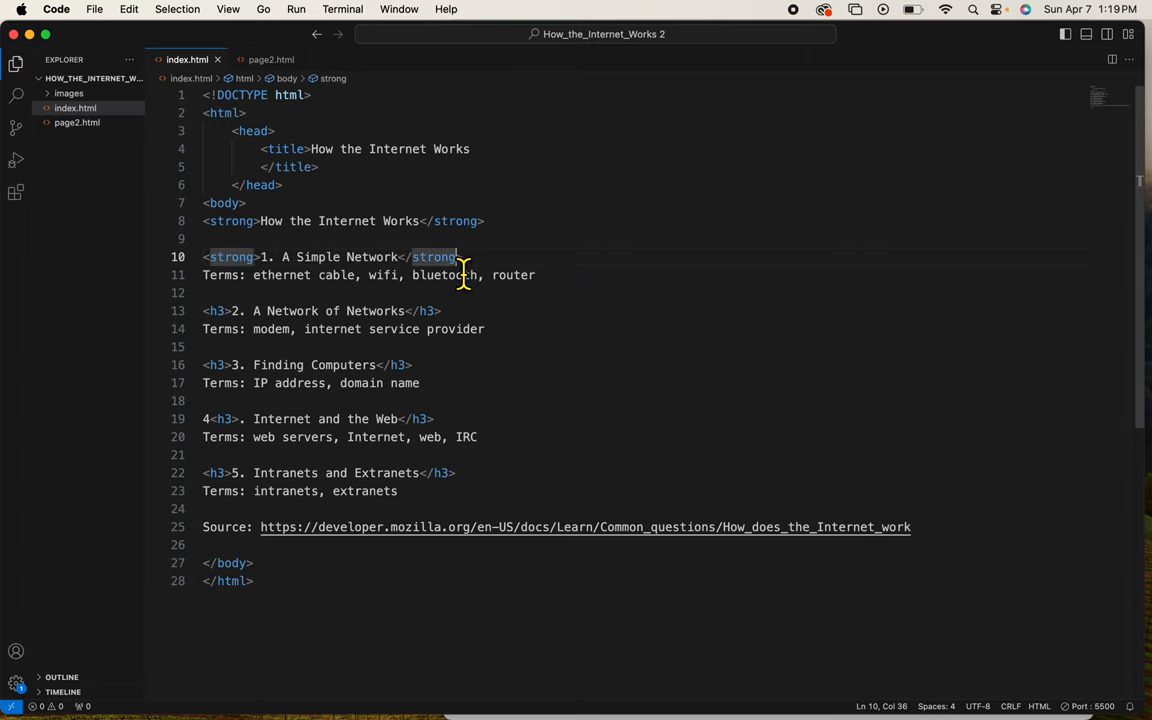
pyautogui.scroll(-3)
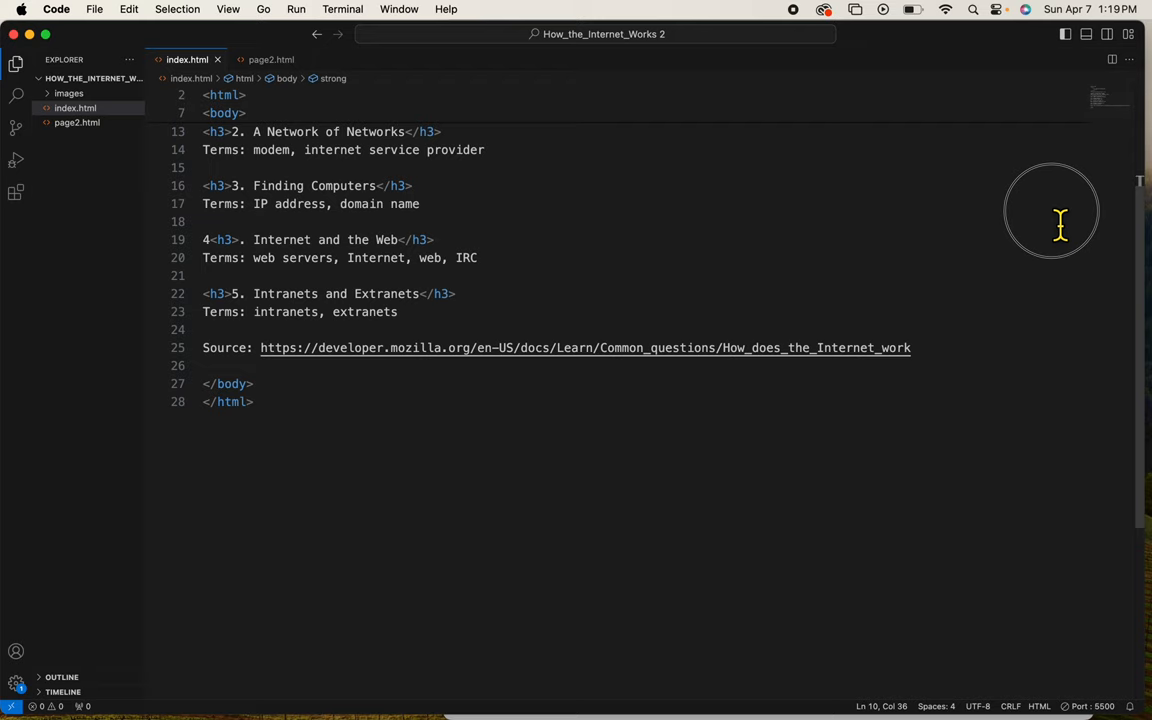
pyautogui.moveTo(1064, 218)
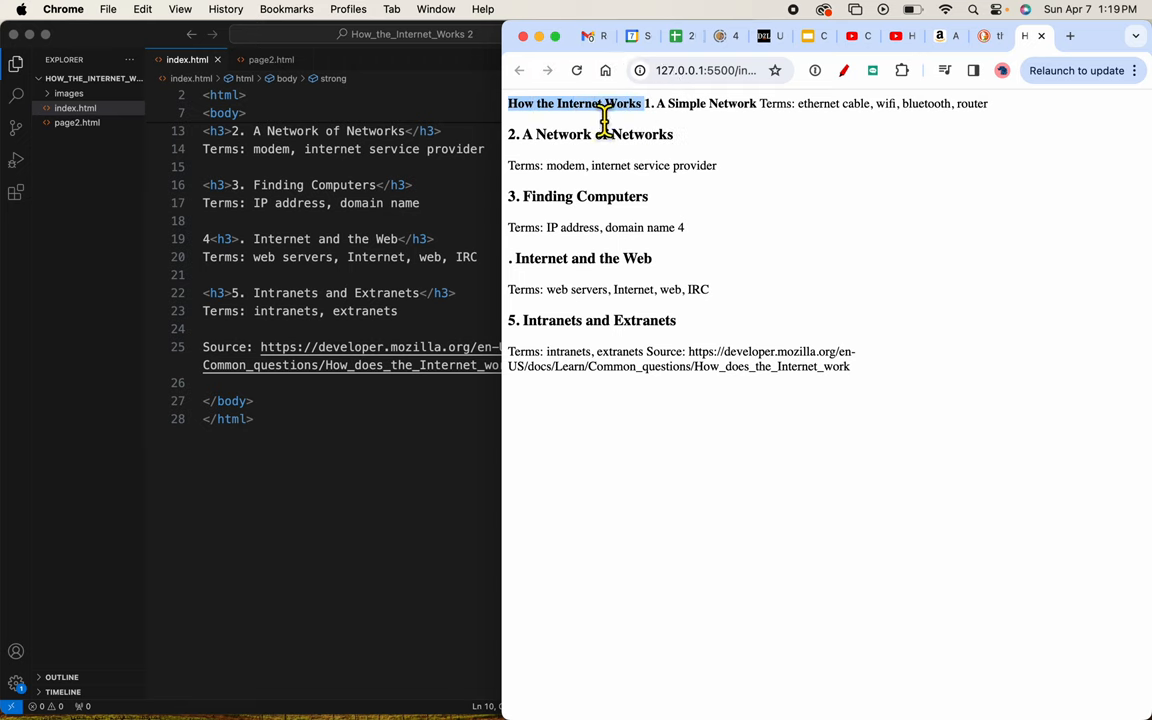
pyautogui.moveTo(228, 188)
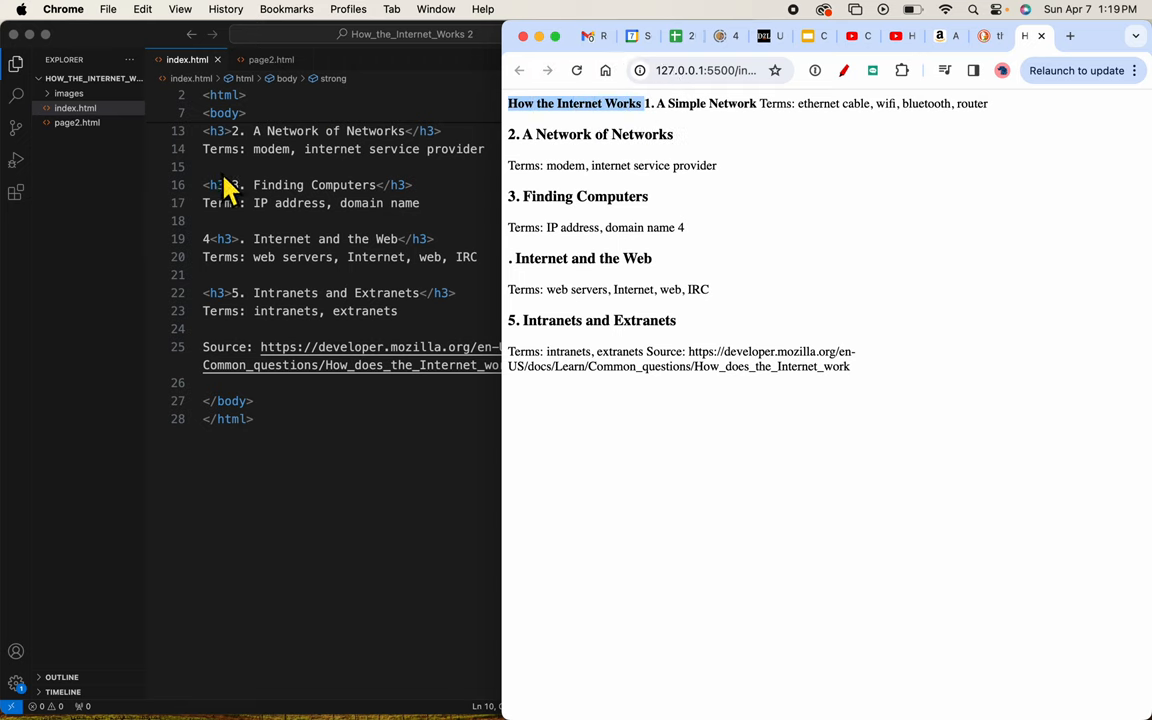
pyautogui.moveTo(318, 190)
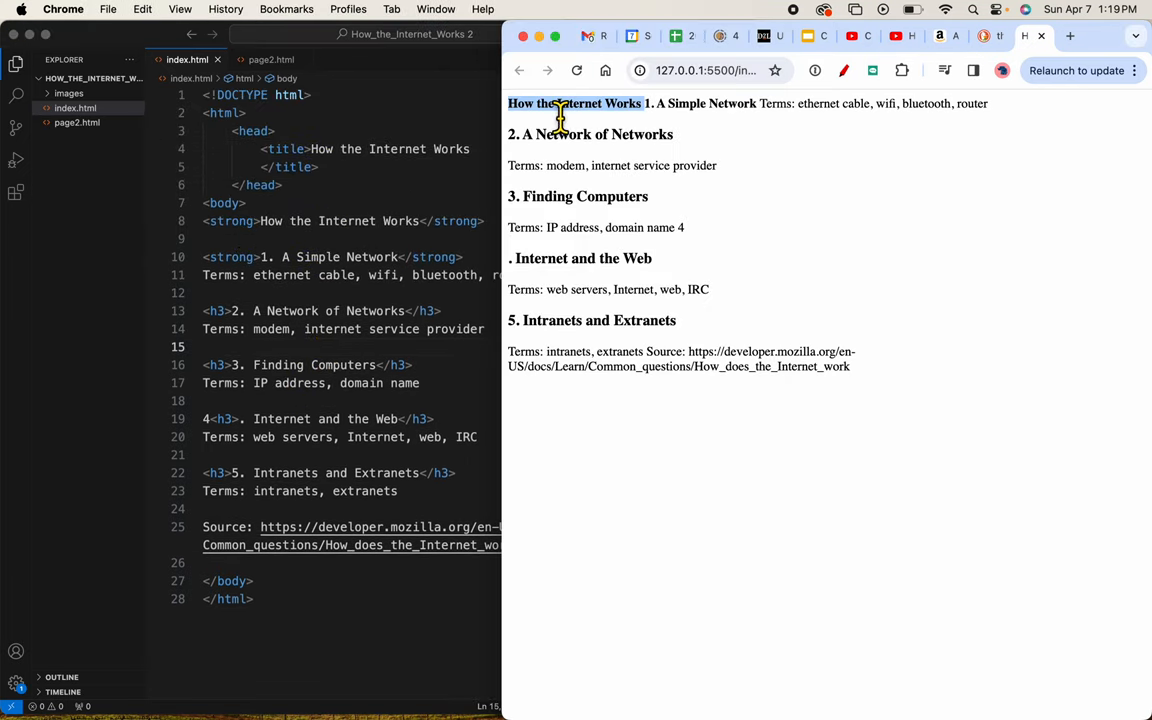
pyautogui.moveTo(650, 130)
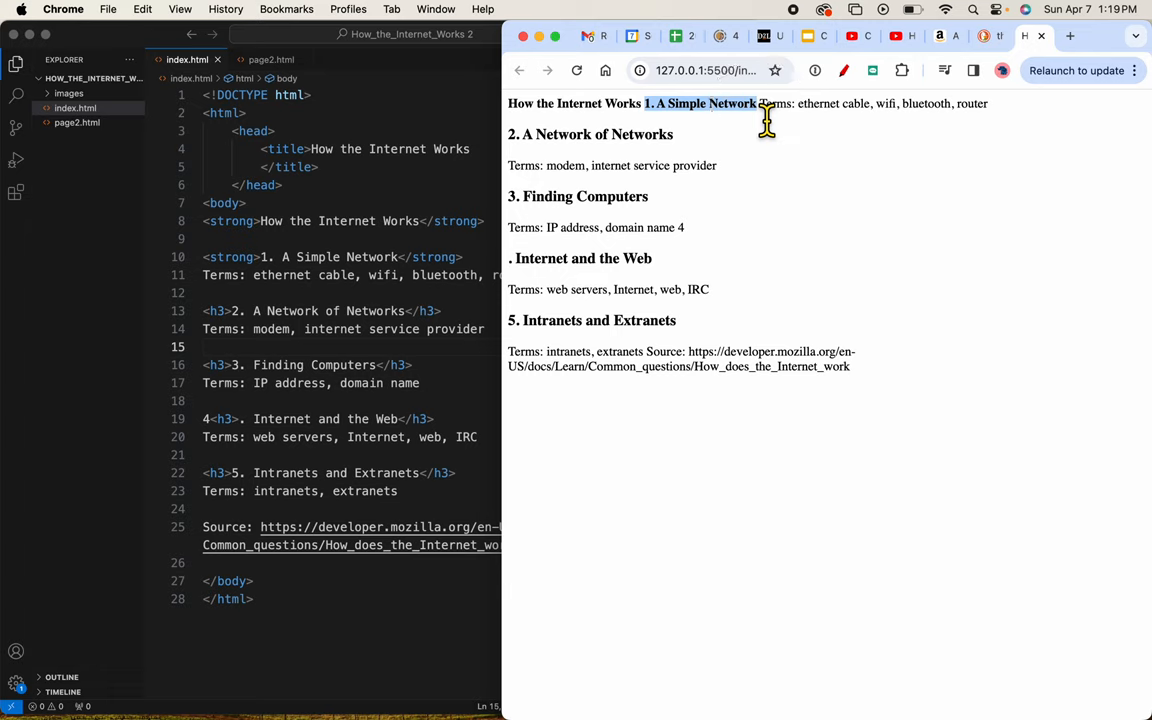
pyautogui.moveTo(656, 148)
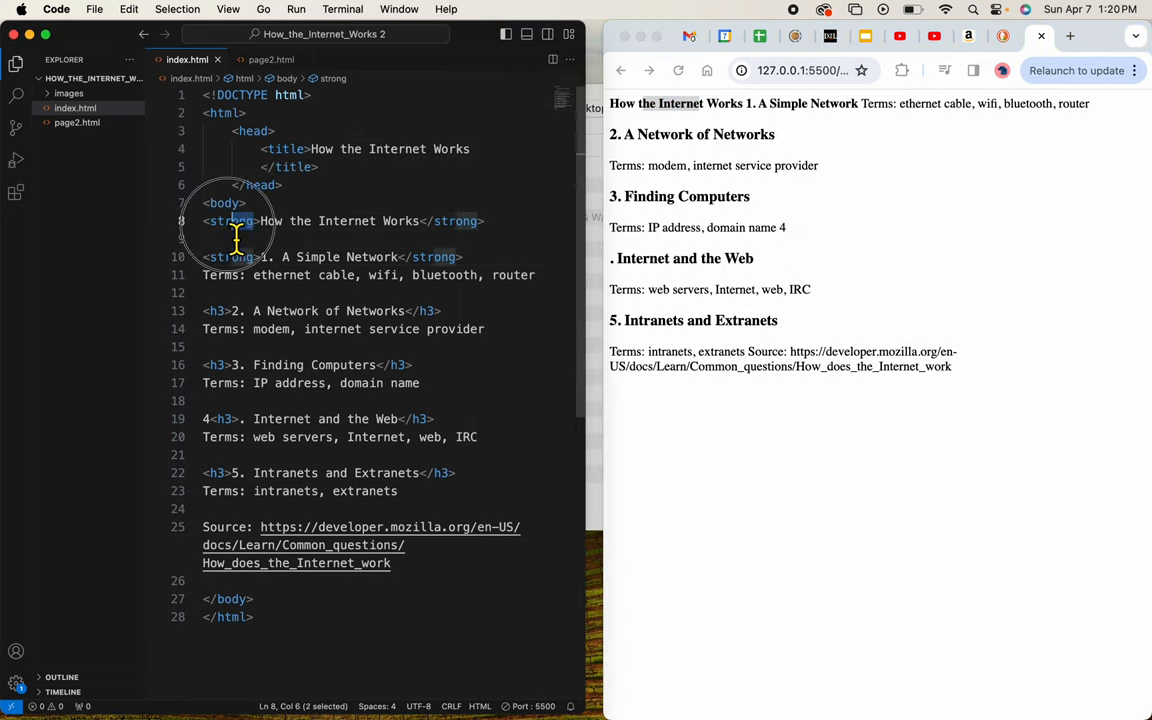
# Change the strong tags back to h1 on the title and h3 on the first topic
pyautogui.write('h1')
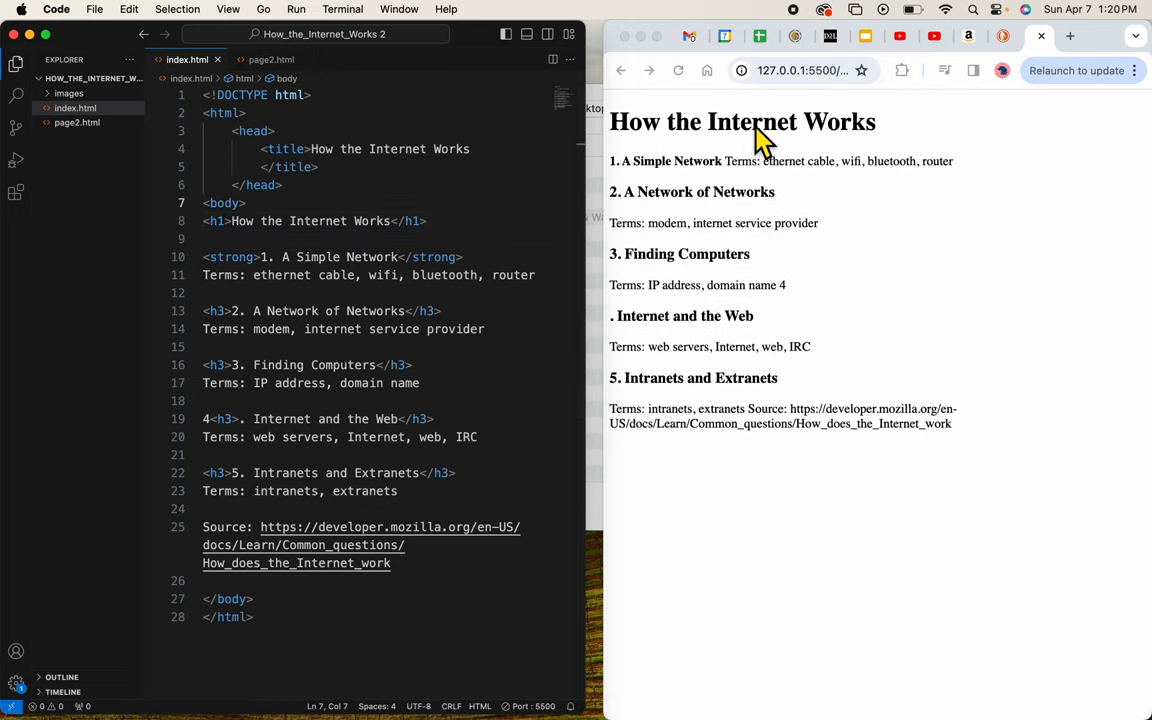
pyautogui.moveTo(808, 160)
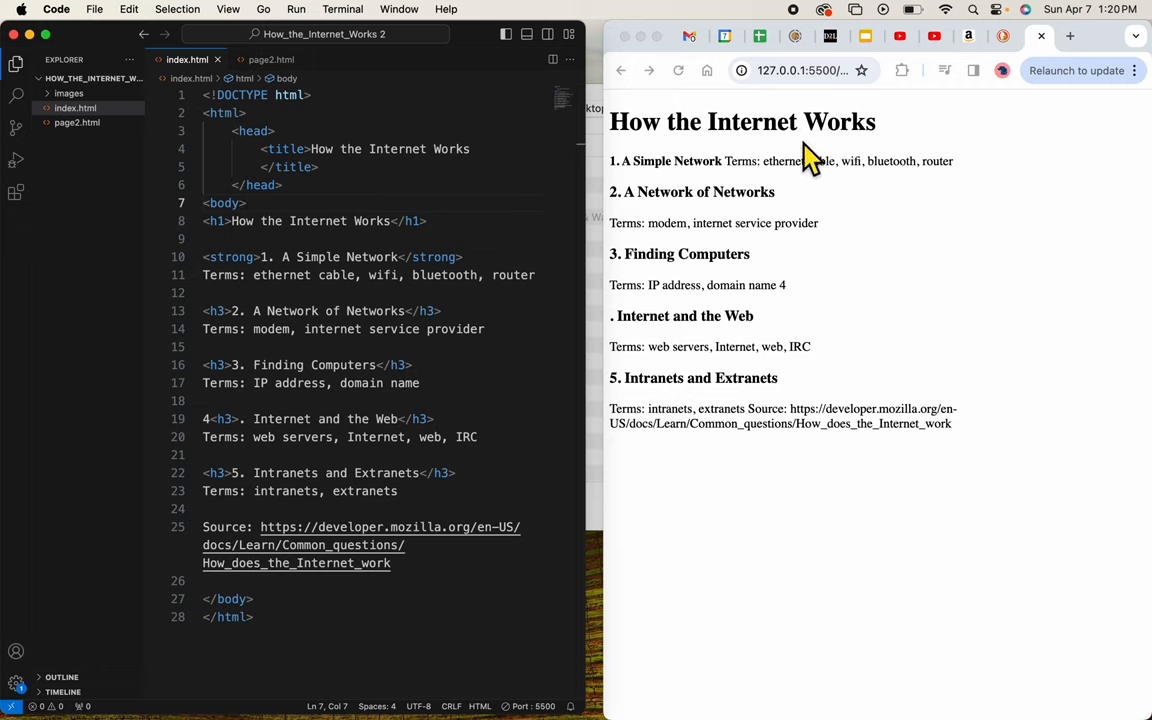
pyautogui.click(232, 256)
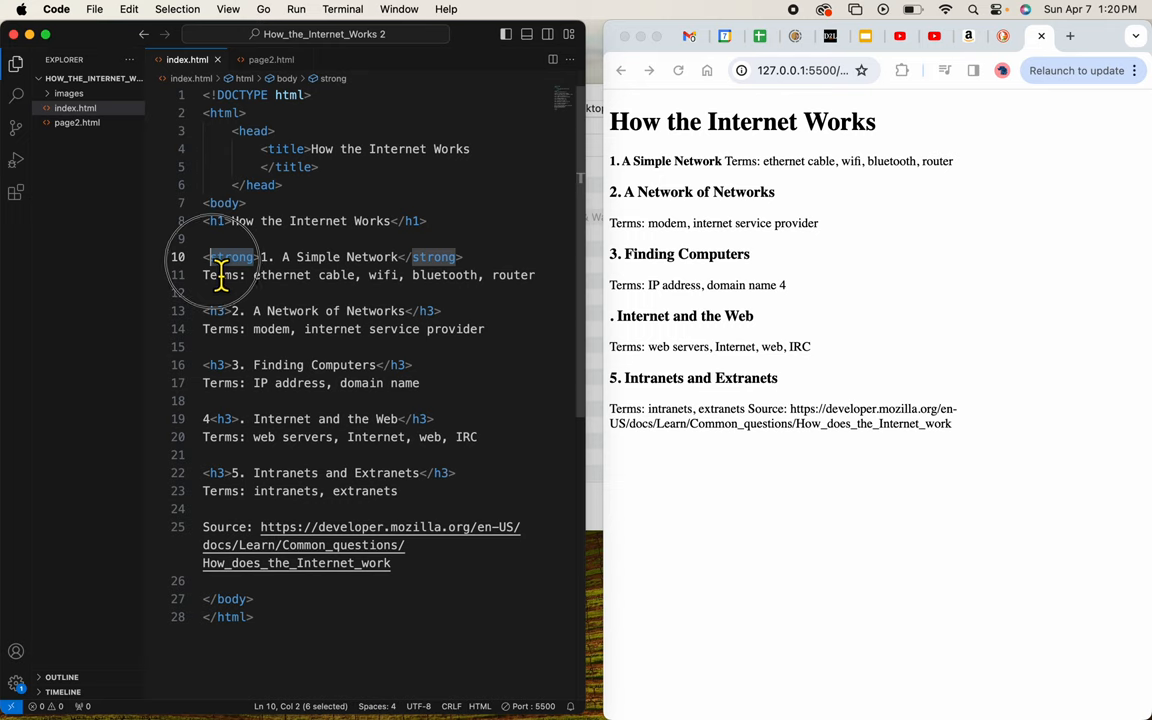
pyautogui.write('h3')
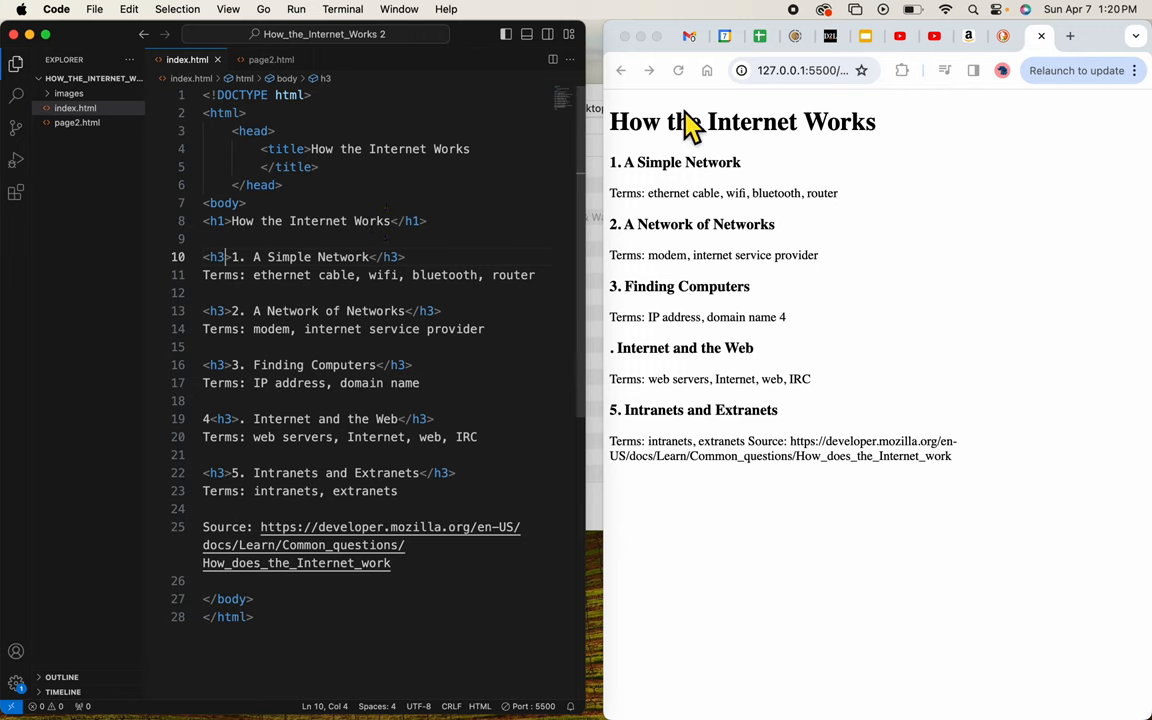
pyautogui.moveTo(724, 130)
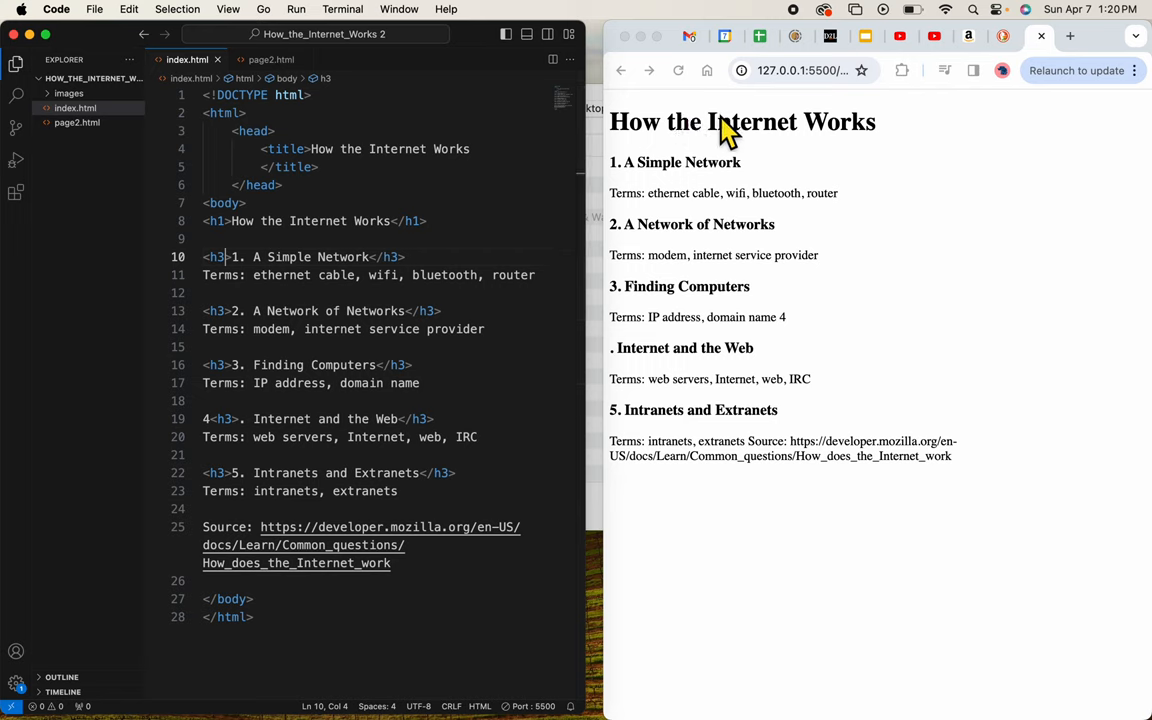
pyautogui.moveTo(652, 180)
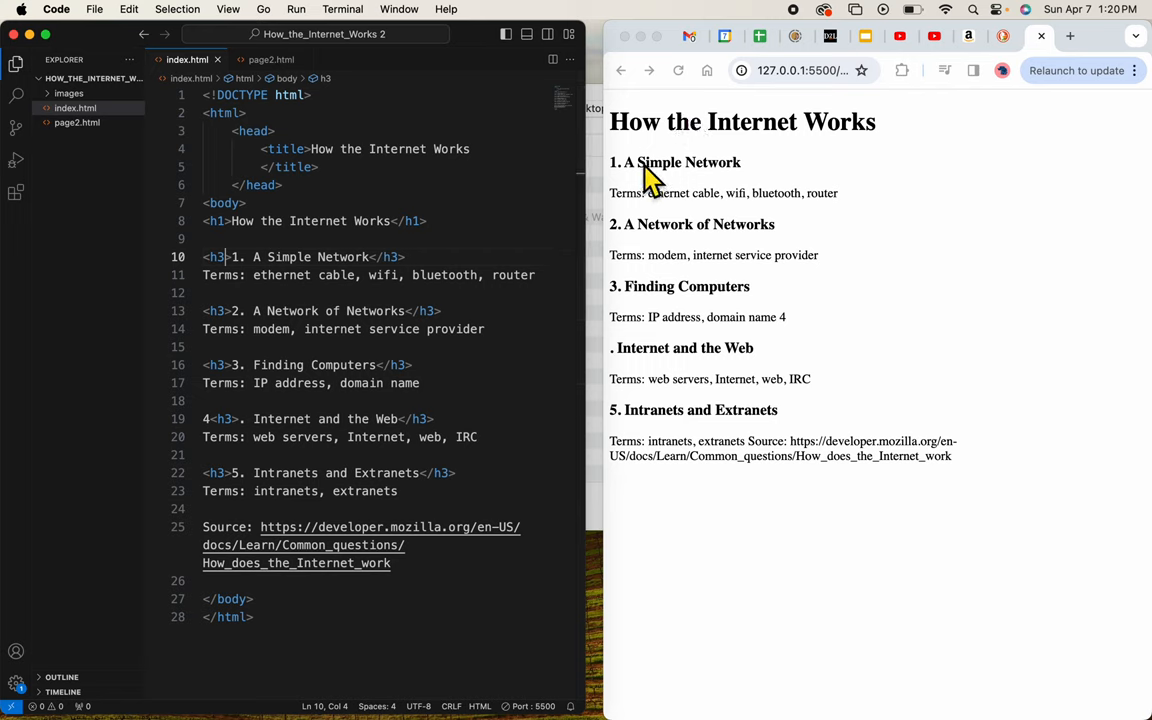
pyautogui.moveTo(692, 230)
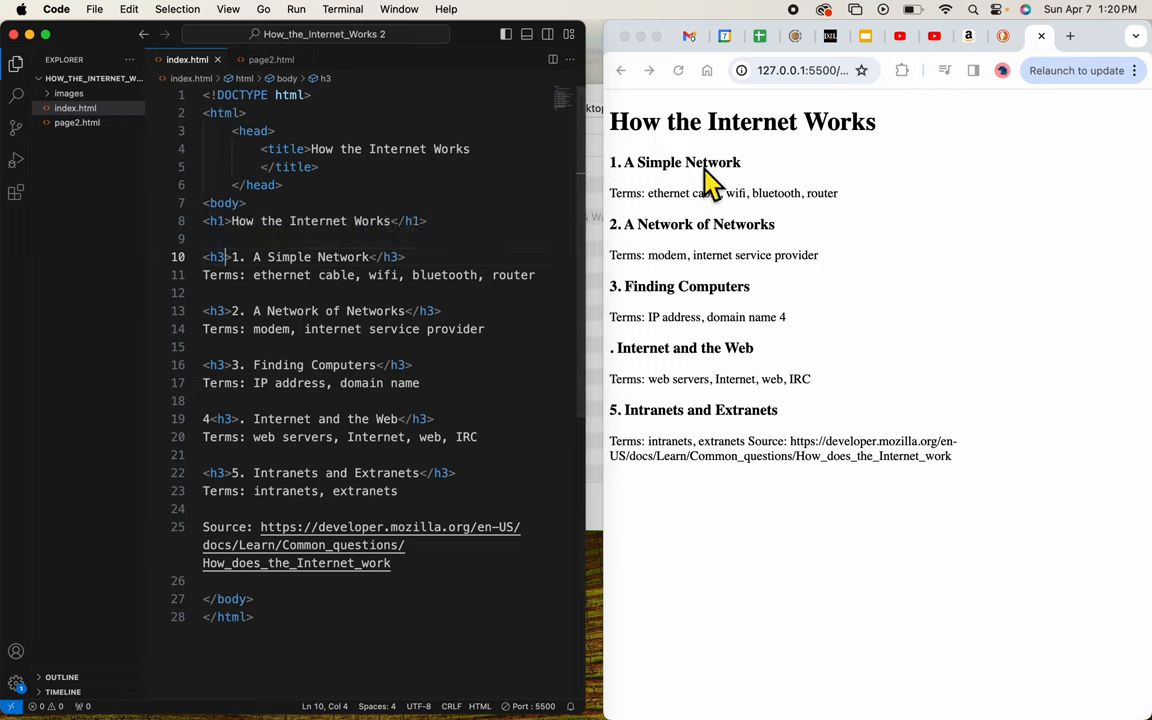
pyautogui.moveTo(700, 180)
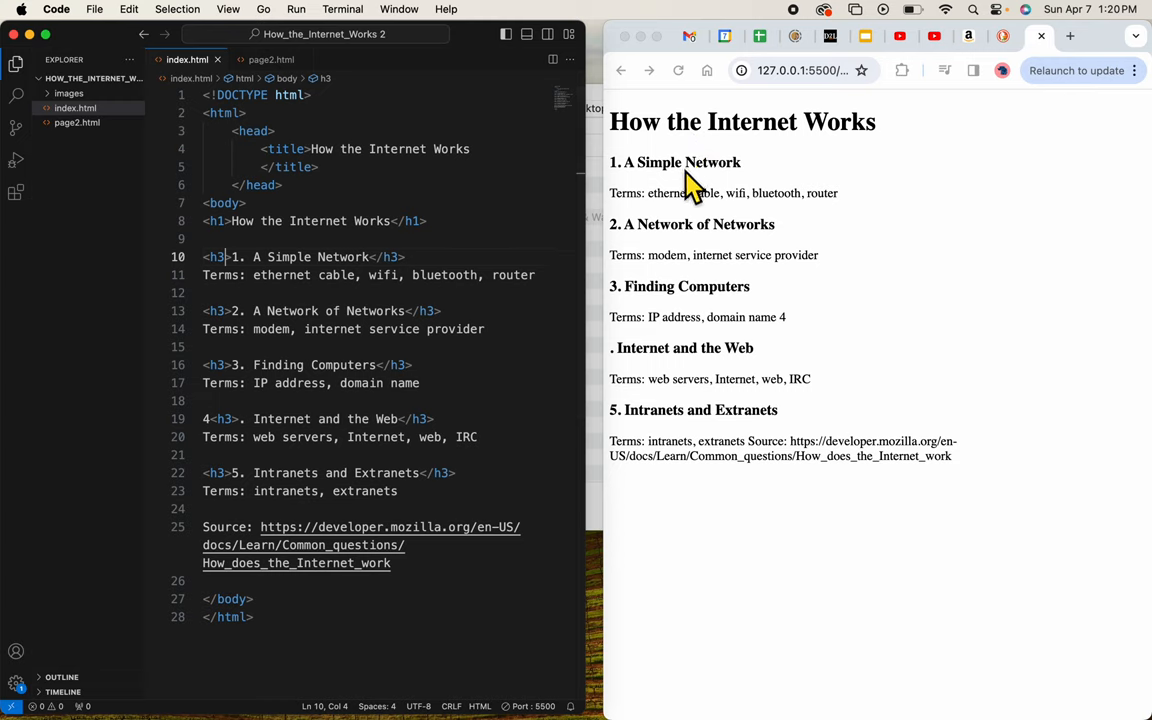
# Wrap the ethernet cable and modem Terms lines in p tags
pyautogui.click(272, 276)
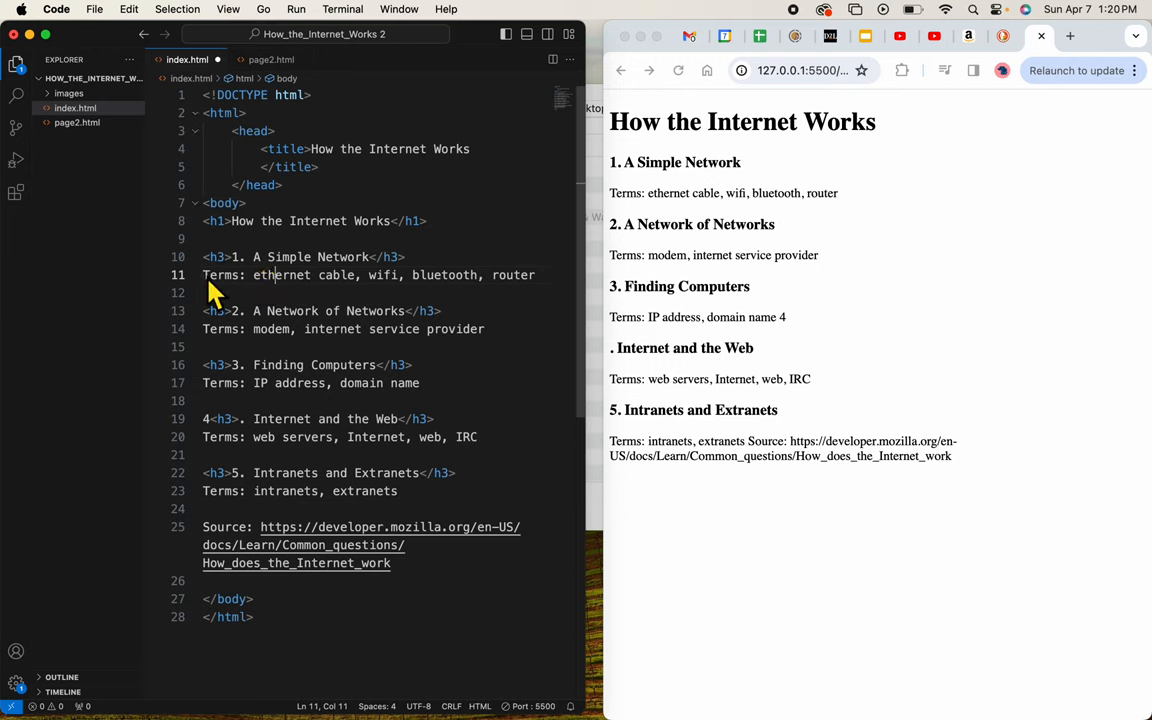
pyautogui.write('<p>')
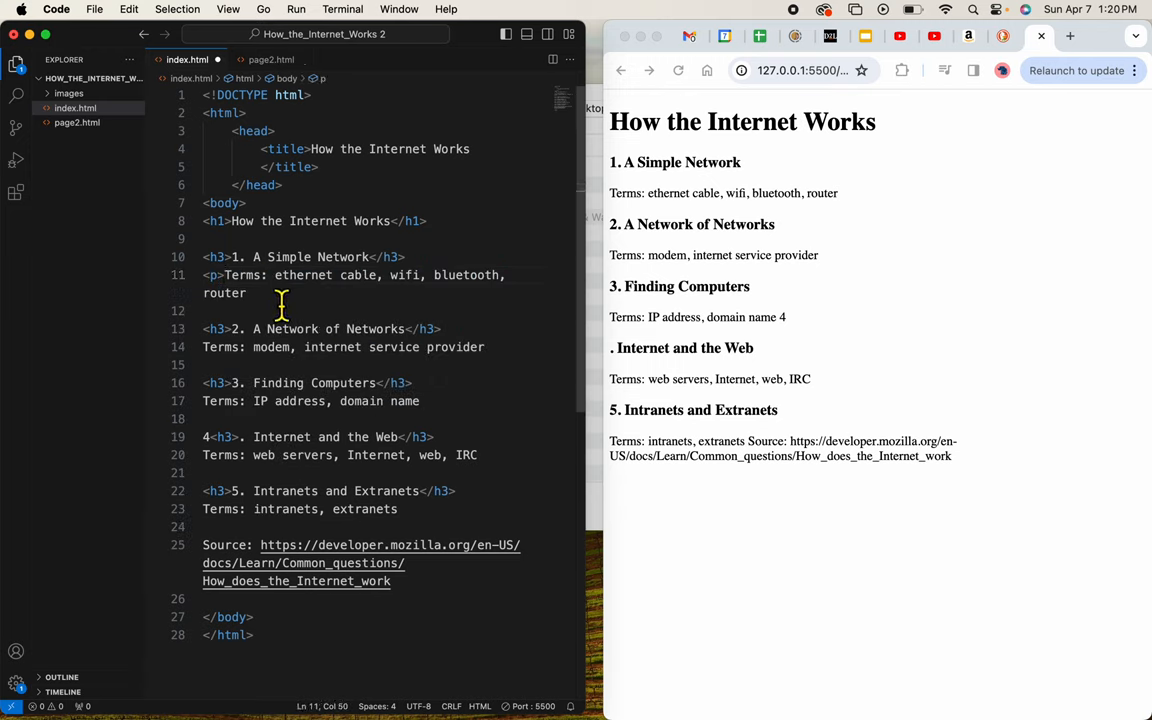
pyautogui.write('</p>')
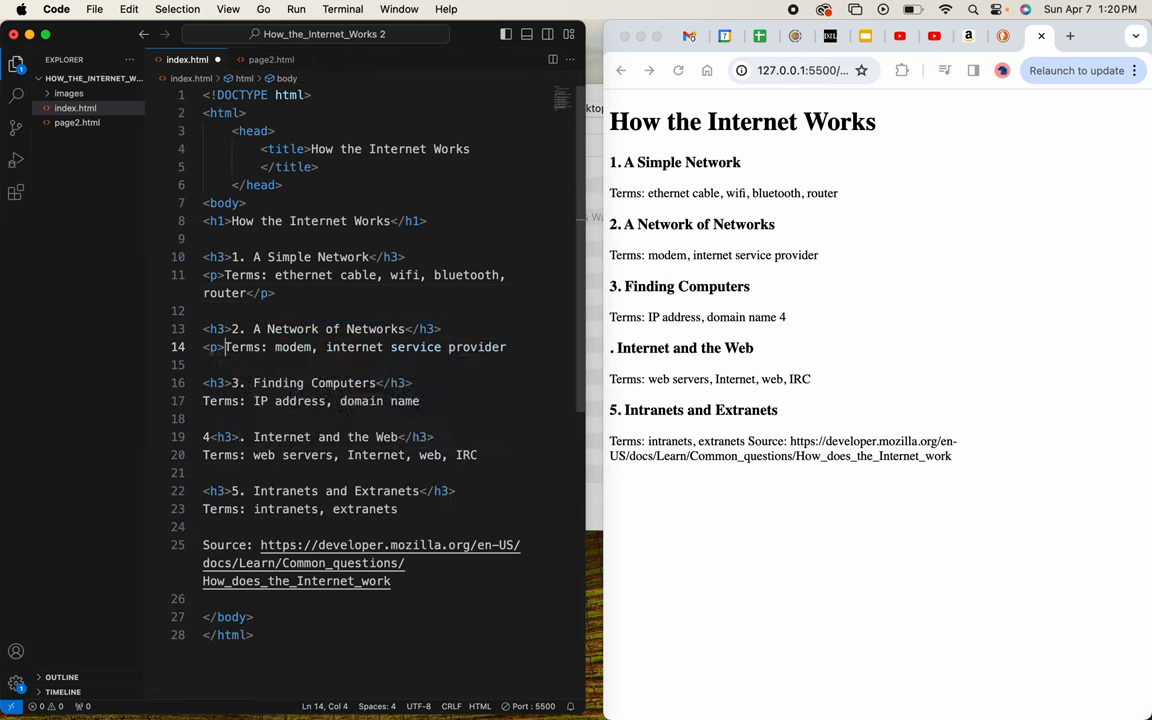
pyautogui.click(508, 348)
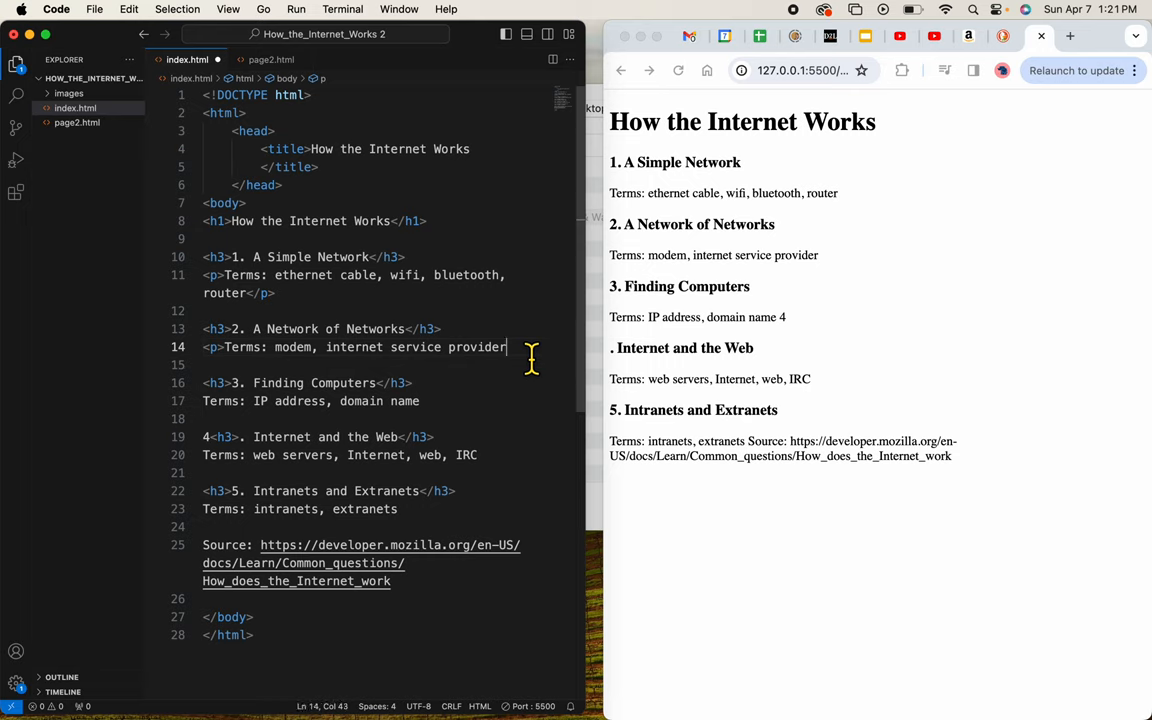
pyautogui.write('</p>')
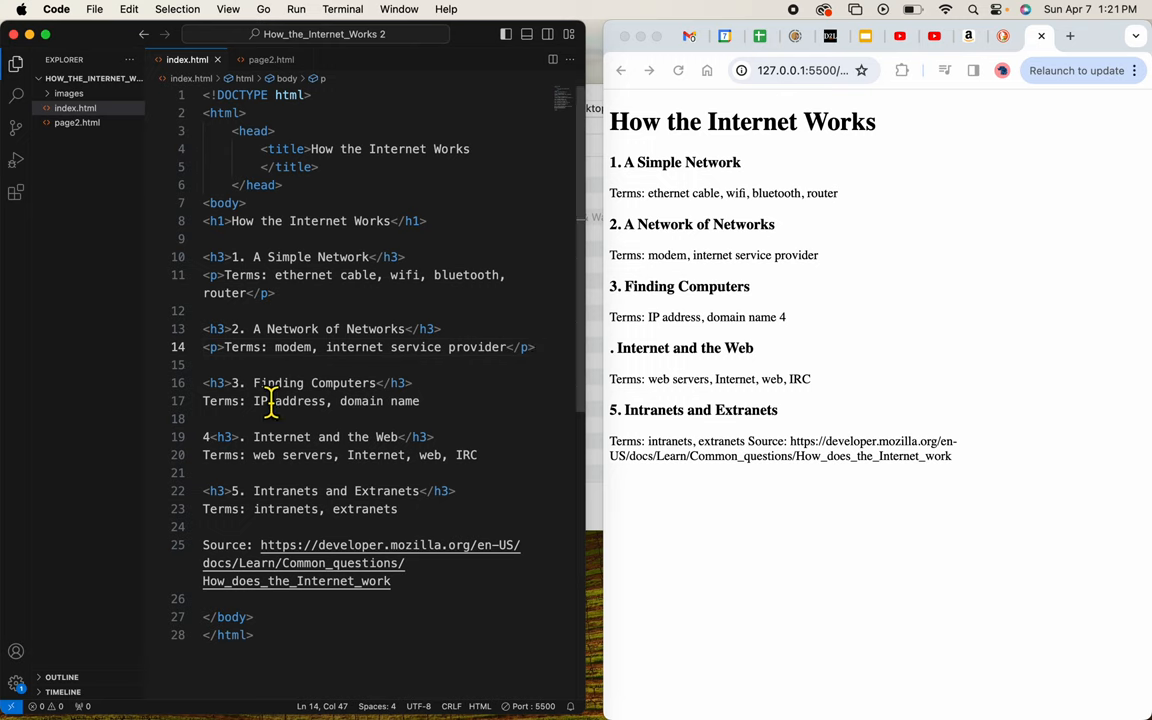
# Close the paragraphs on the IP address and intranets, extranets Terms lines with </p>
pyautogui.click(204, 400)
pyautogui.write('<p>')
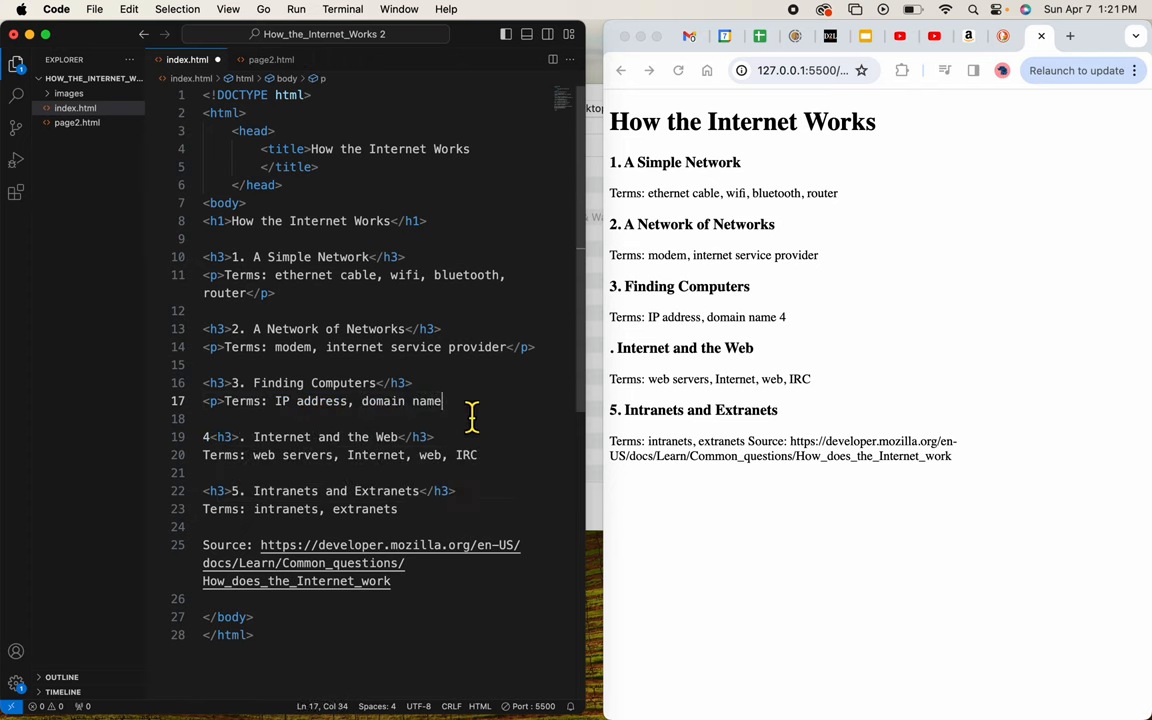
pyautogui.write('</p>')
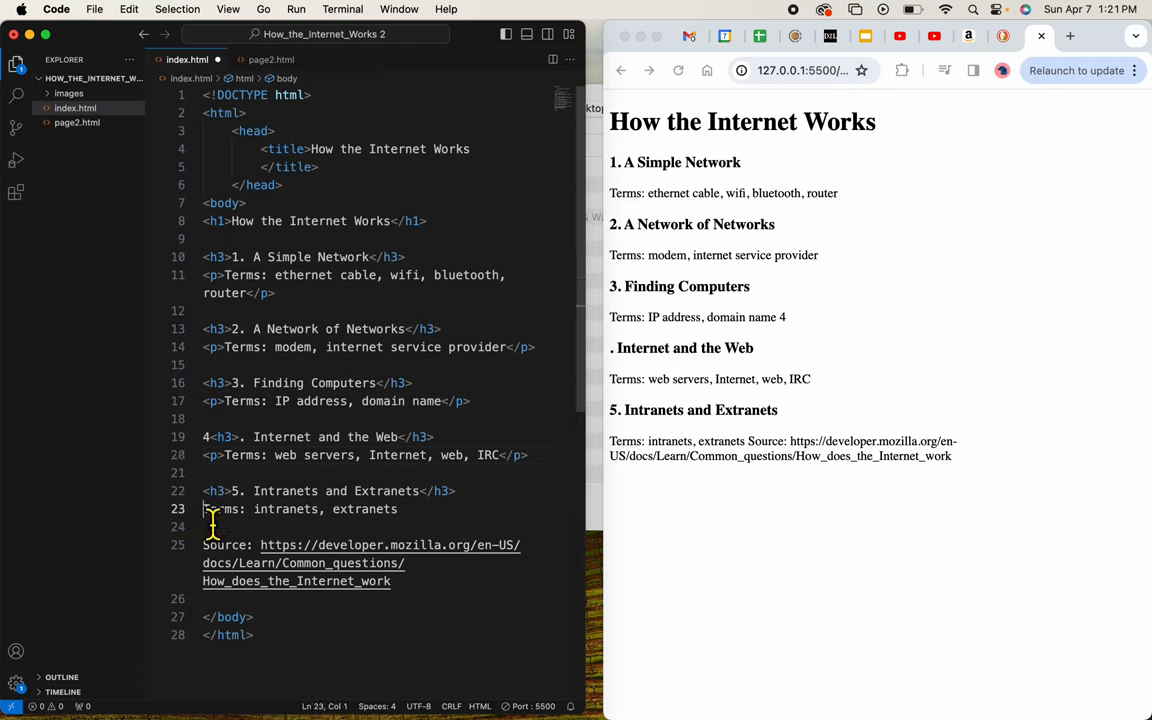
pyautogui.click(420, 510)
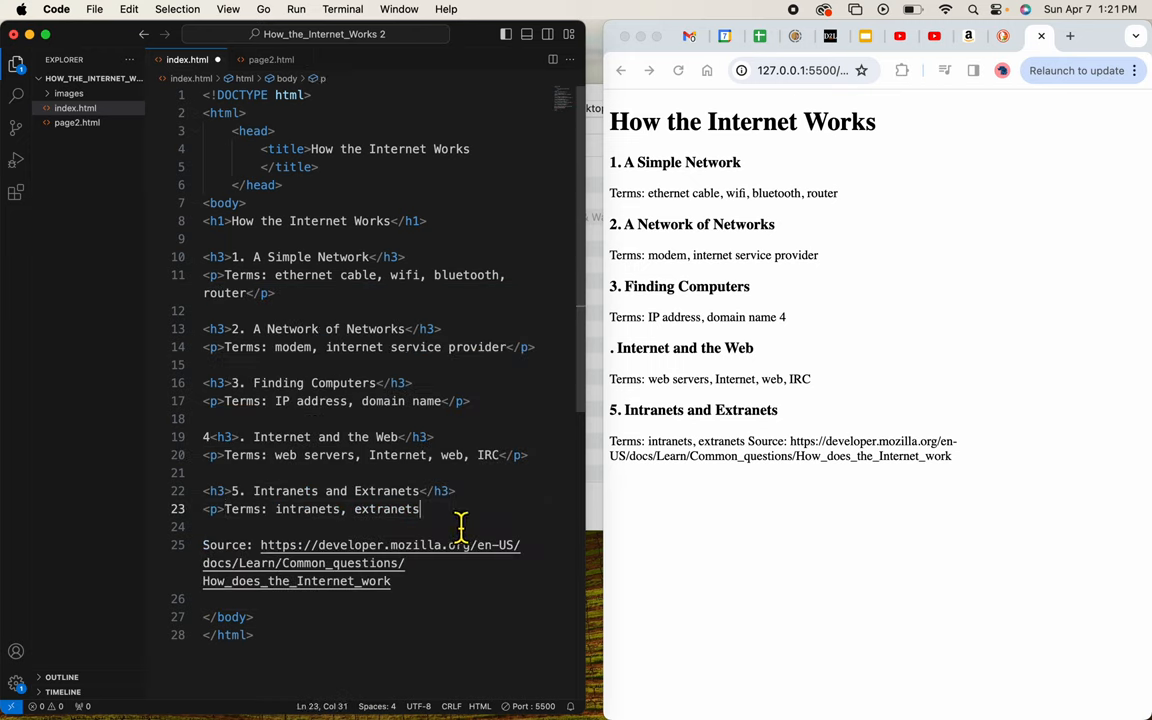
pyautogui.write('</p>')
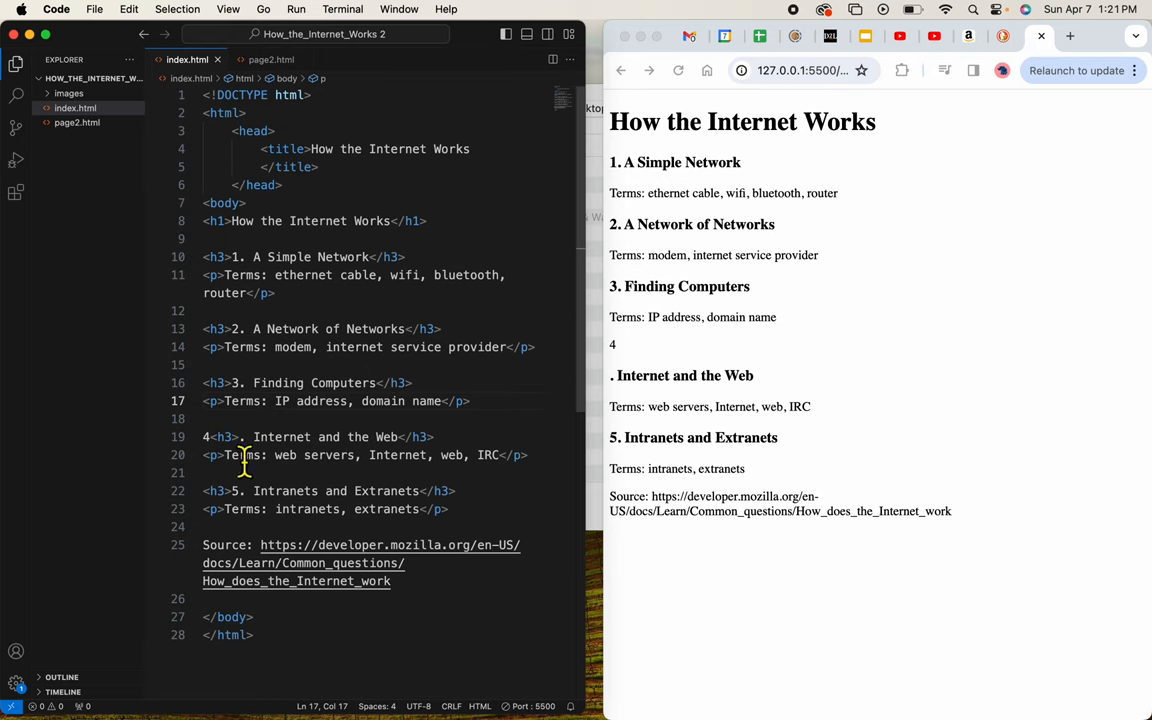
# Select the stray 4 before the fourth h3 so it can move inside the heading
pyautogui.doubleClick(220, 436)
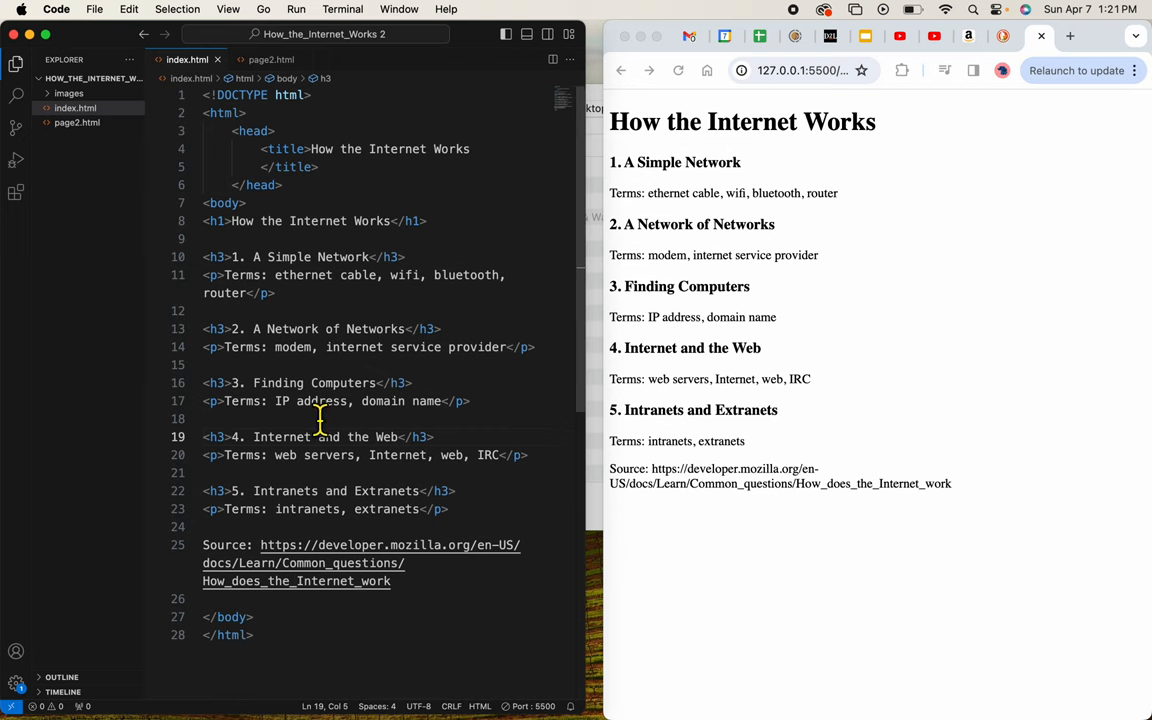
pyautogui.moveTo(300, 288)
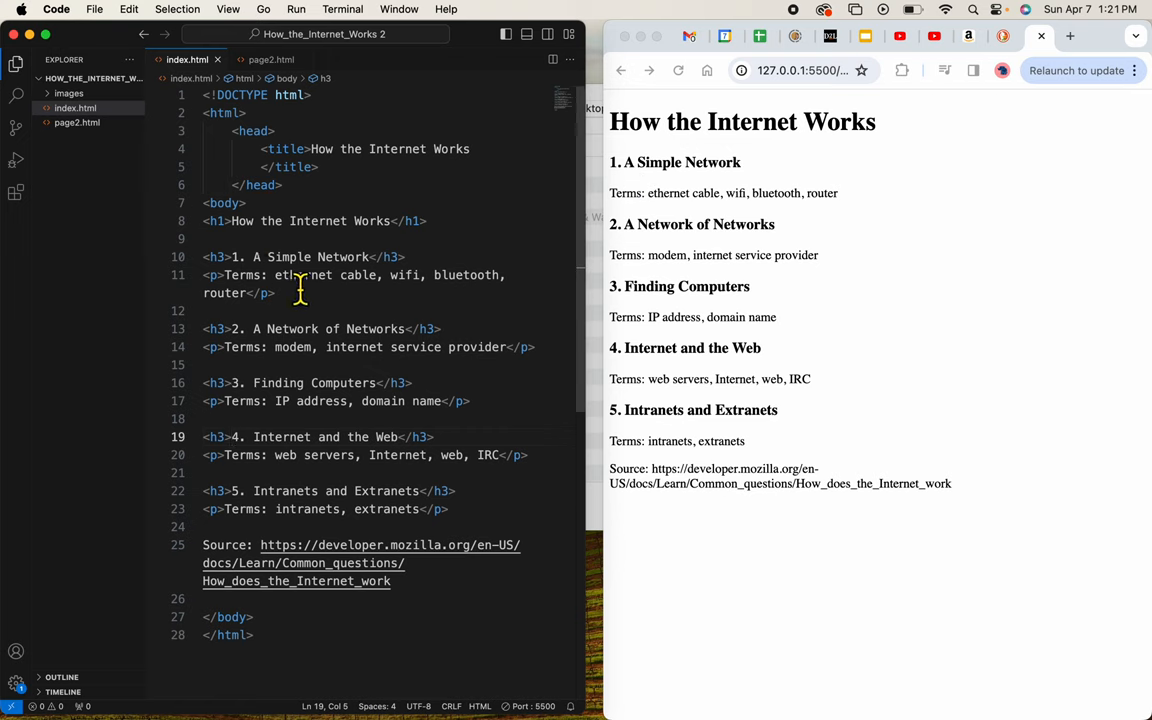
pyautogui.moveTo(590, 256)
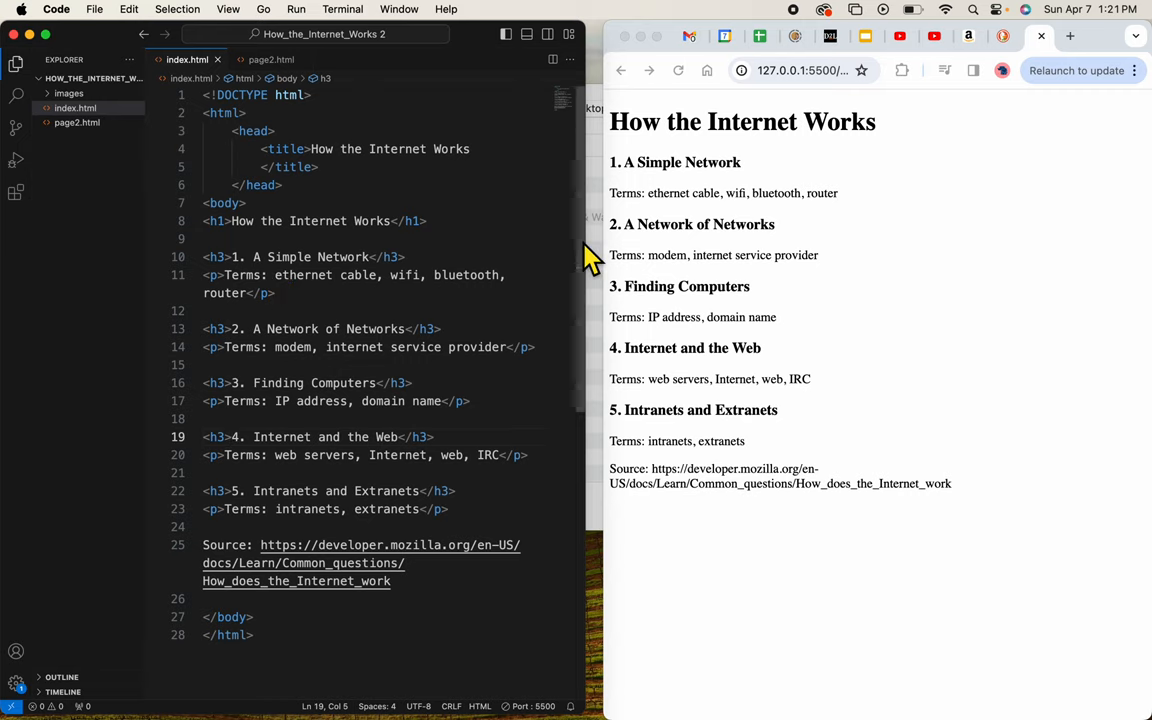
# Wrap the ethernet cable terms list in <em>…</em>
pyautogui.scroll(-3)
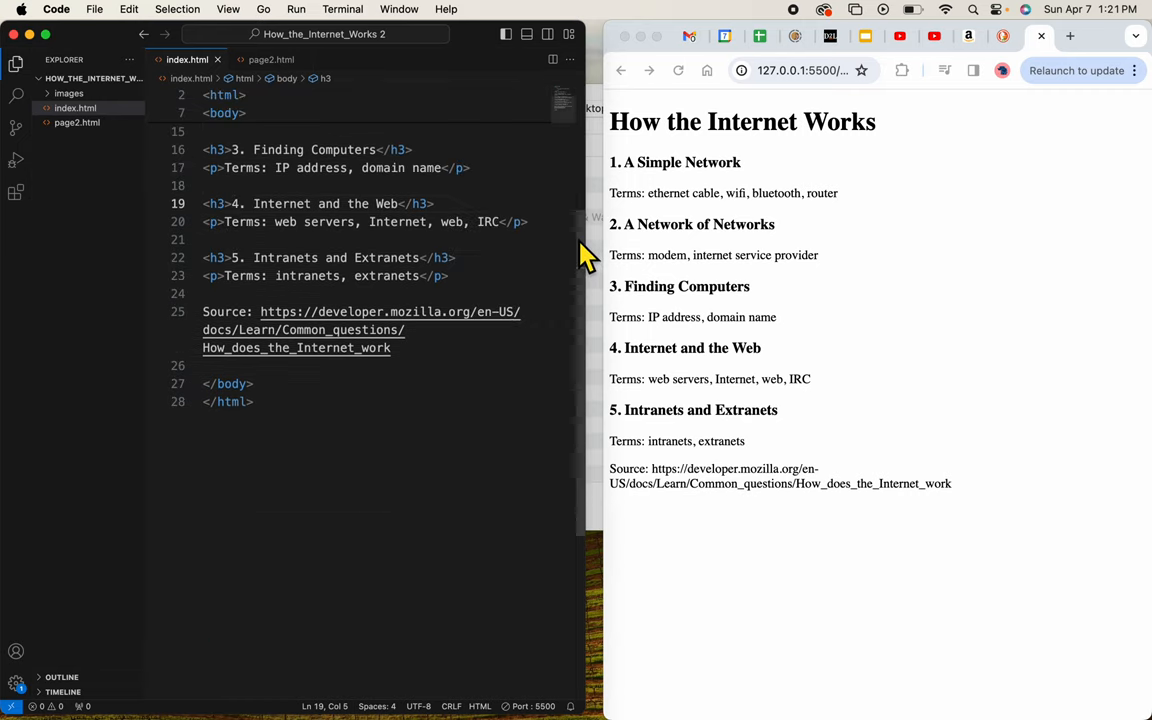
pyautogui.scroll(3)
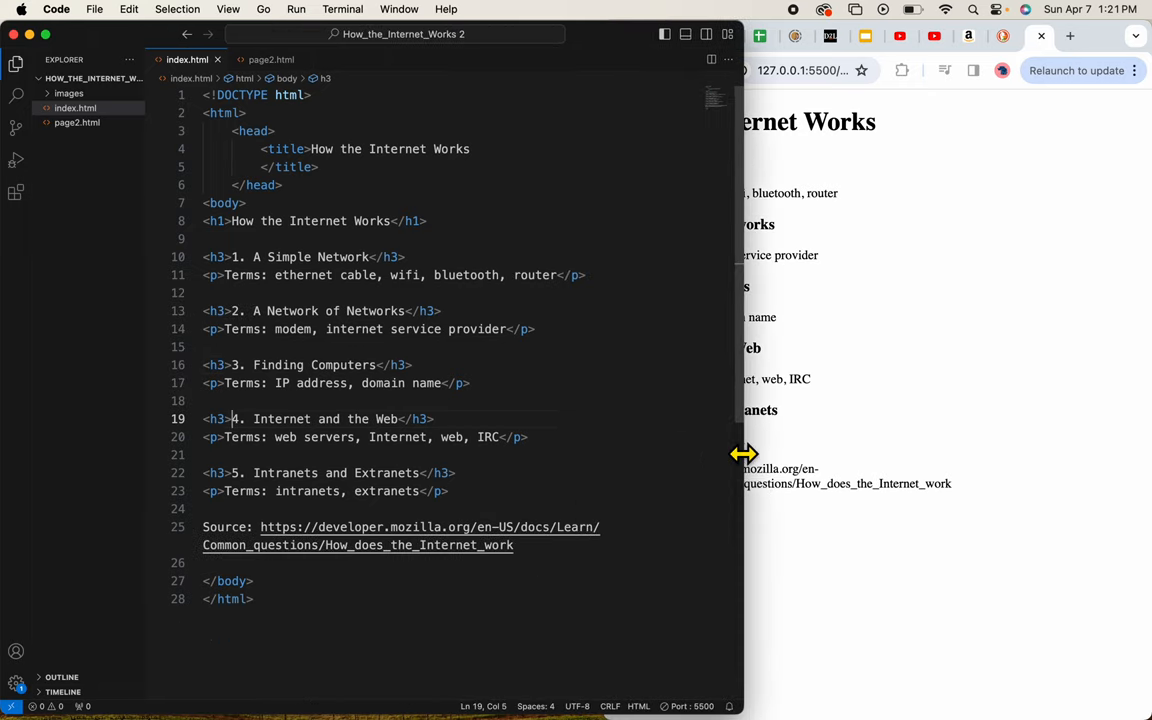
pyautogui.click(276, 276)
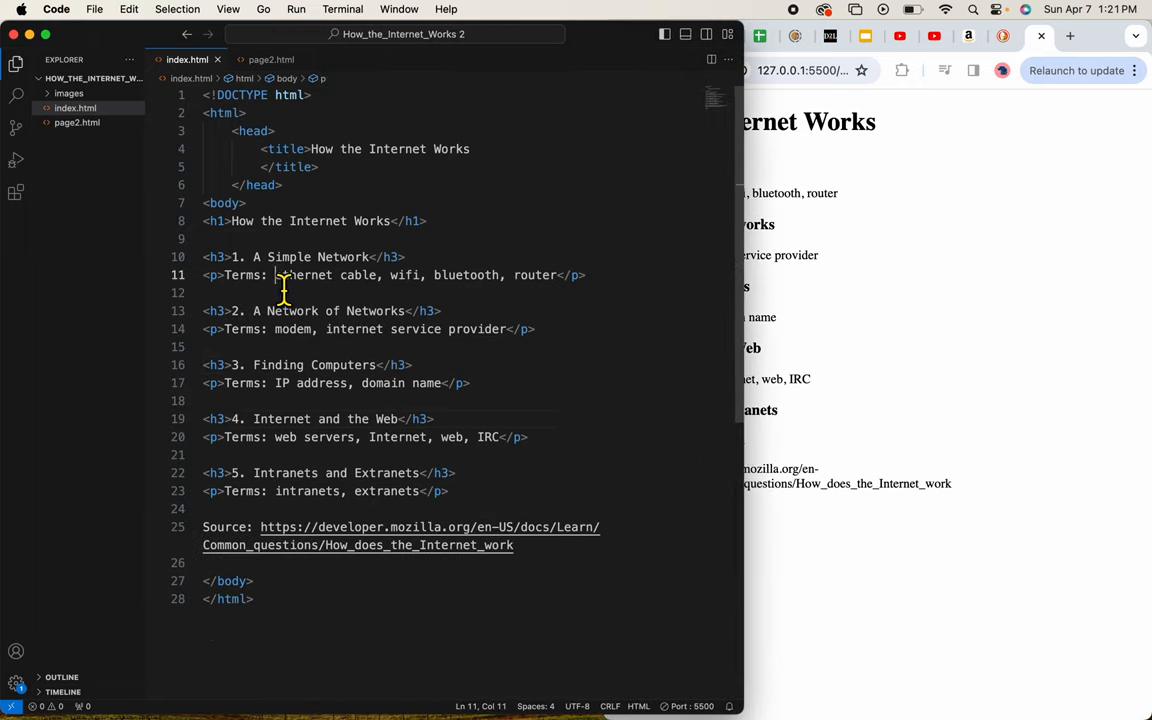
pyautogui.write('<em>')
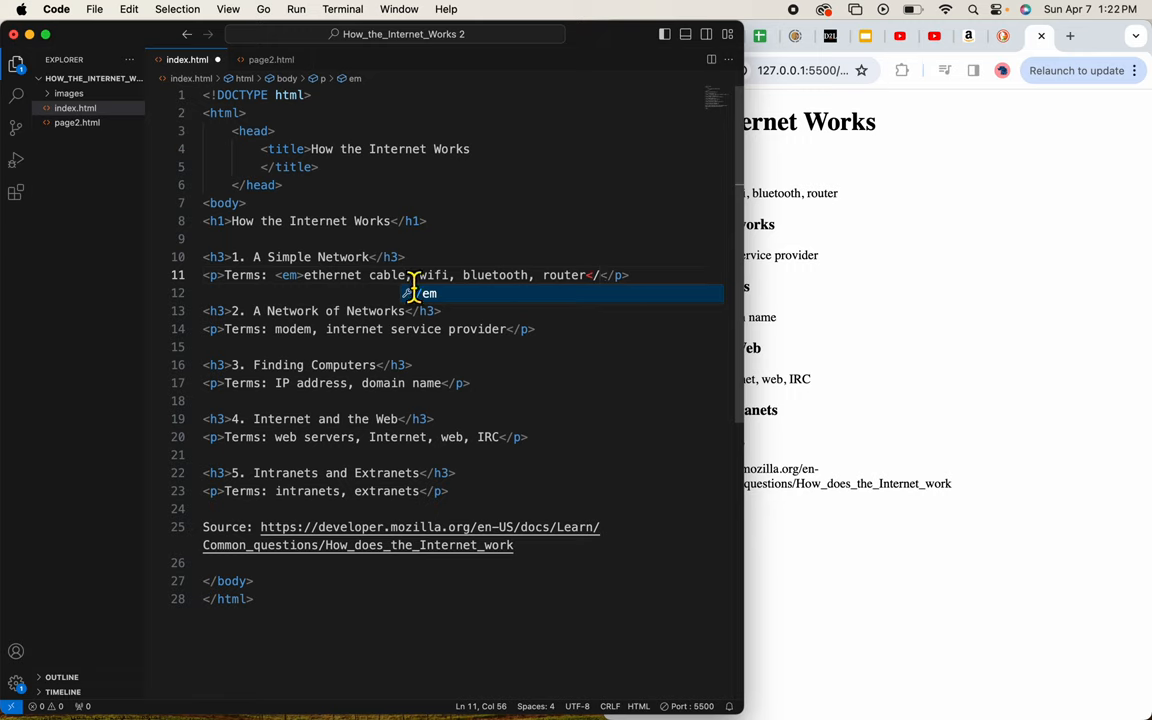
pyautogui.click(630, 276)
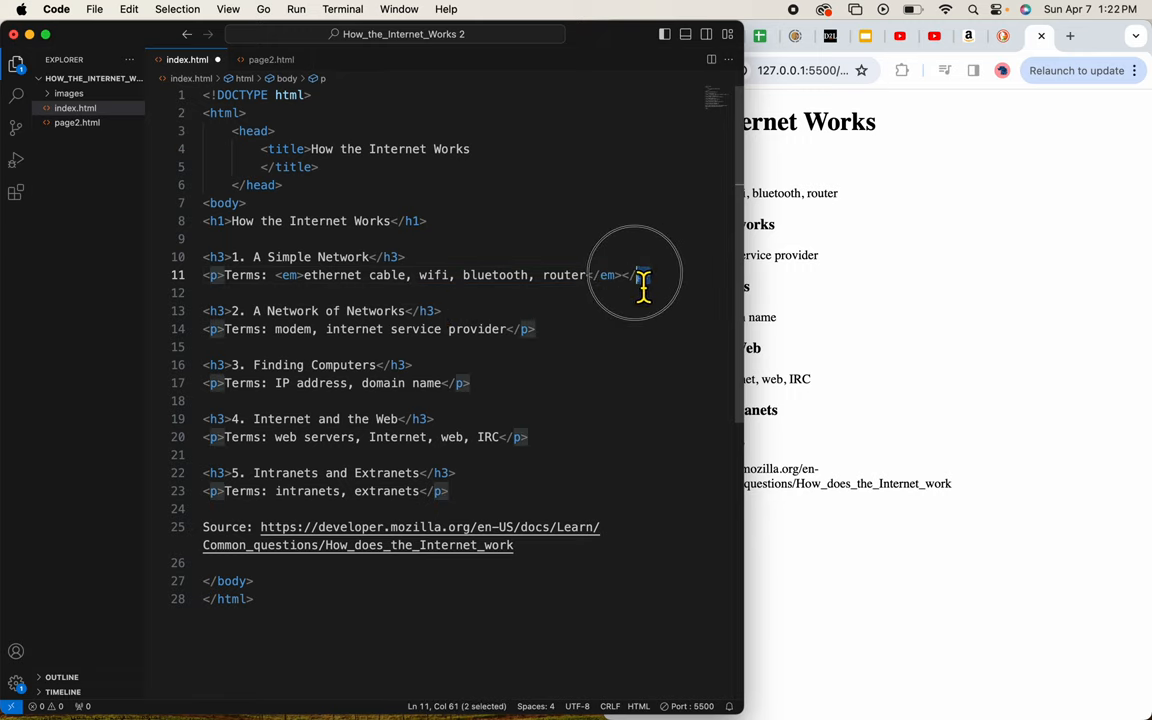
# Wrap the modem and remaining terms lists in em tags inside their paragraphs
pyautogui.click(210, 276)
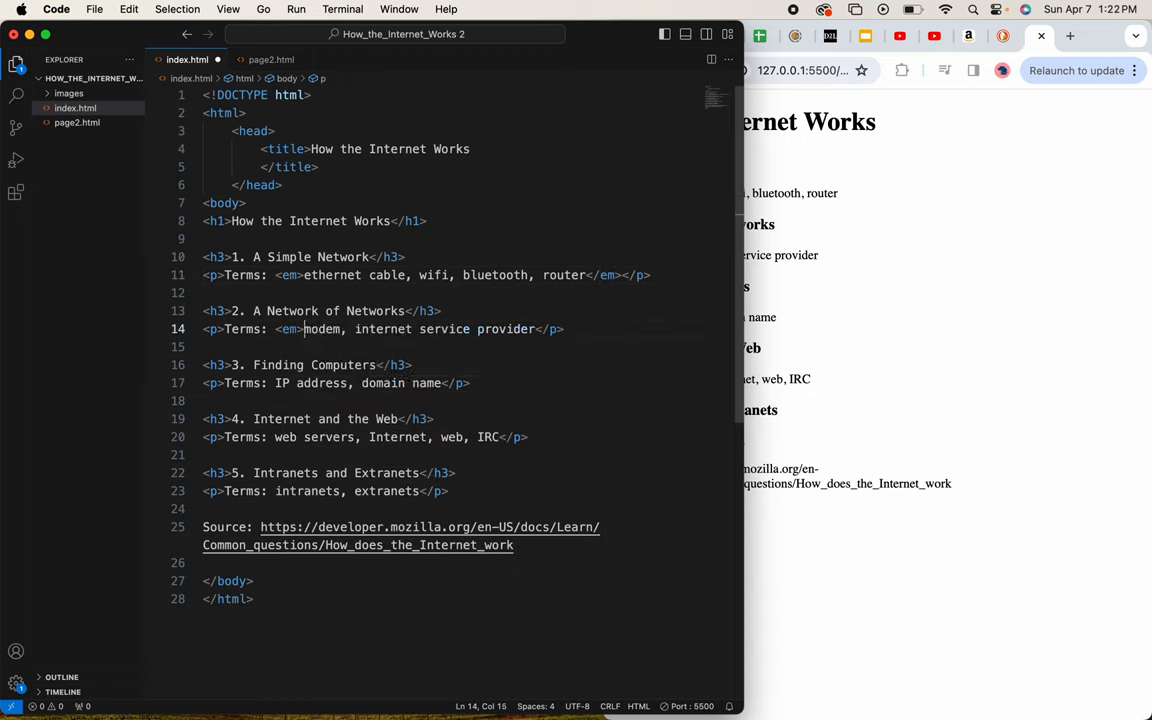
pyautogui.write('<em>')
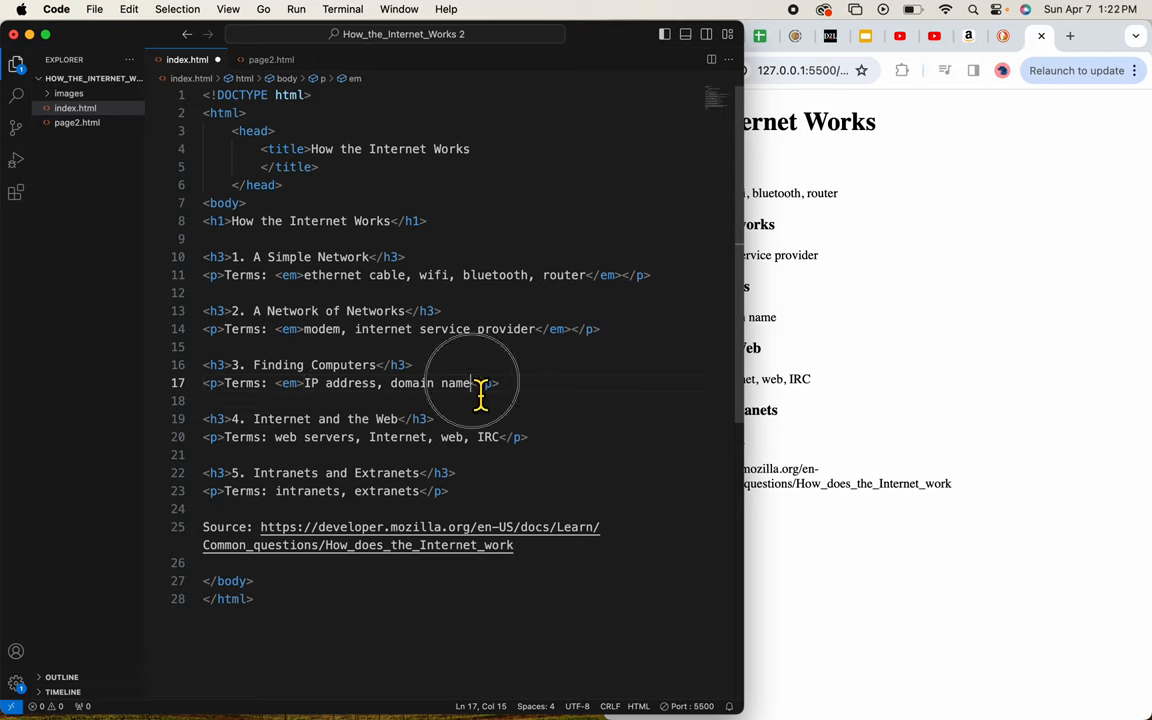
pyautogui.write('</em><')
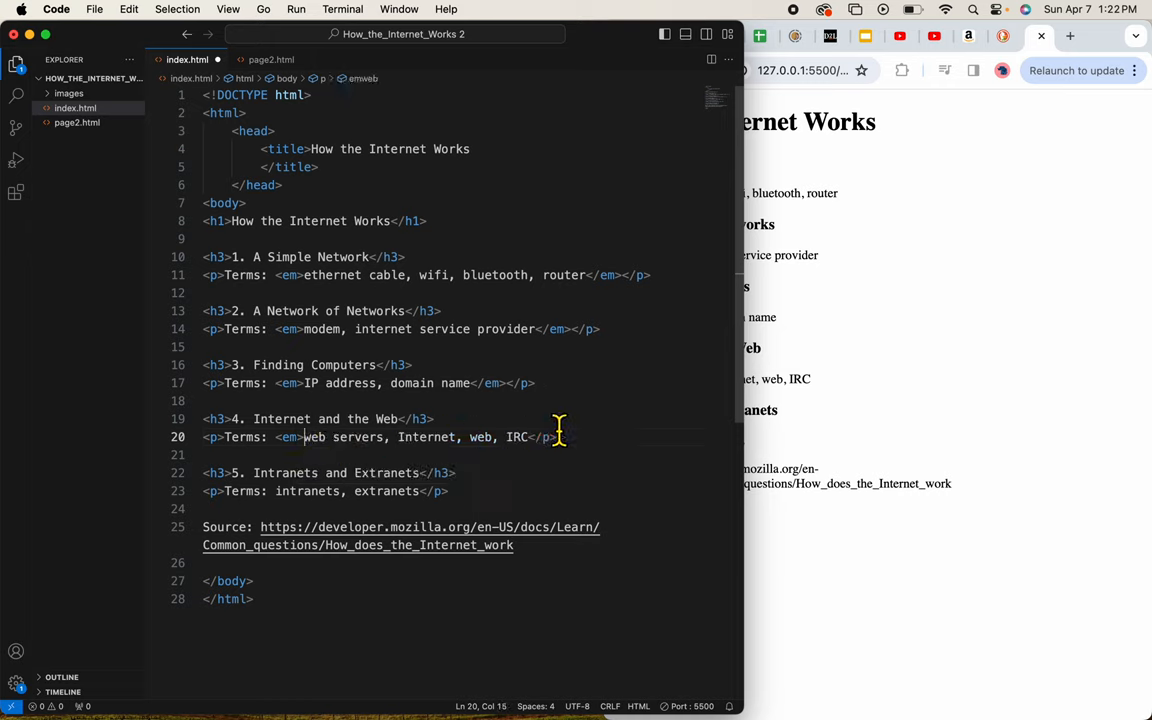
pyautogui.write('/')
pyautogui.click(342, 490)
pyautogui.write('<em>')
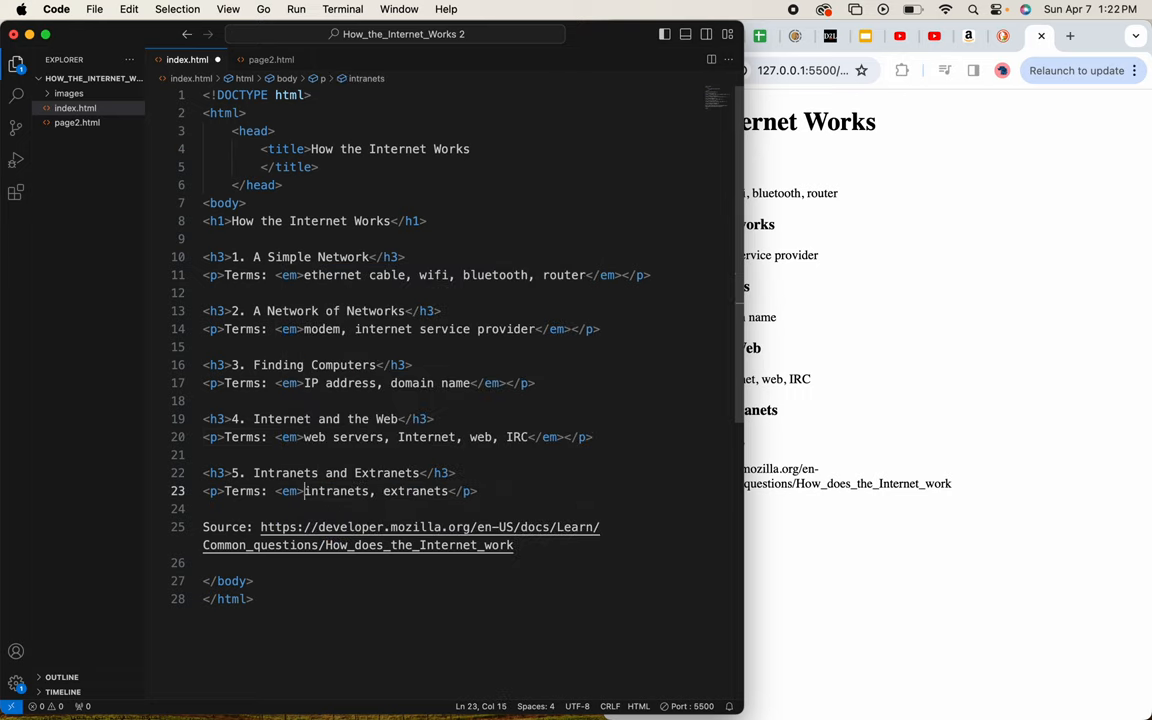
pyautogui.click(456, 492)
pyautogui.write('em></')
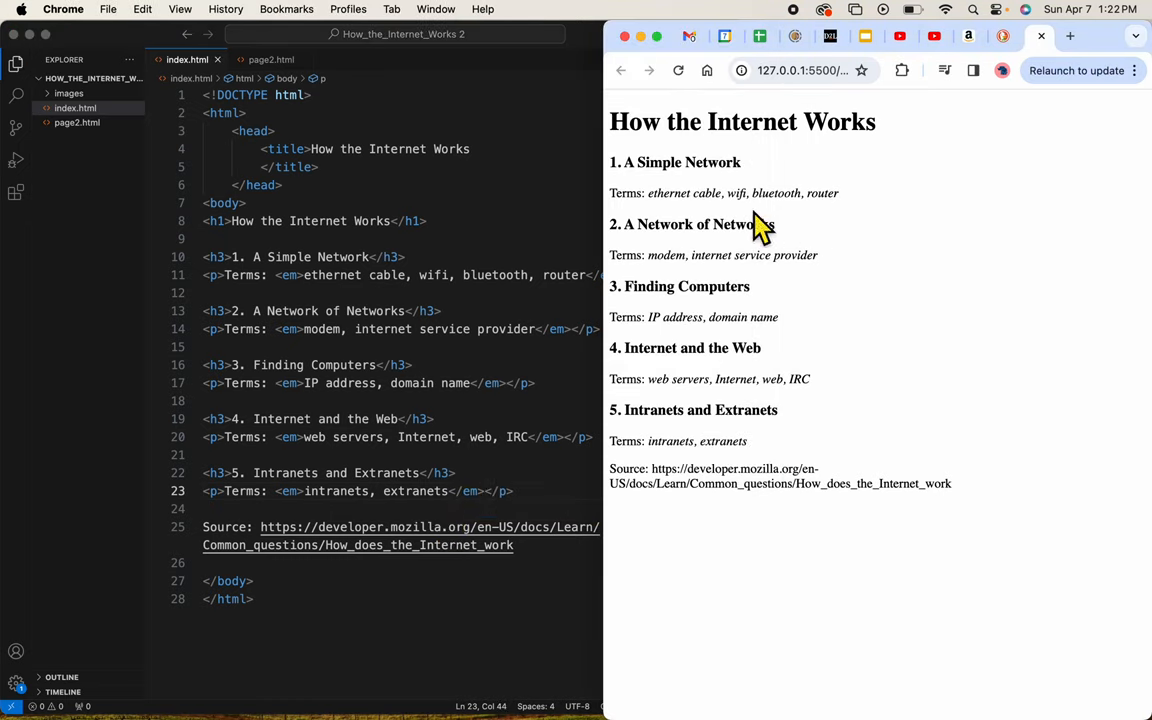
pyautogui.moveTo(836, 264)
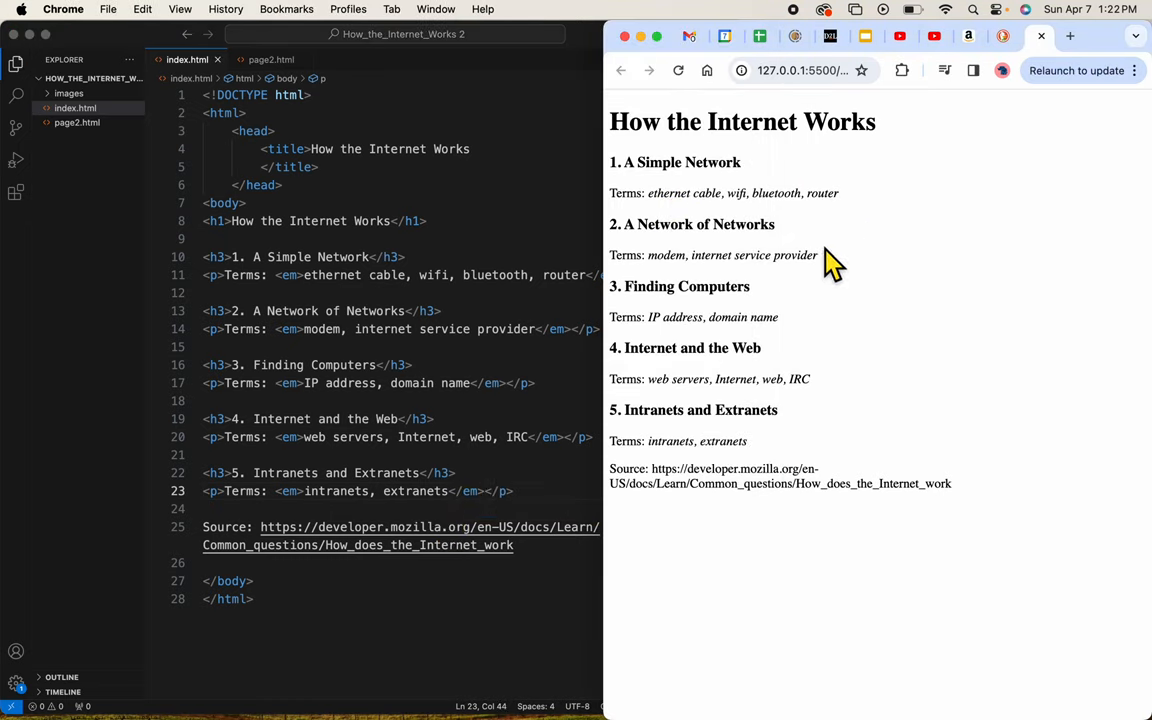
pyautogui.moveTo(800, 442)
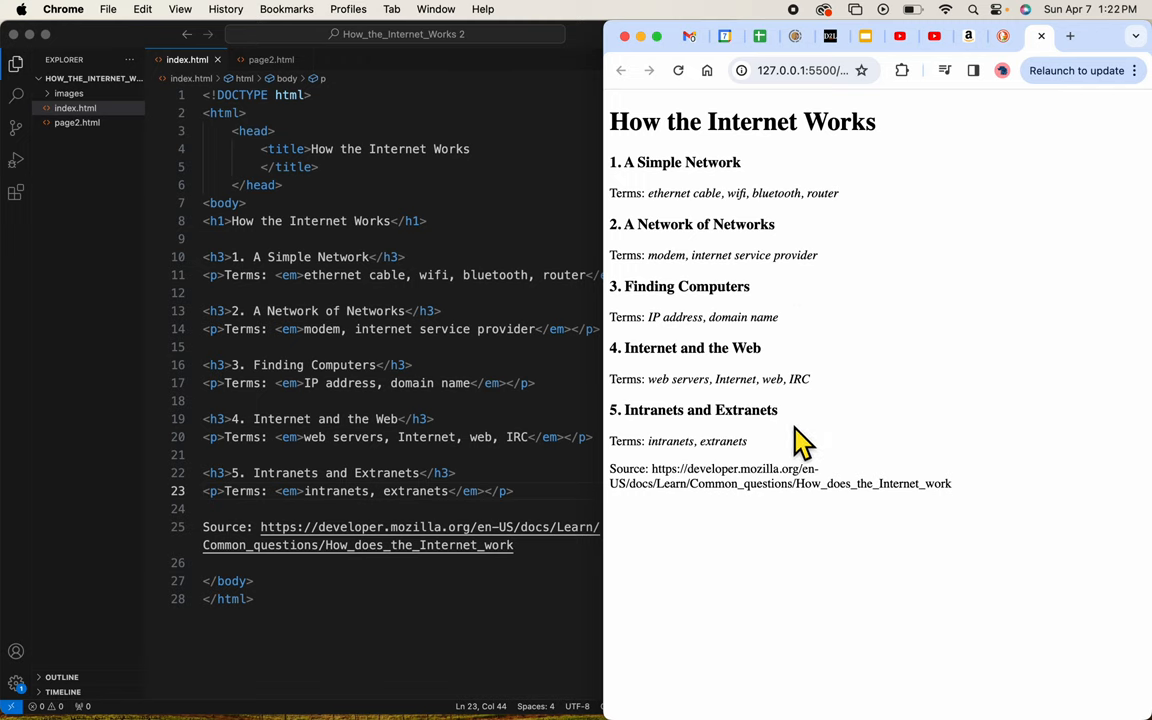
pyautogui.moveTo(300, 136)
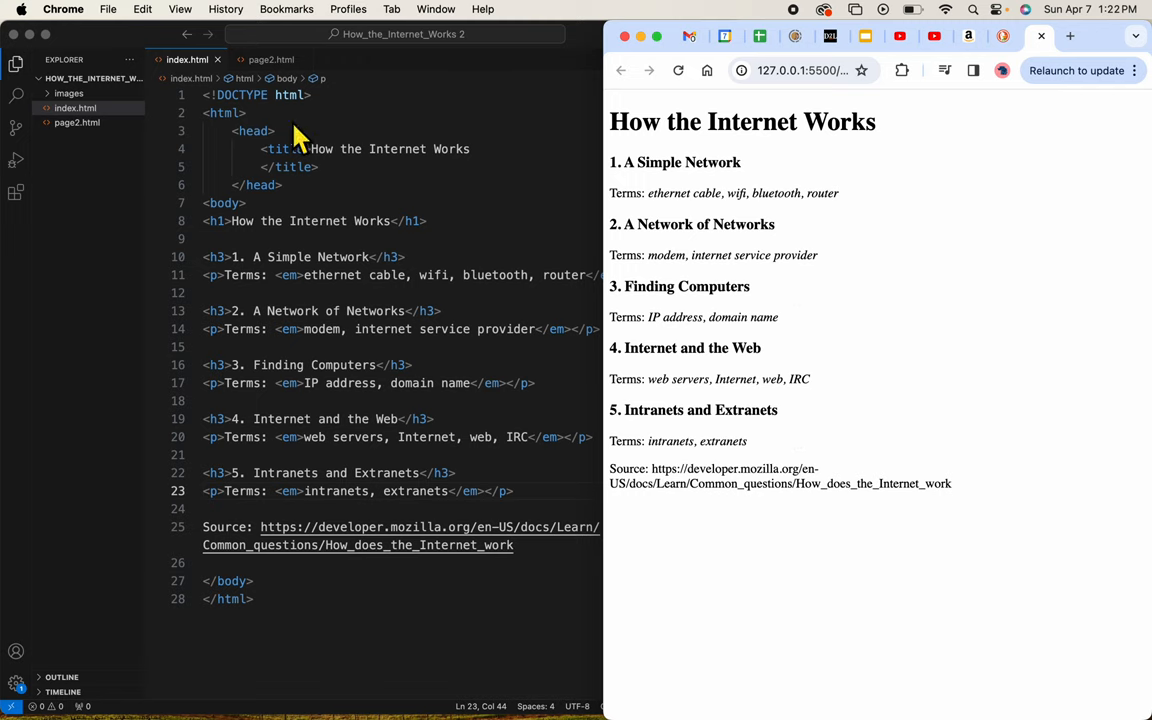
pyautogui.moveTo(304, 456)
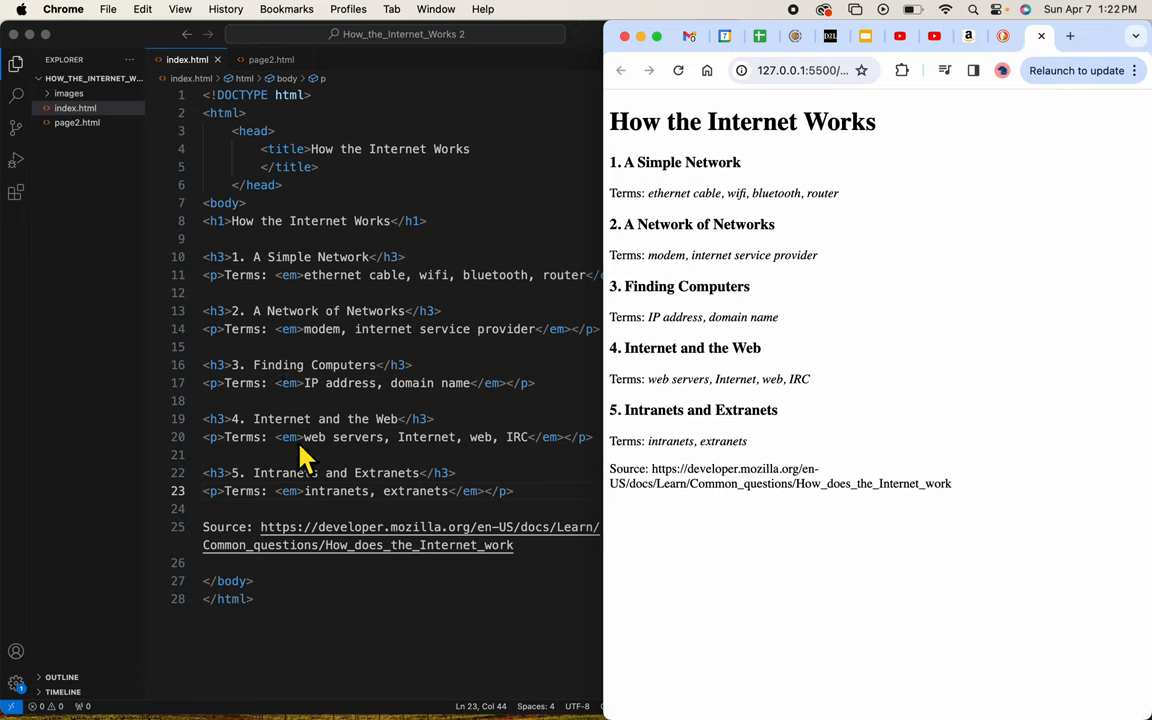
pyautogui.moveTo(232, 328)
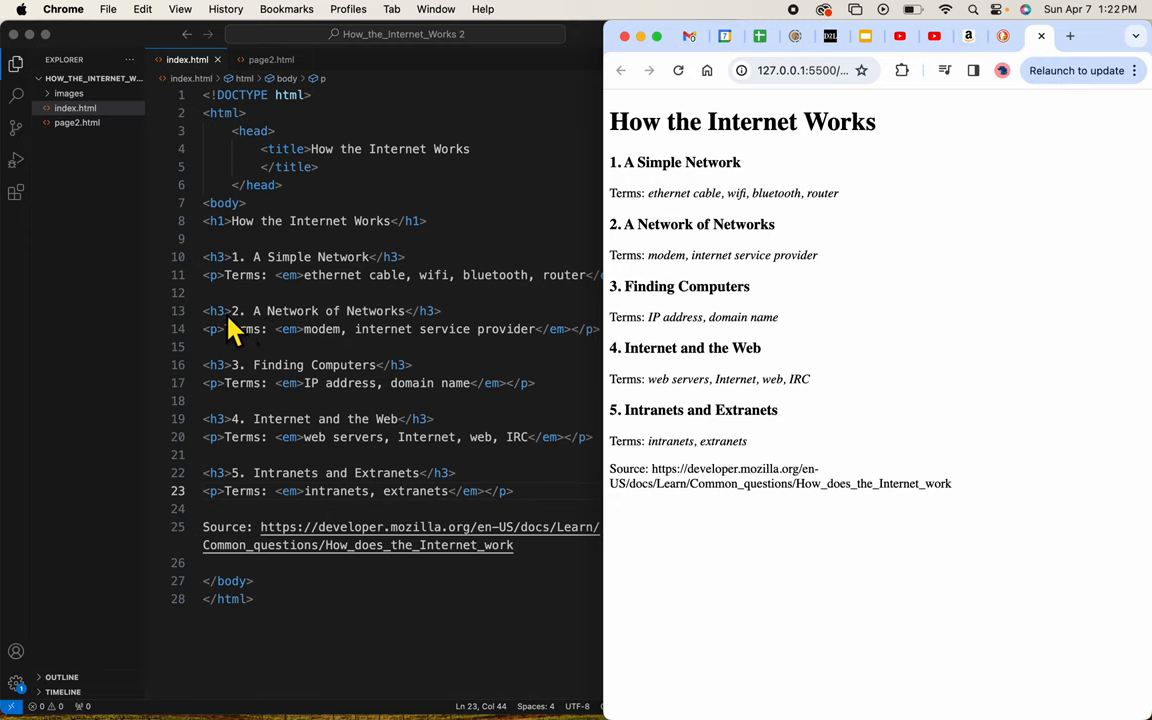
pyautogui.moveTo(272, 206)
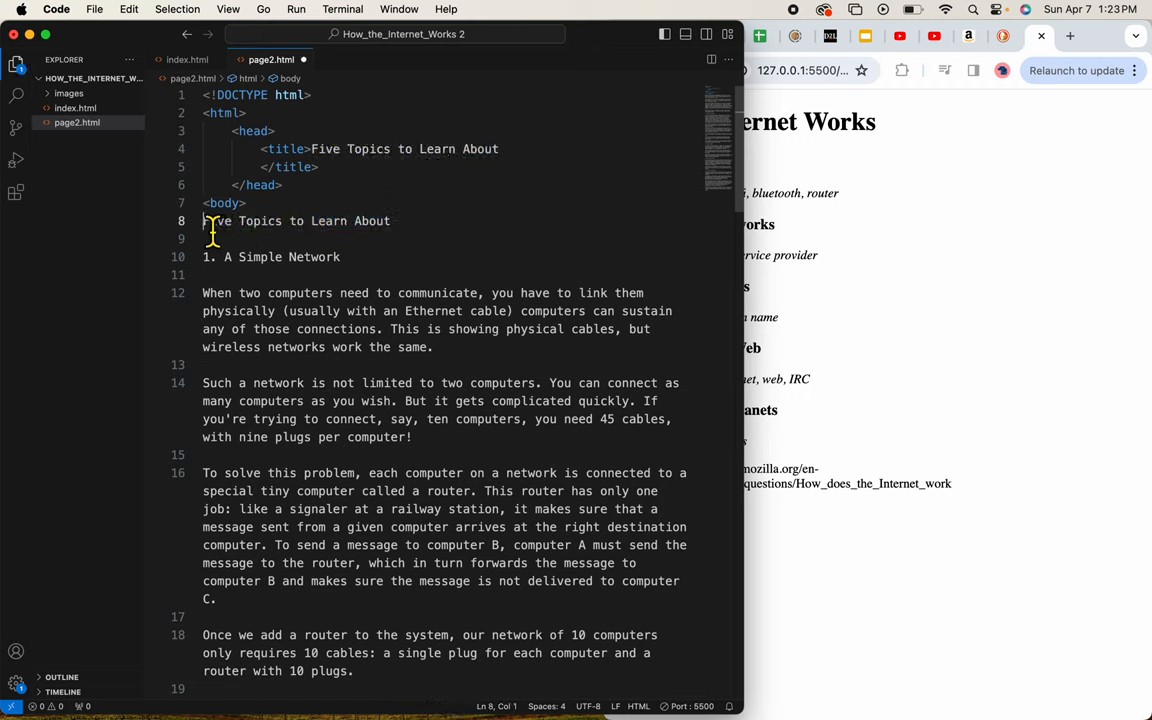
# In page2.html, wrap the title in h1, '1. A Simple Network' in h3, and its first paragraph in p
pyautogui.write('<h1>')
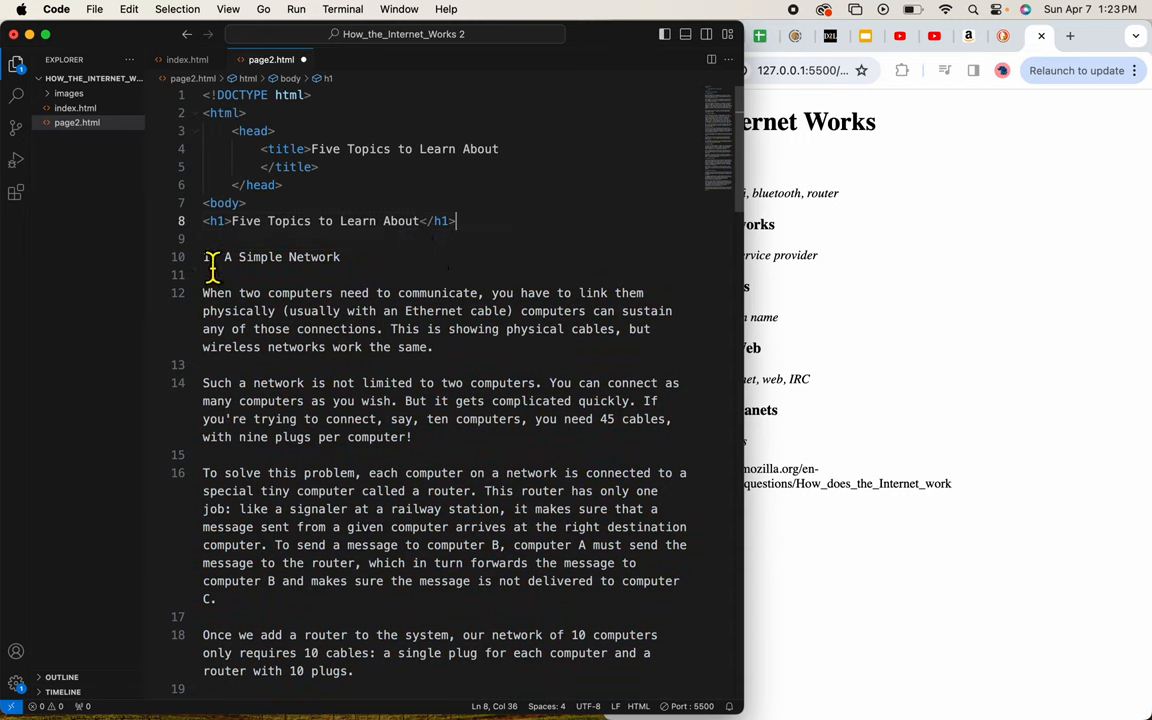
pyautogui.write('<h3')
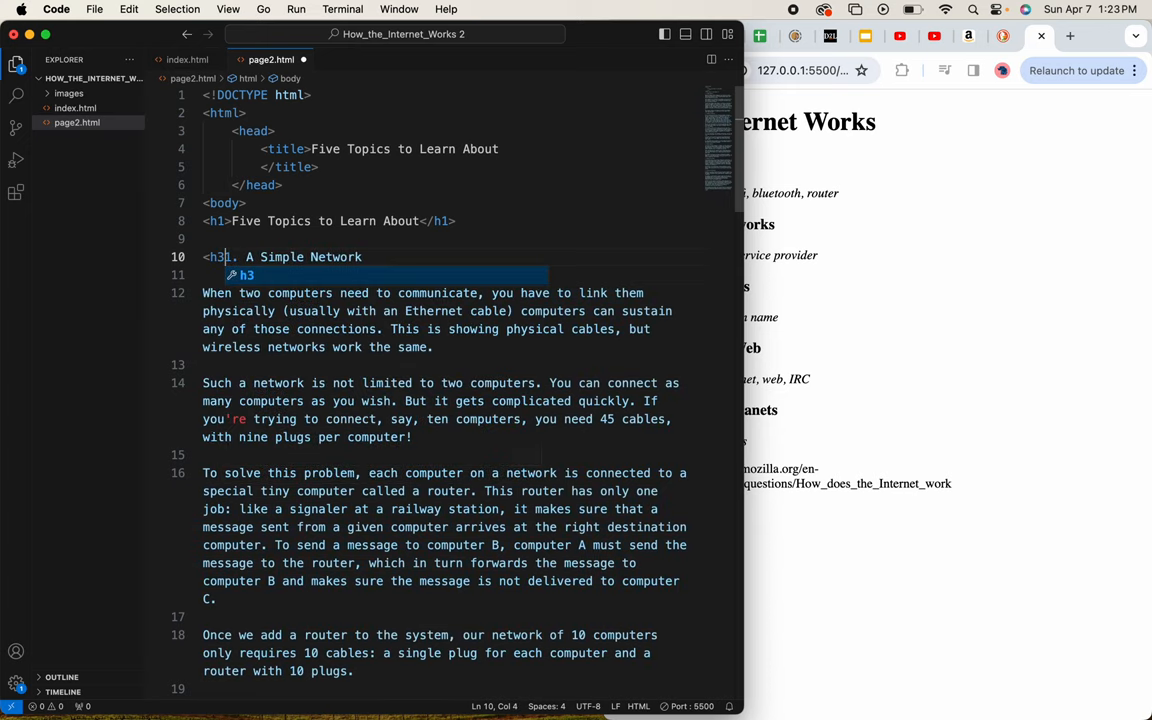
pyautogui.write('</h3>')
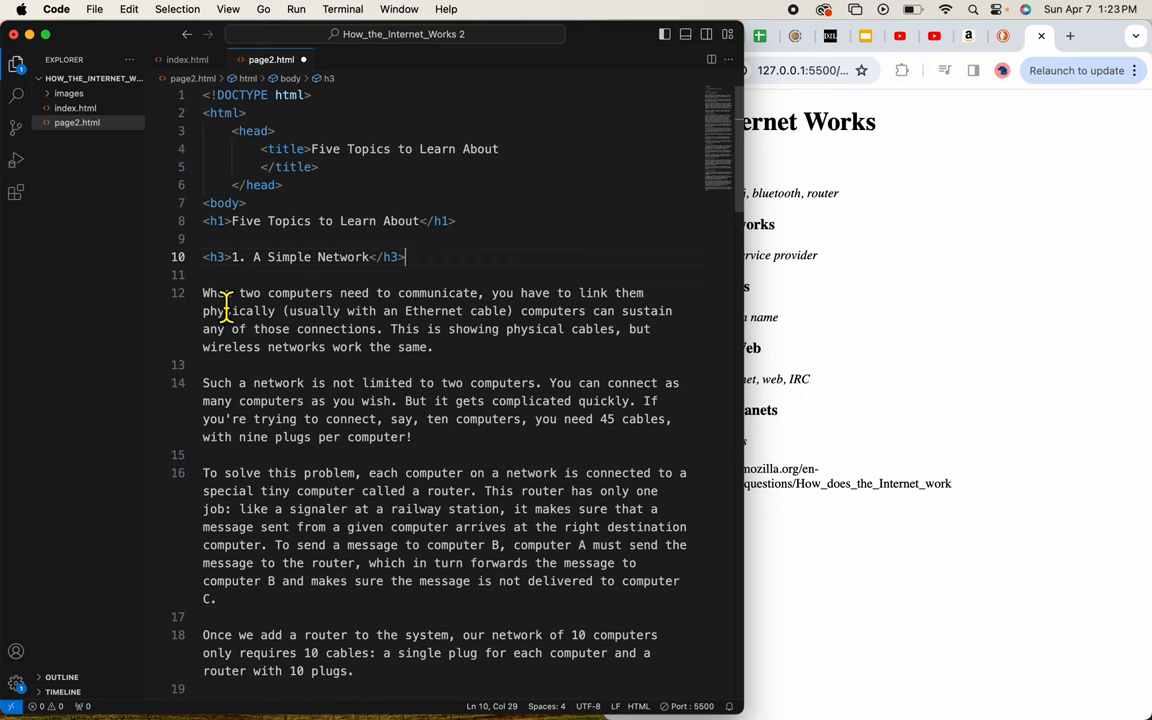
pyautogui.write('<p>')
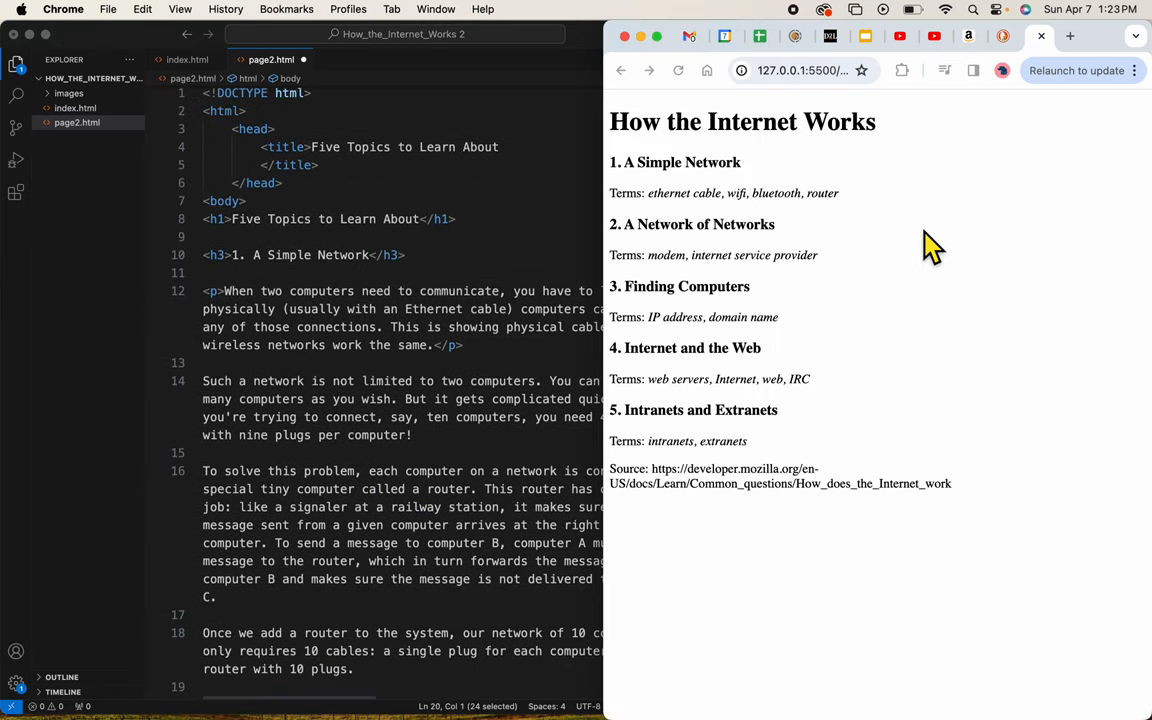
pyautogui.scroll(-3)
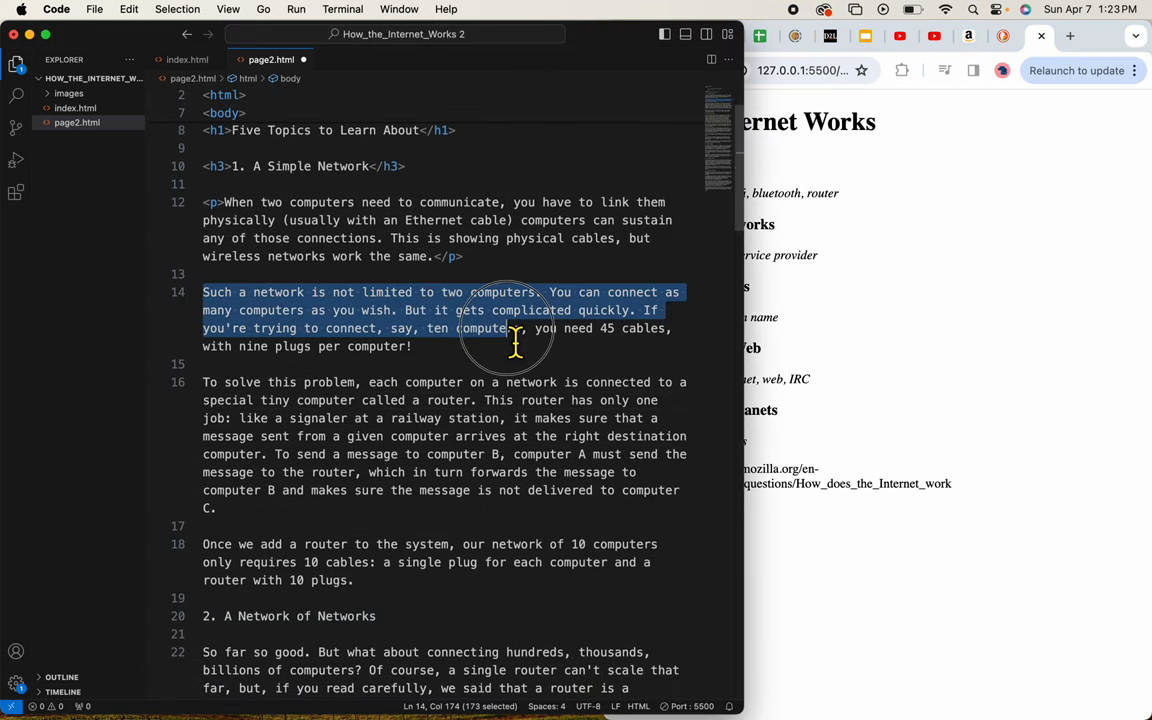
pyautogui.moveTo(516, 340); pyautogui.dragTo(258, 510)
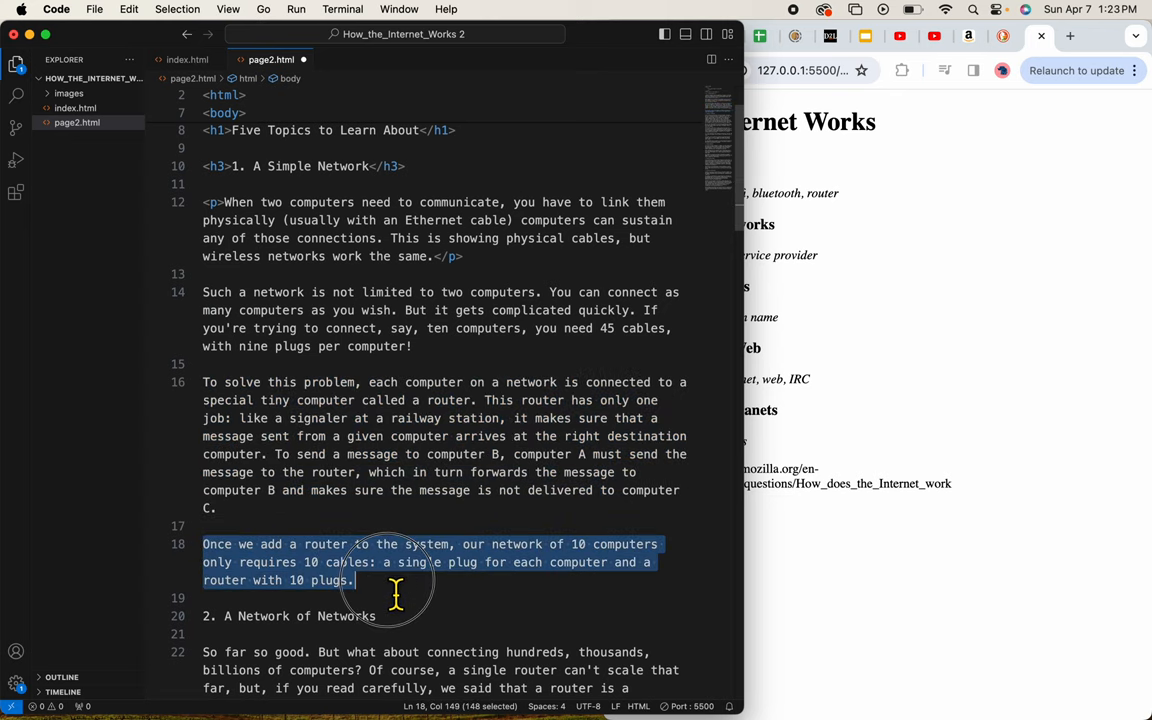
pyautogui.click(210, 616)
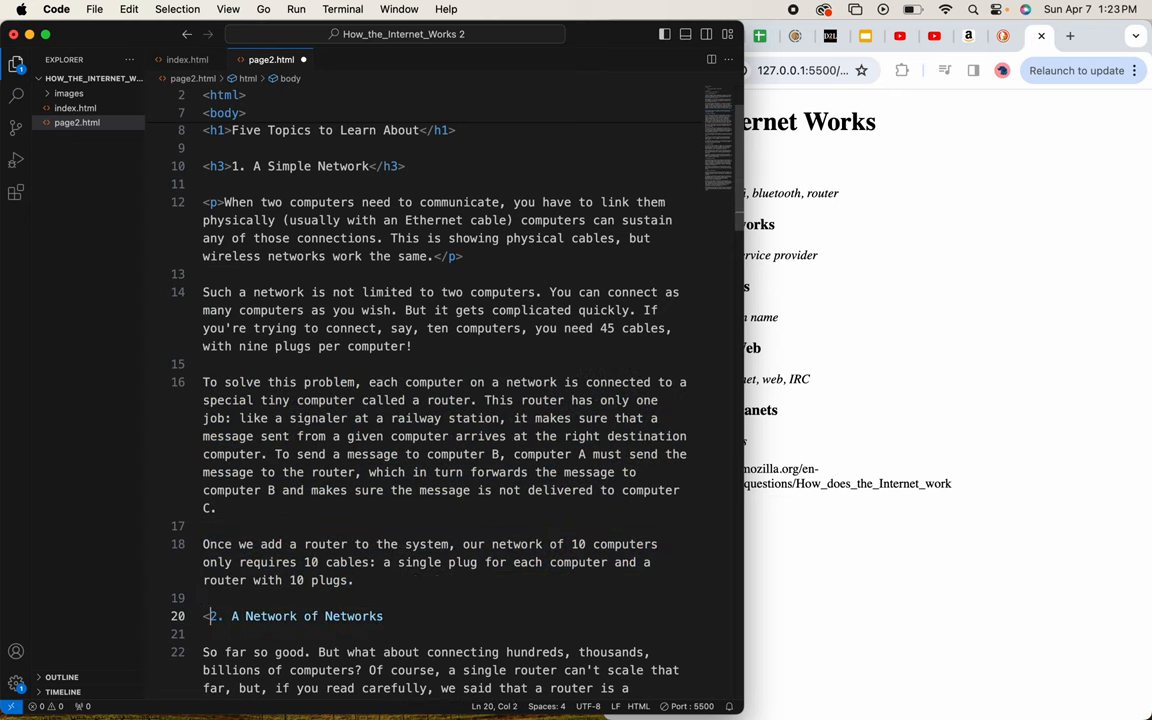